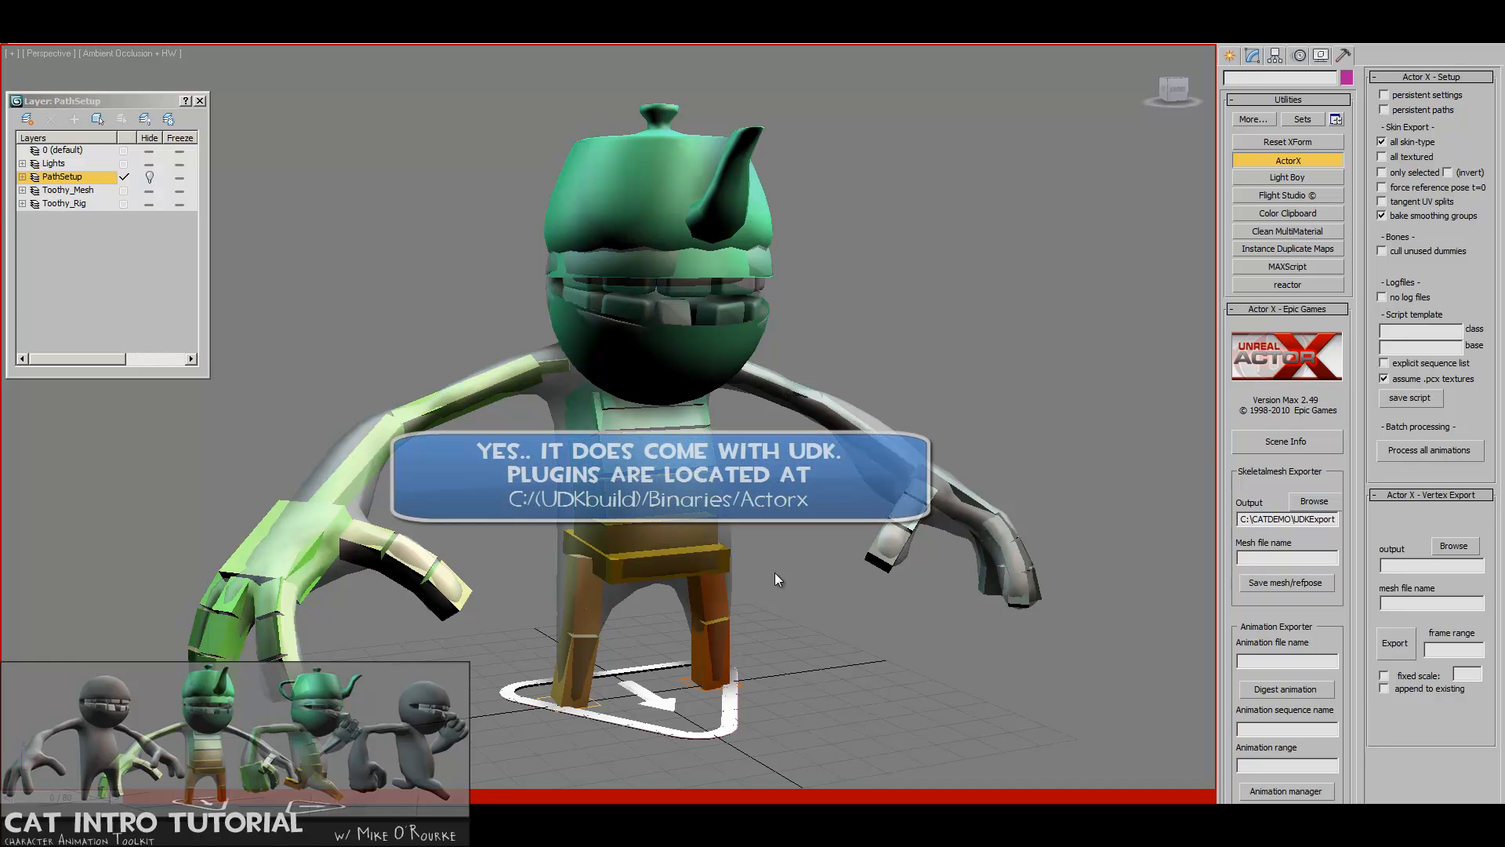
mouse_move(746, 580)
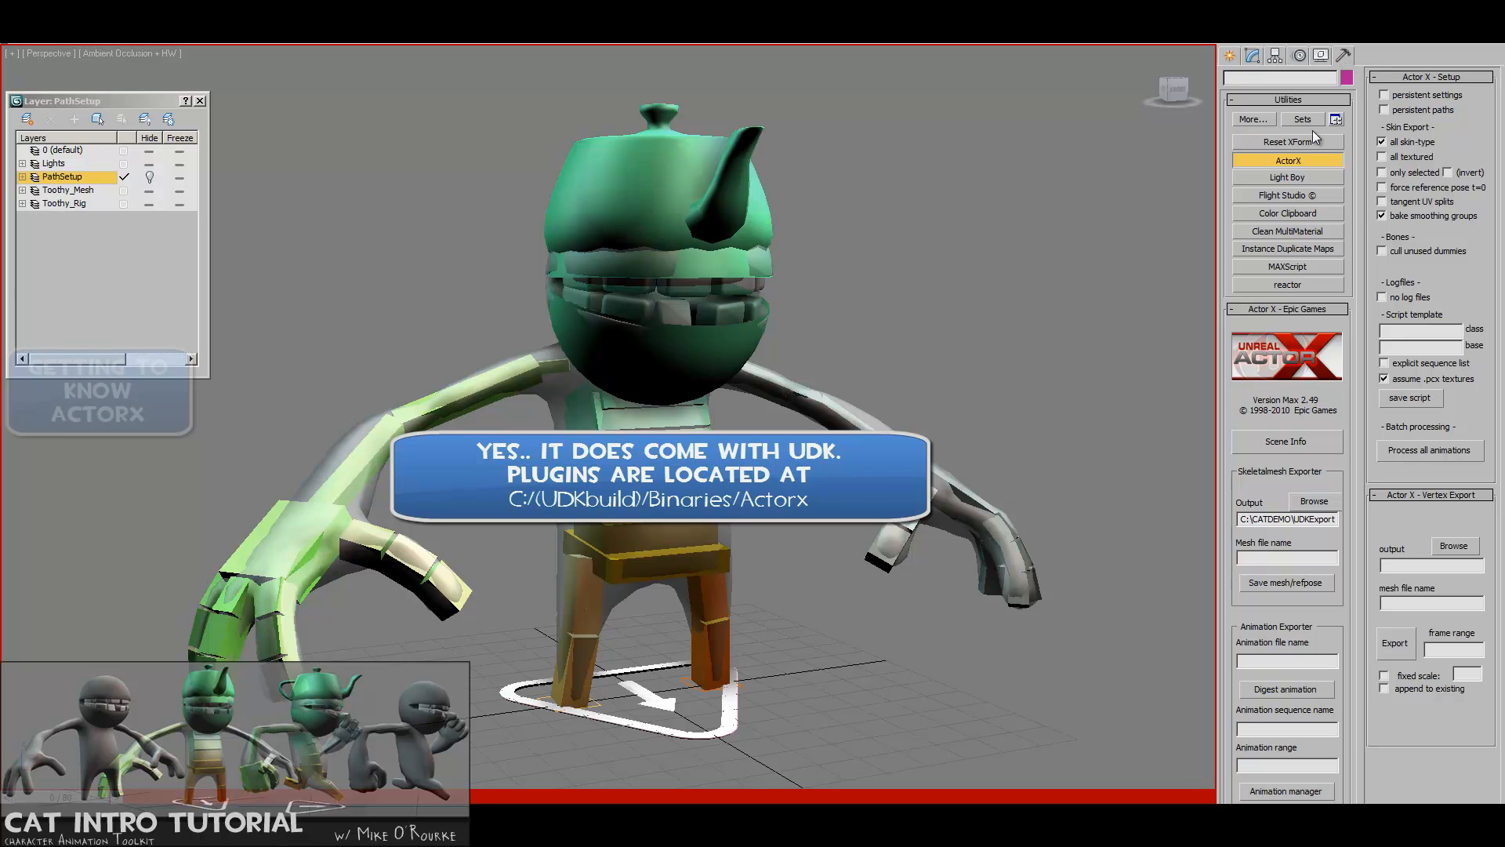
- Bring up the Choose Output folder dialog for the skeletal mesh export, showing UDKExport
click(1253, 119)
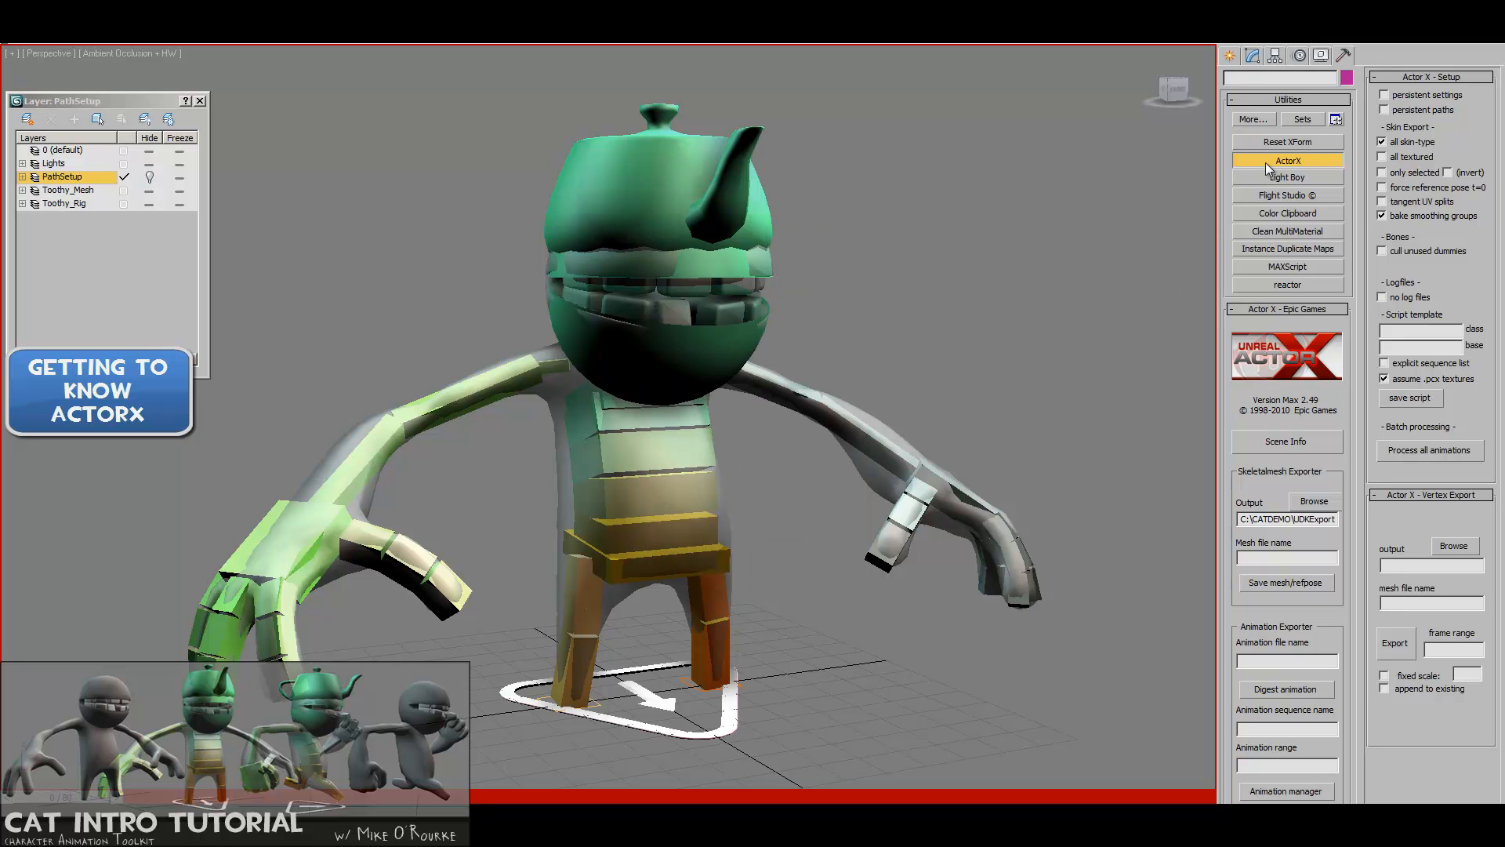
mouse_move(1311, 145)
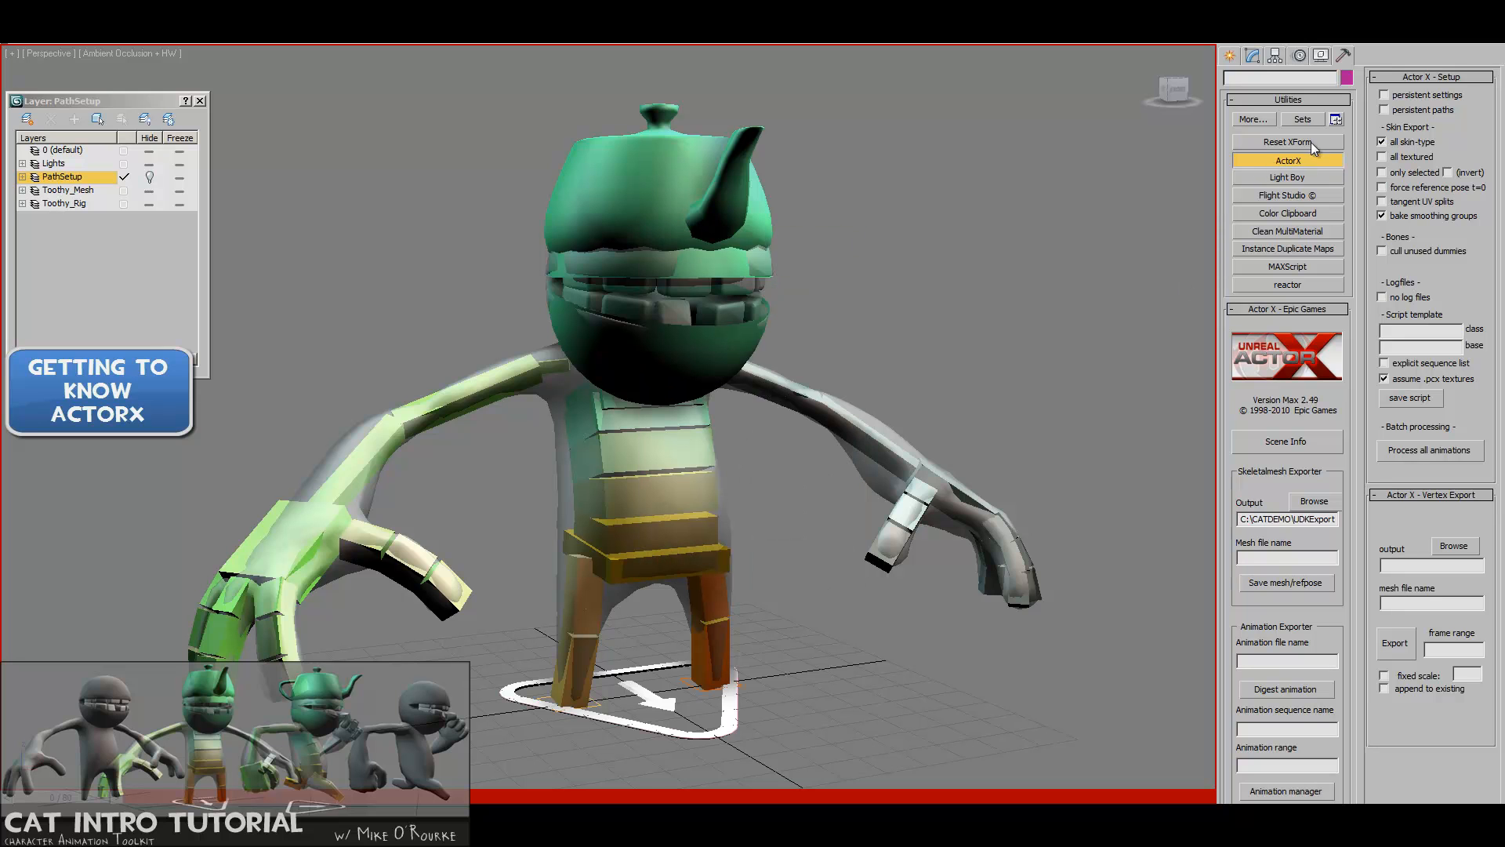
click(1287, 160)
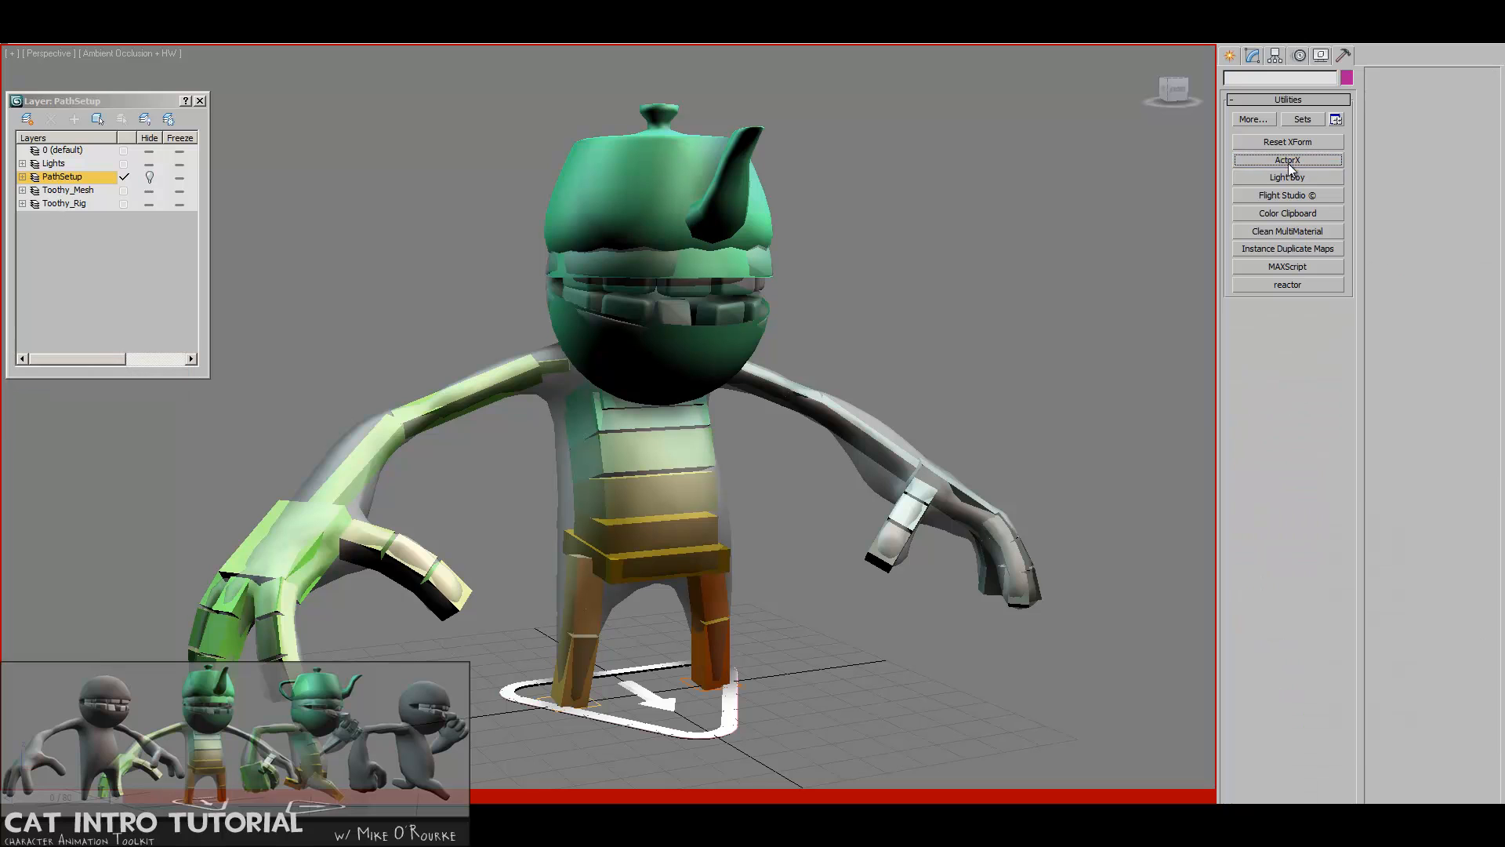
click(1287, 160)
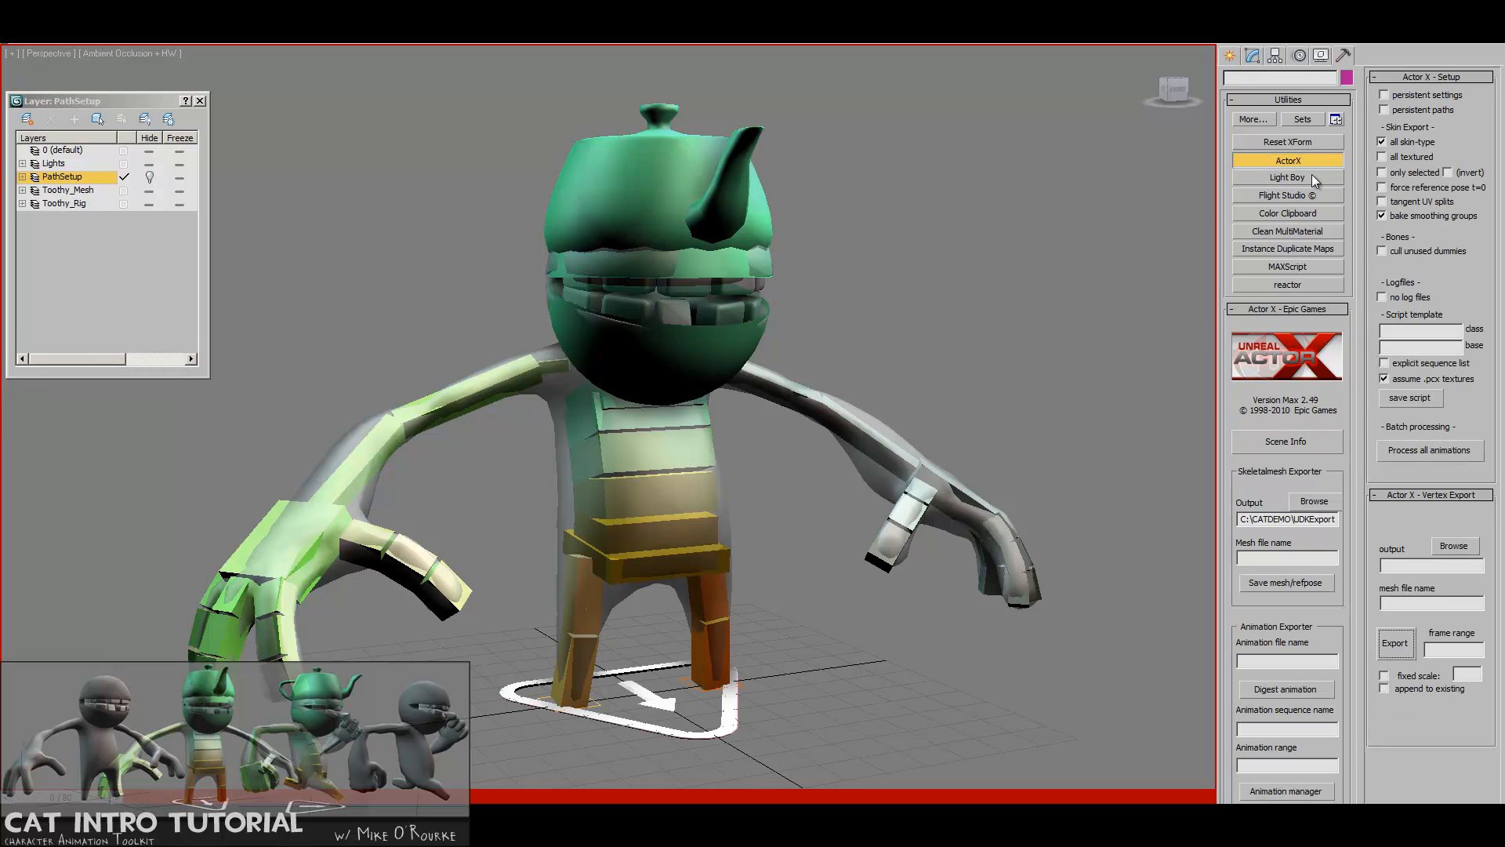
mouse_move(881, 599)
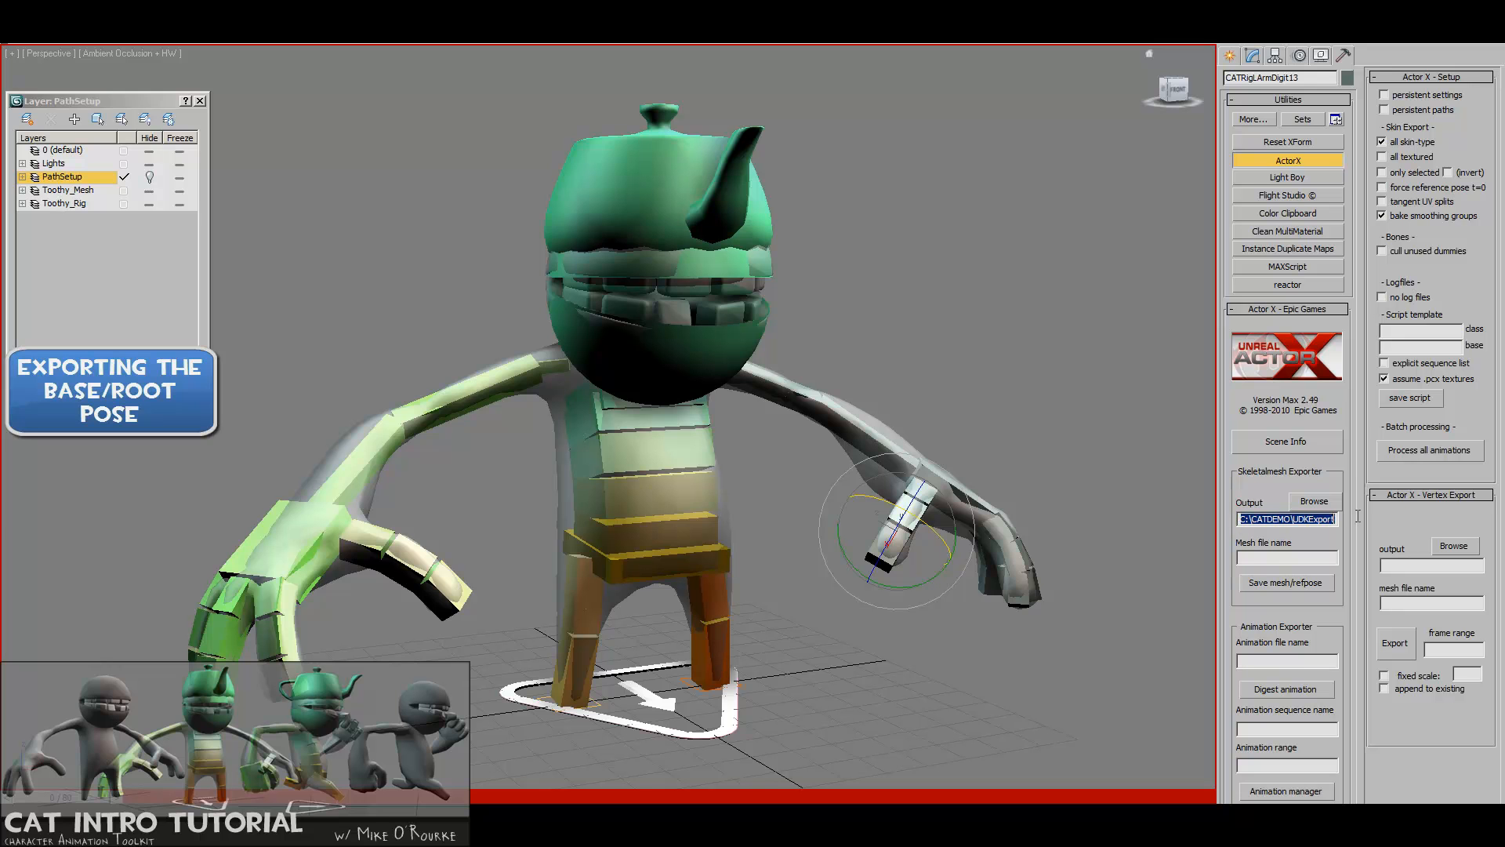
click(1314, 502)
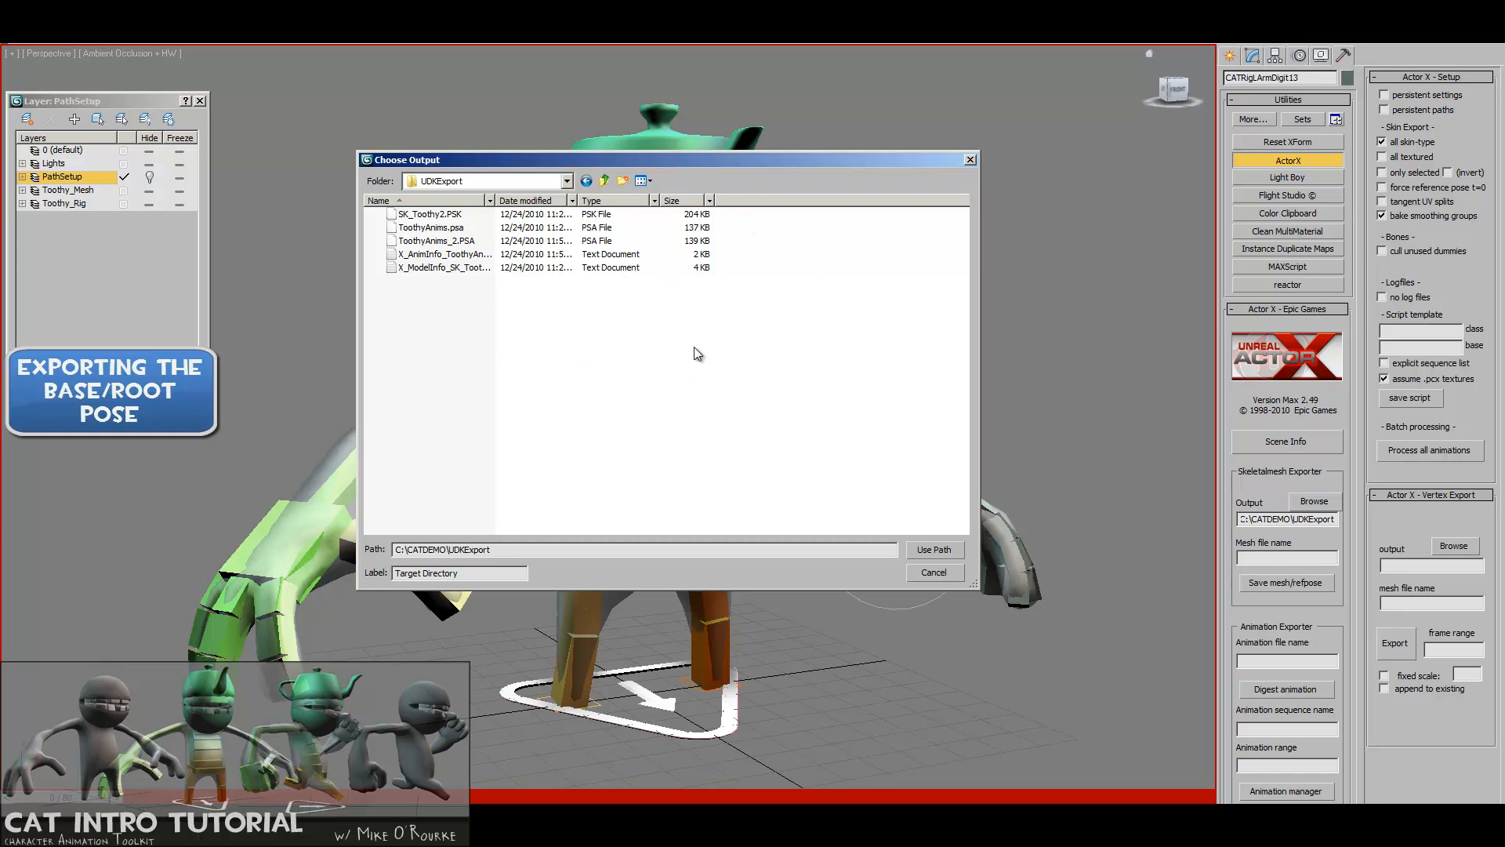
mouse_move(483, 308)
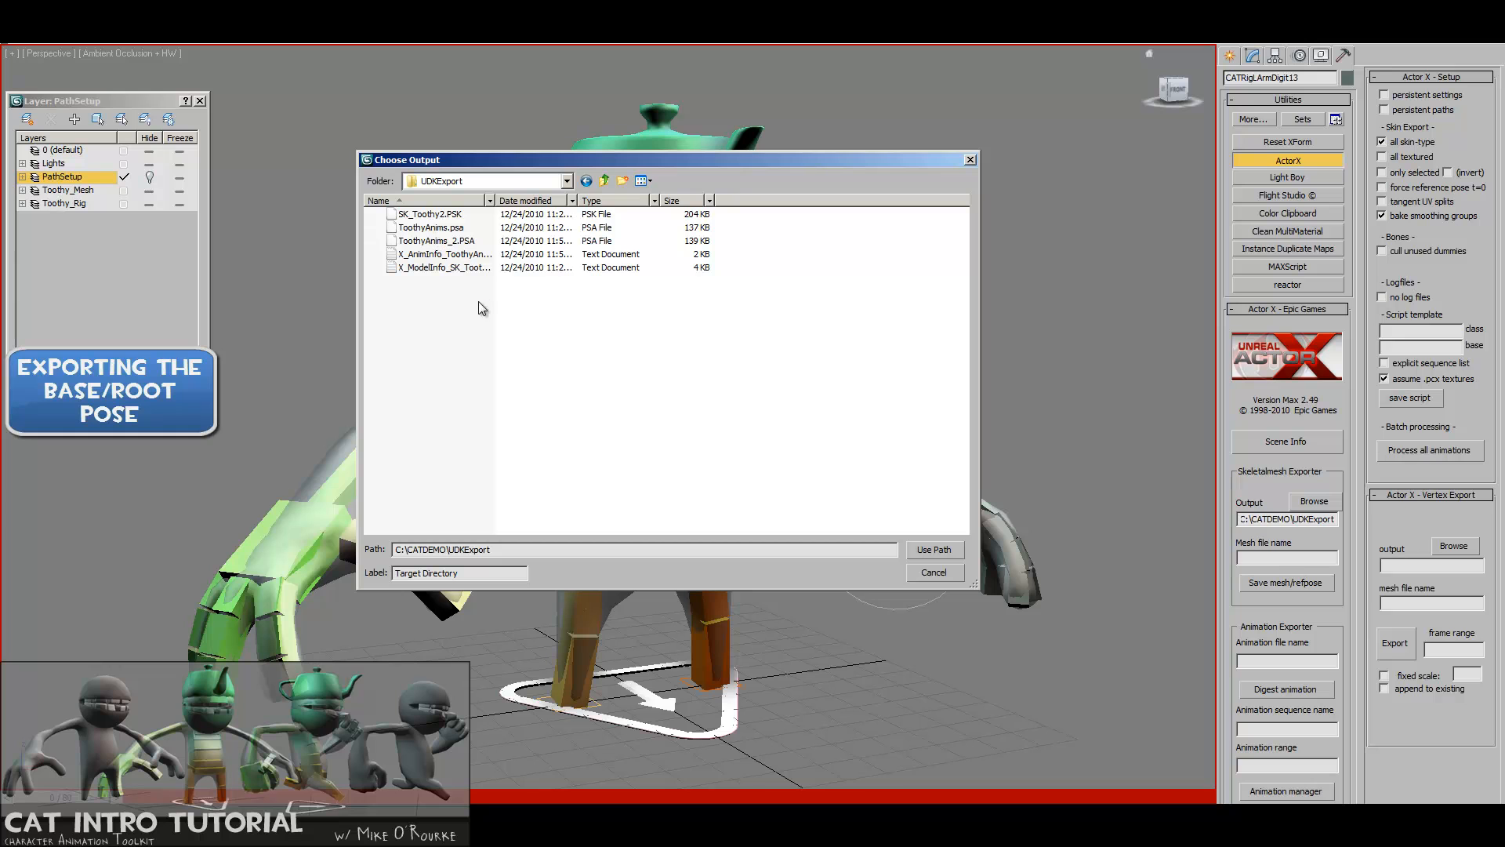
mouse_move(457, 304)
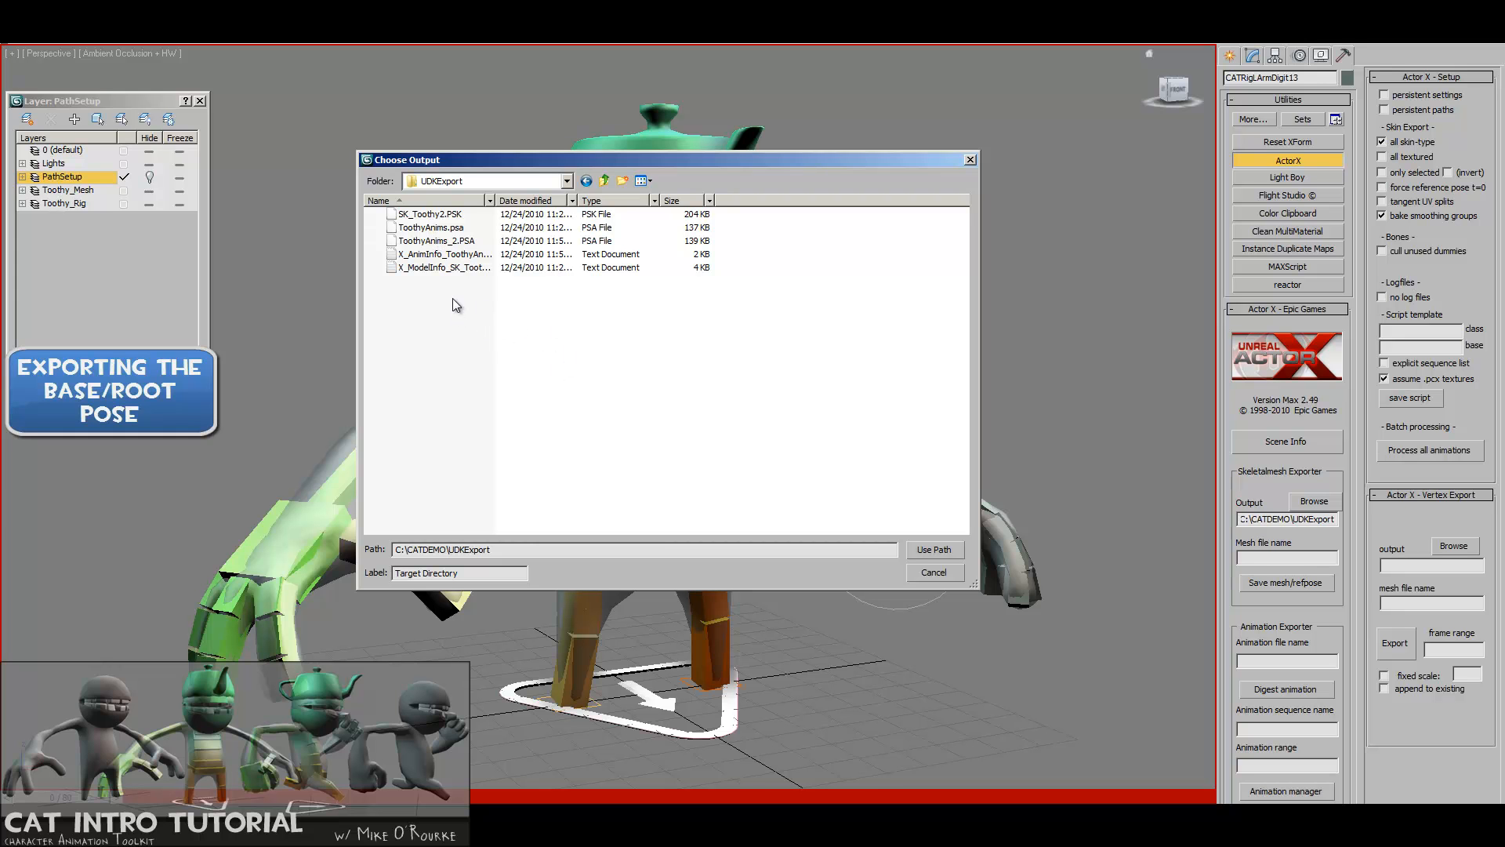
mouse_move(453, 301)
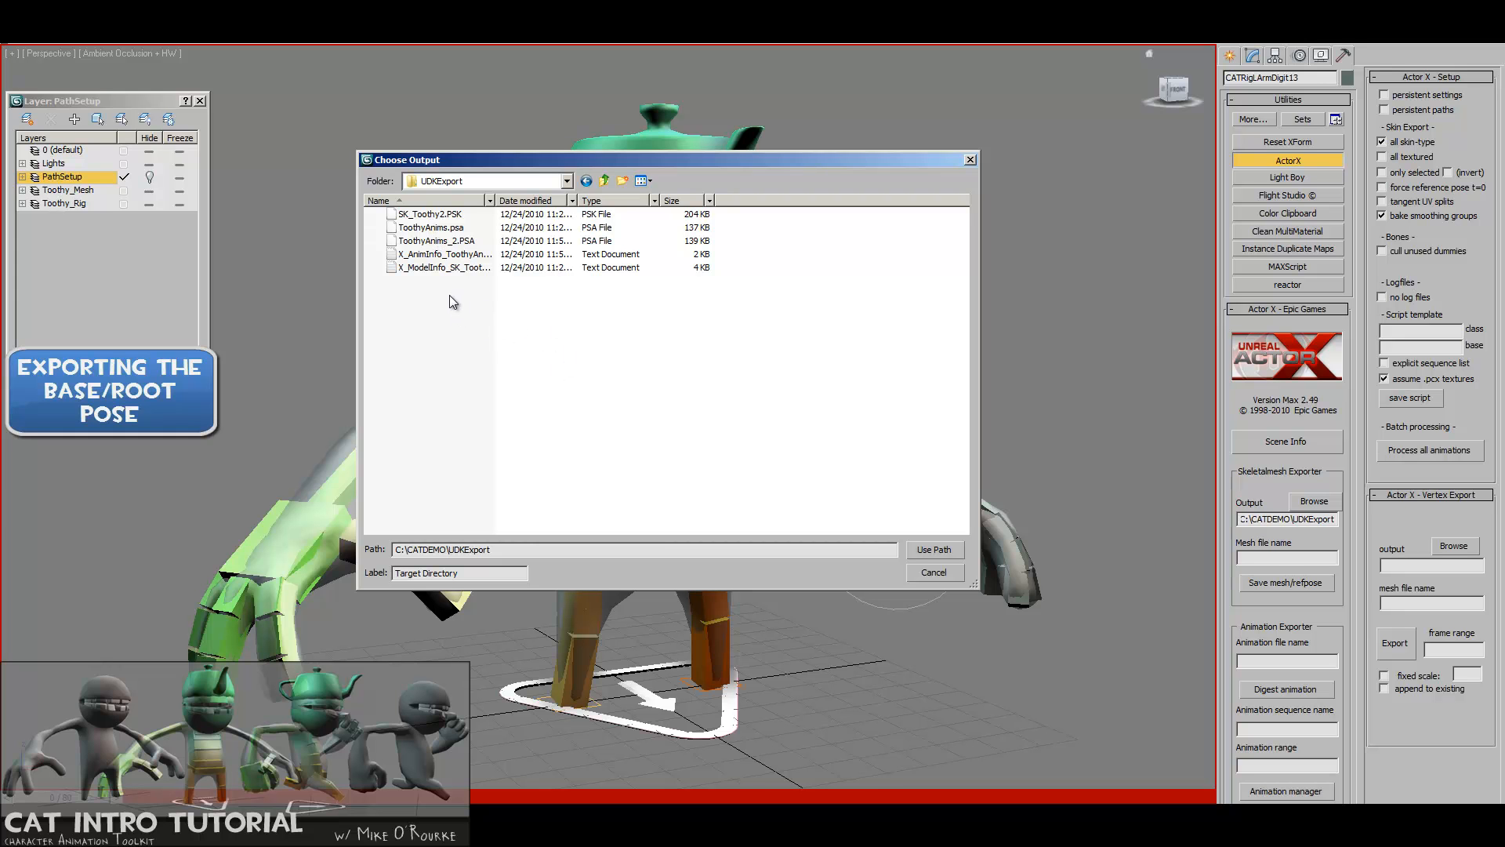
mouse_move(459, 301)
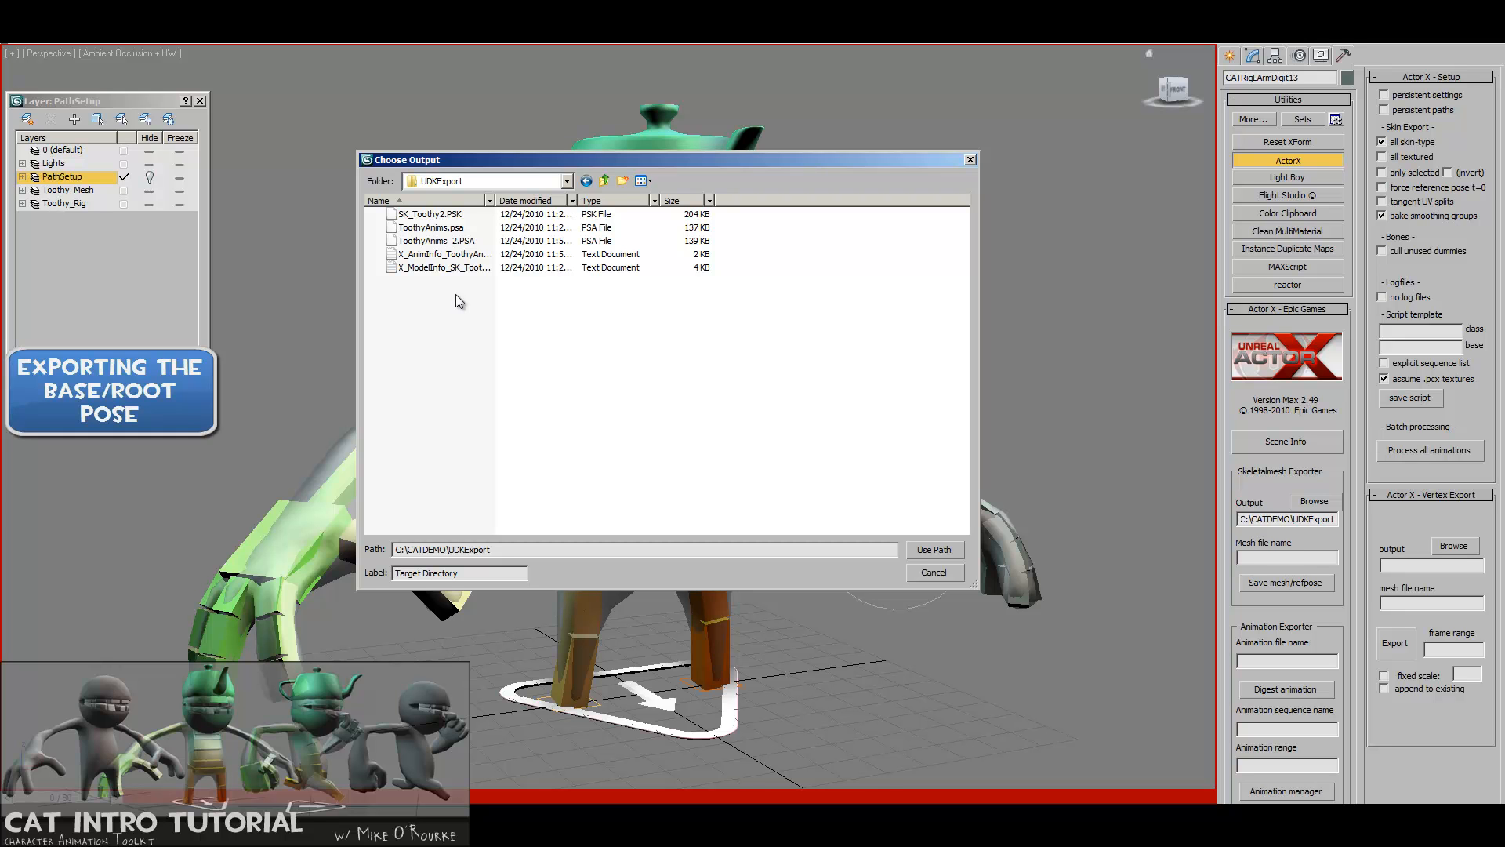
mouse_move(530, 323)
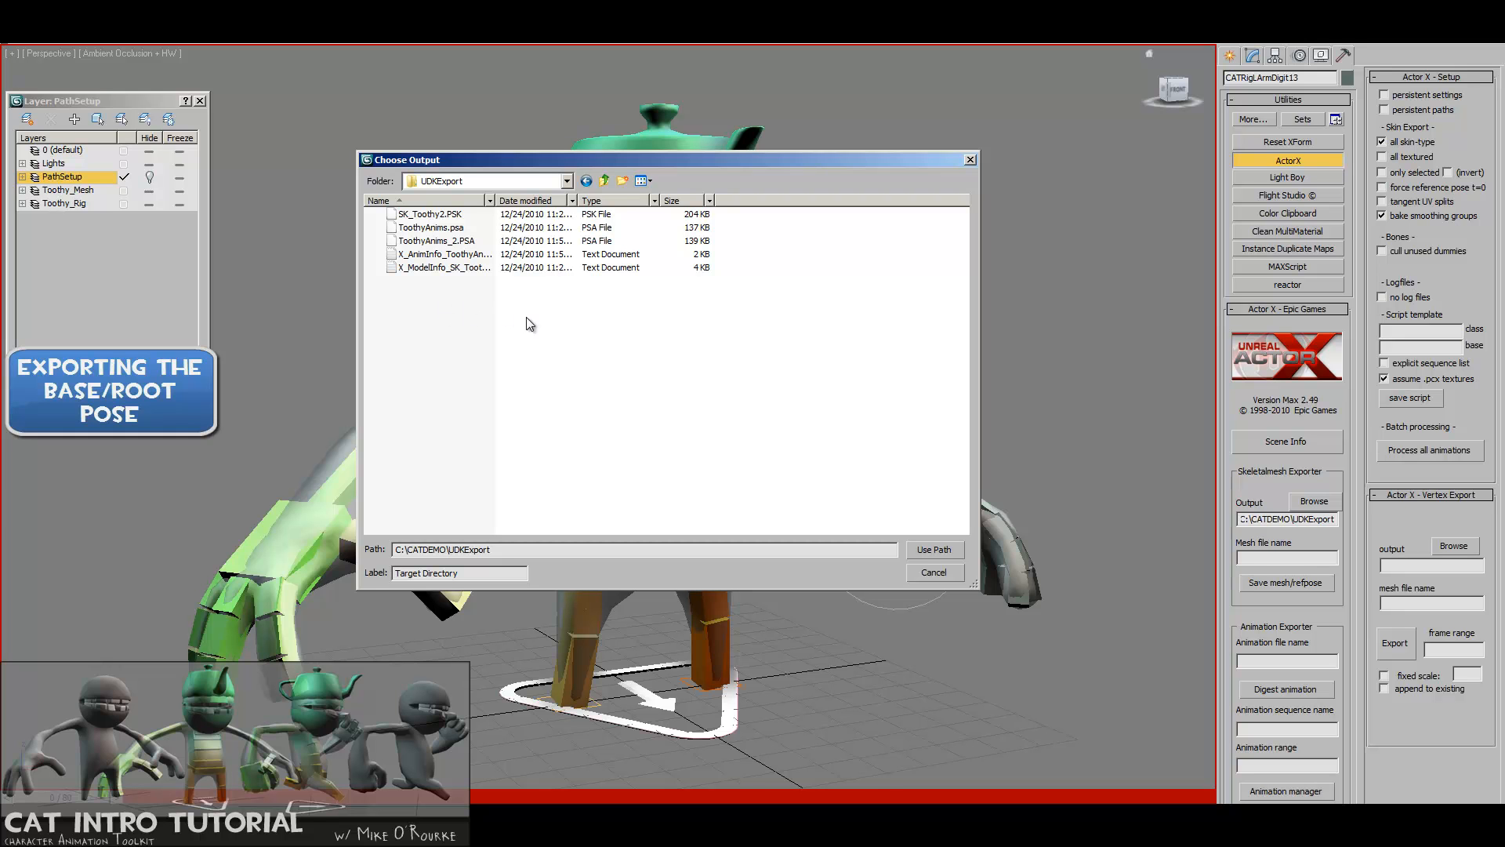
mouse_move(868, 167)
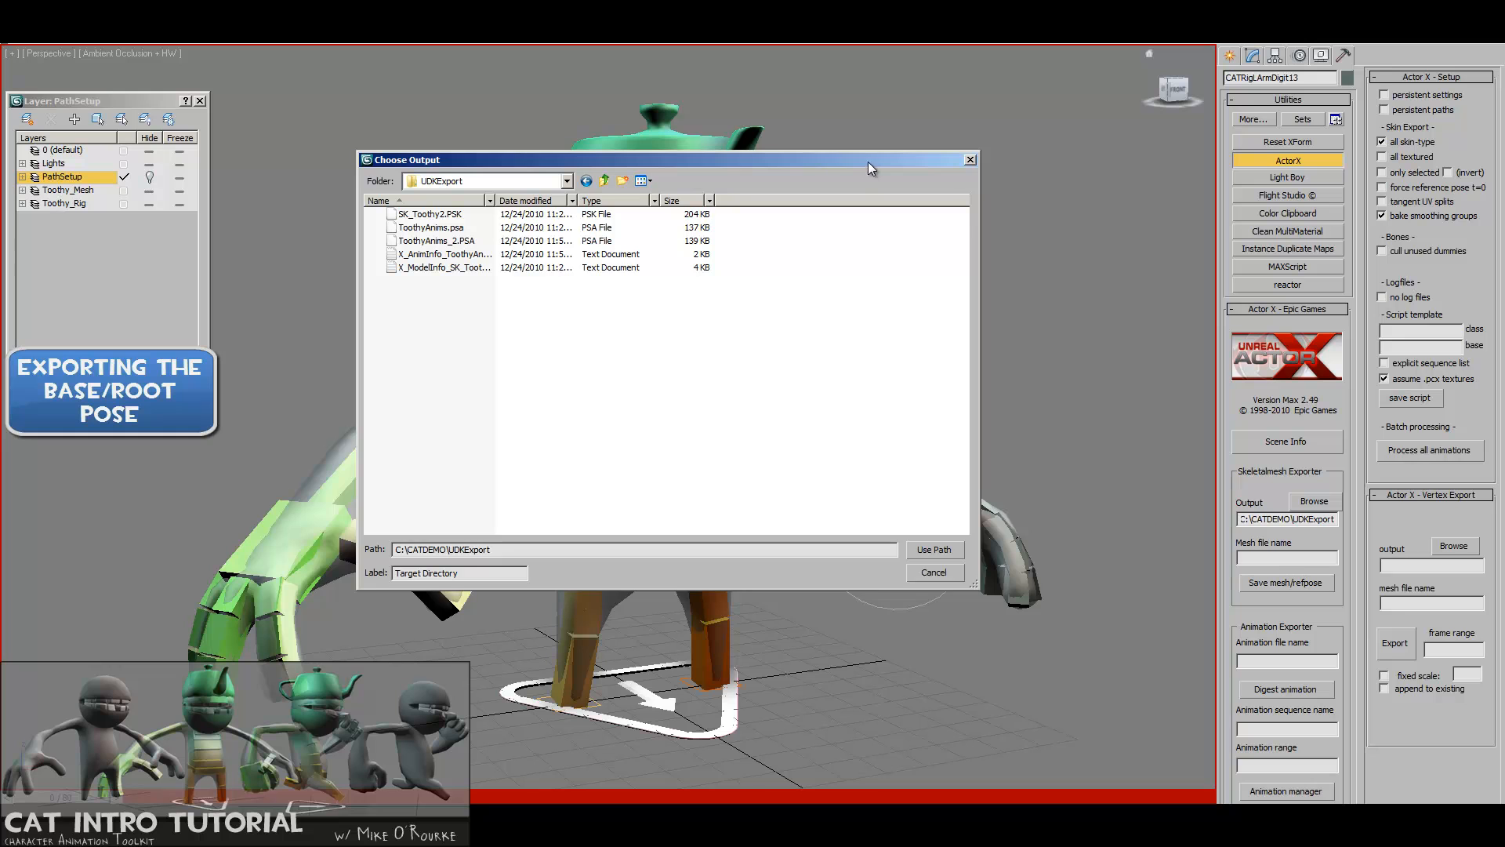
drag(868, 166, 556, 210)
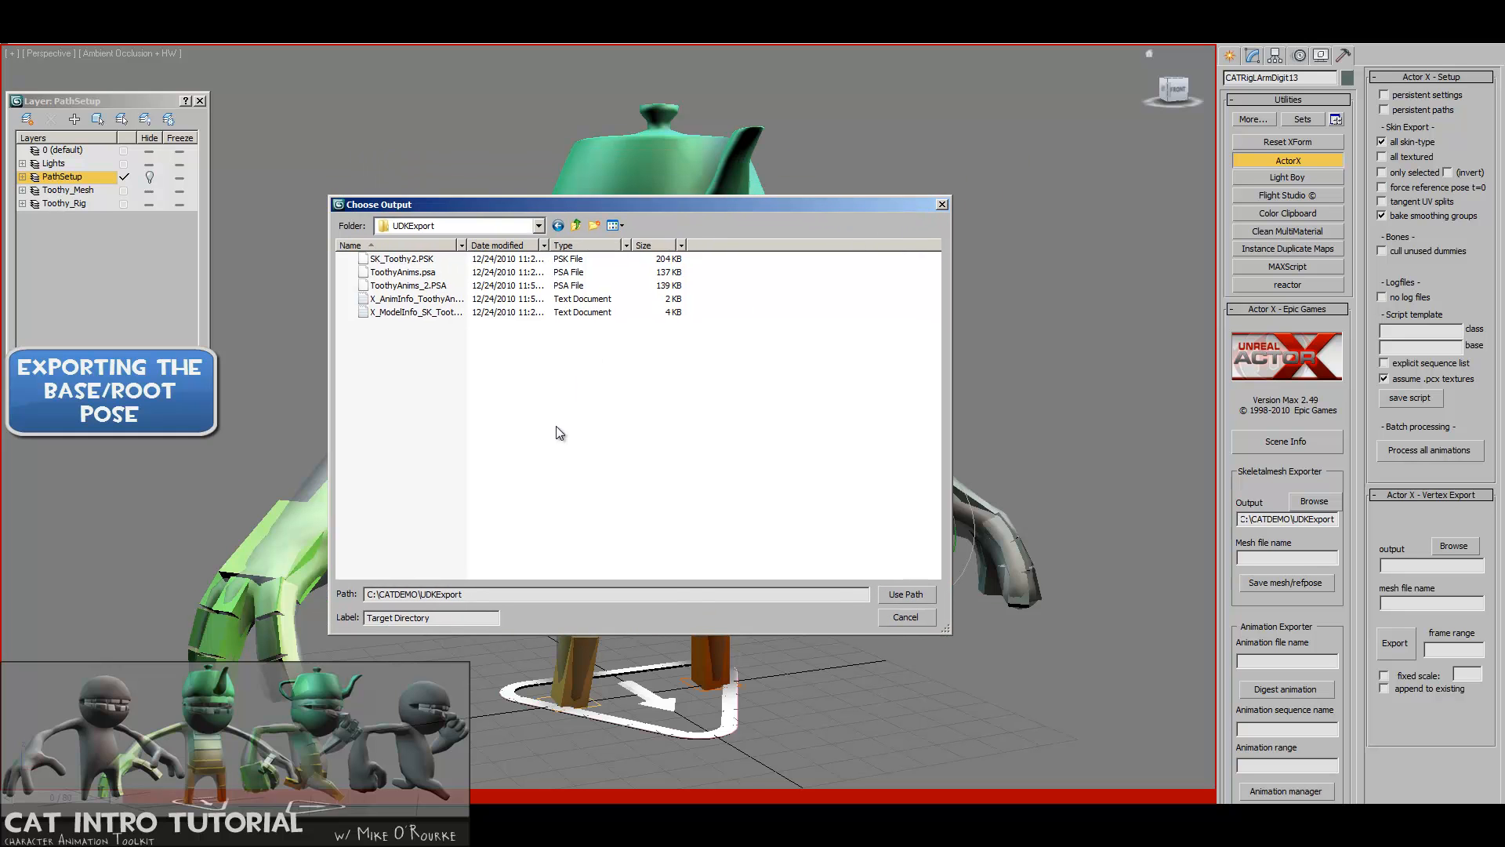
mouse_move(373, 351)
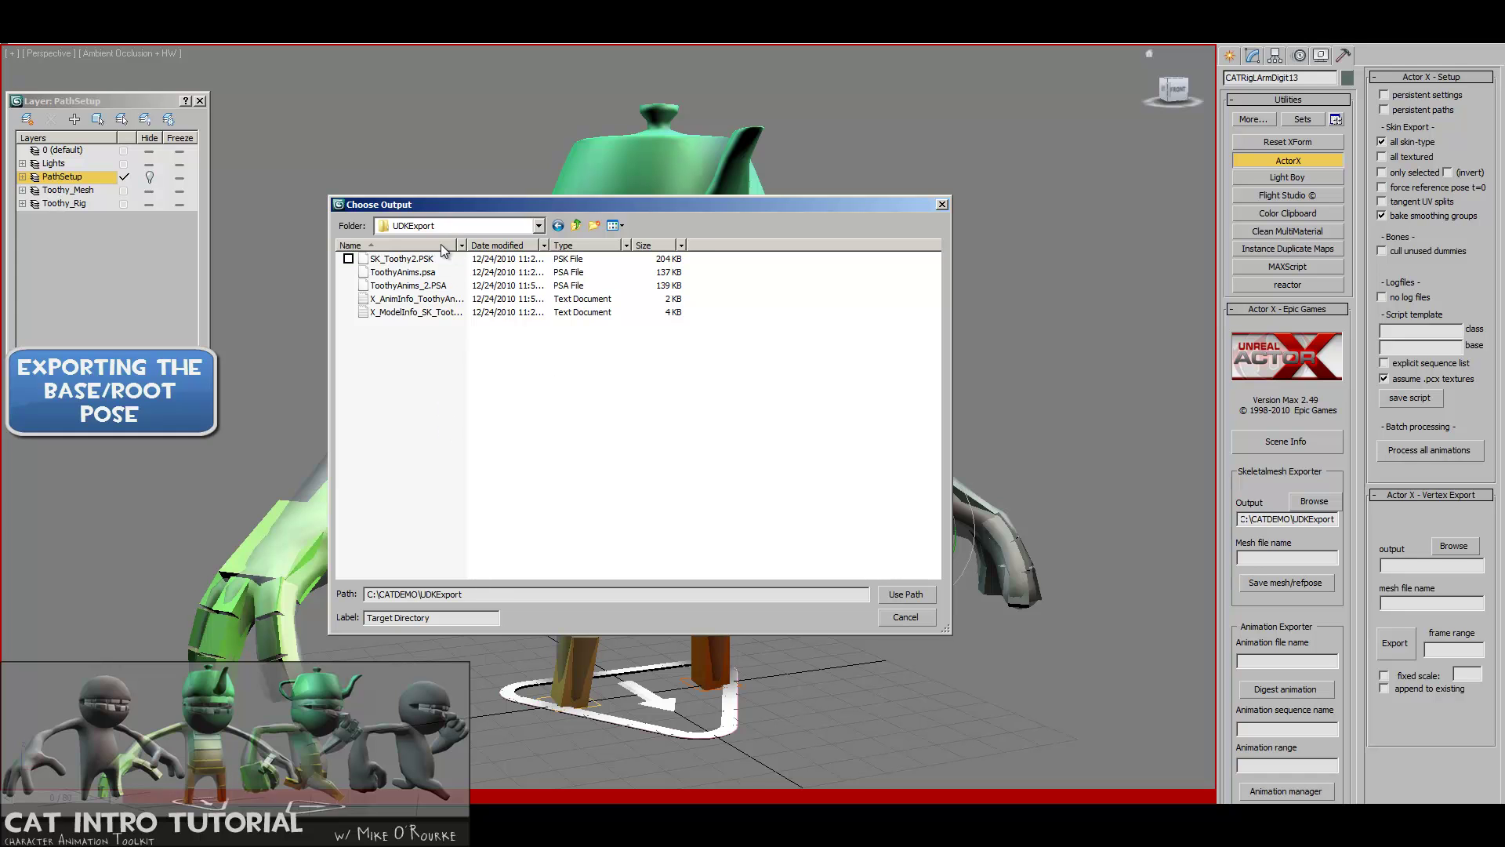
mouse_move(481, 232)
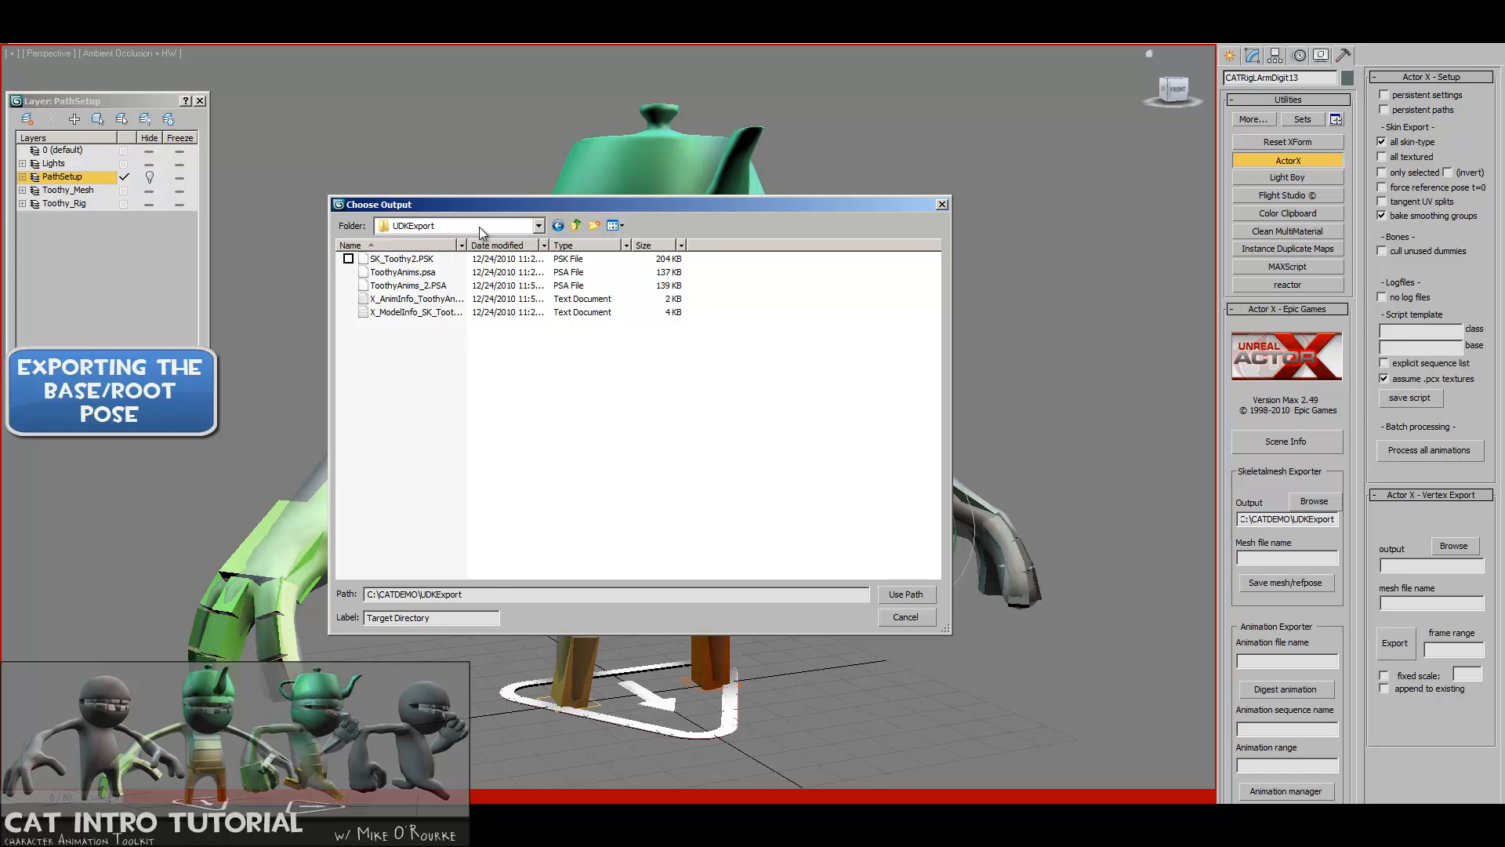
mouse_move(467, 238)
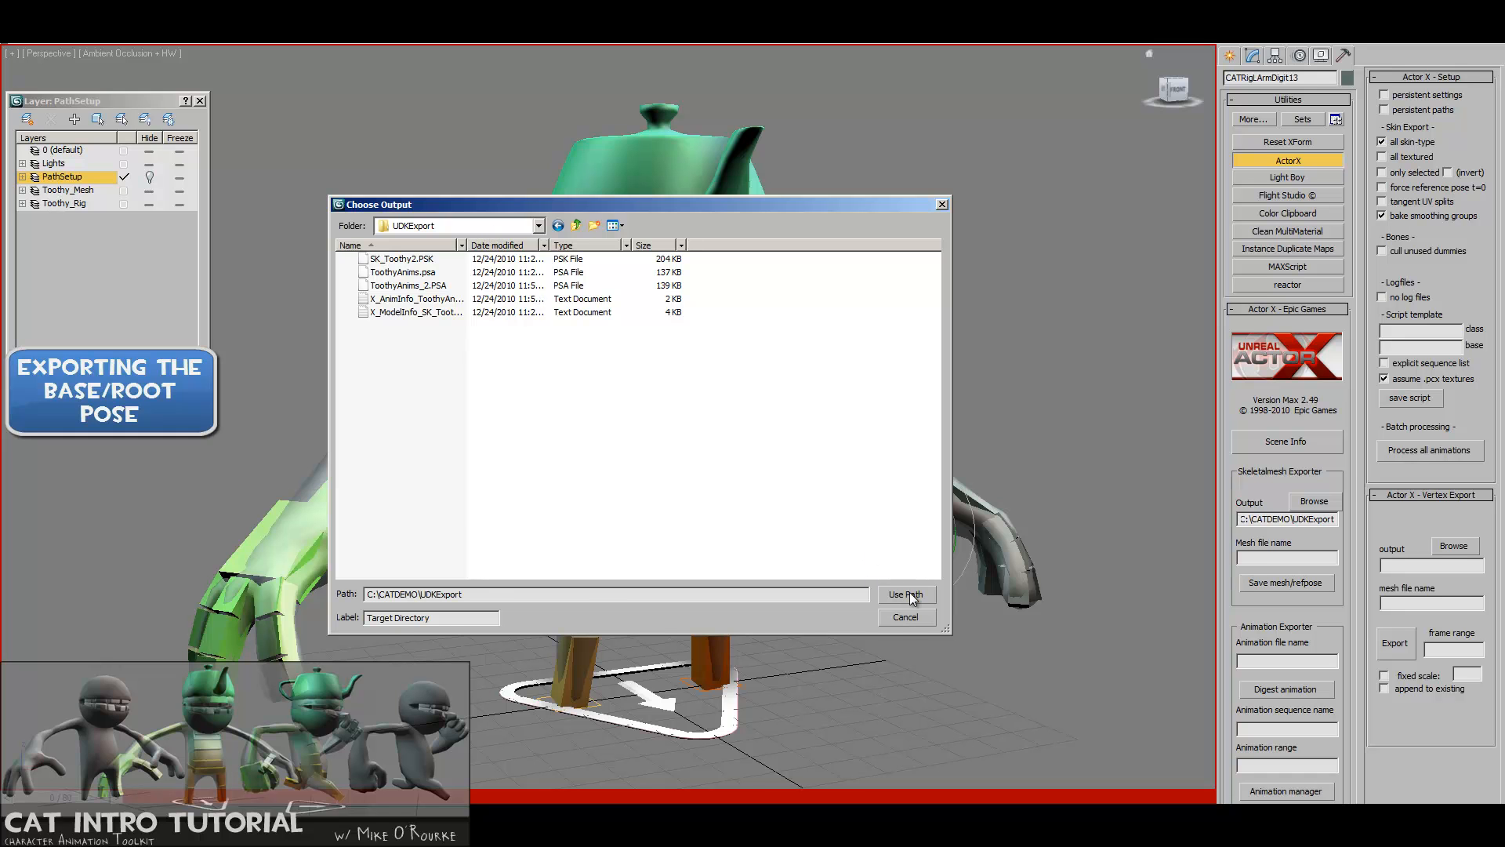
- Export the skeletal mesh and refpose as CAT-Toothy.PSK to C:\CATDEMO\UDKExport, acknowledging both notes
click(906, 592)
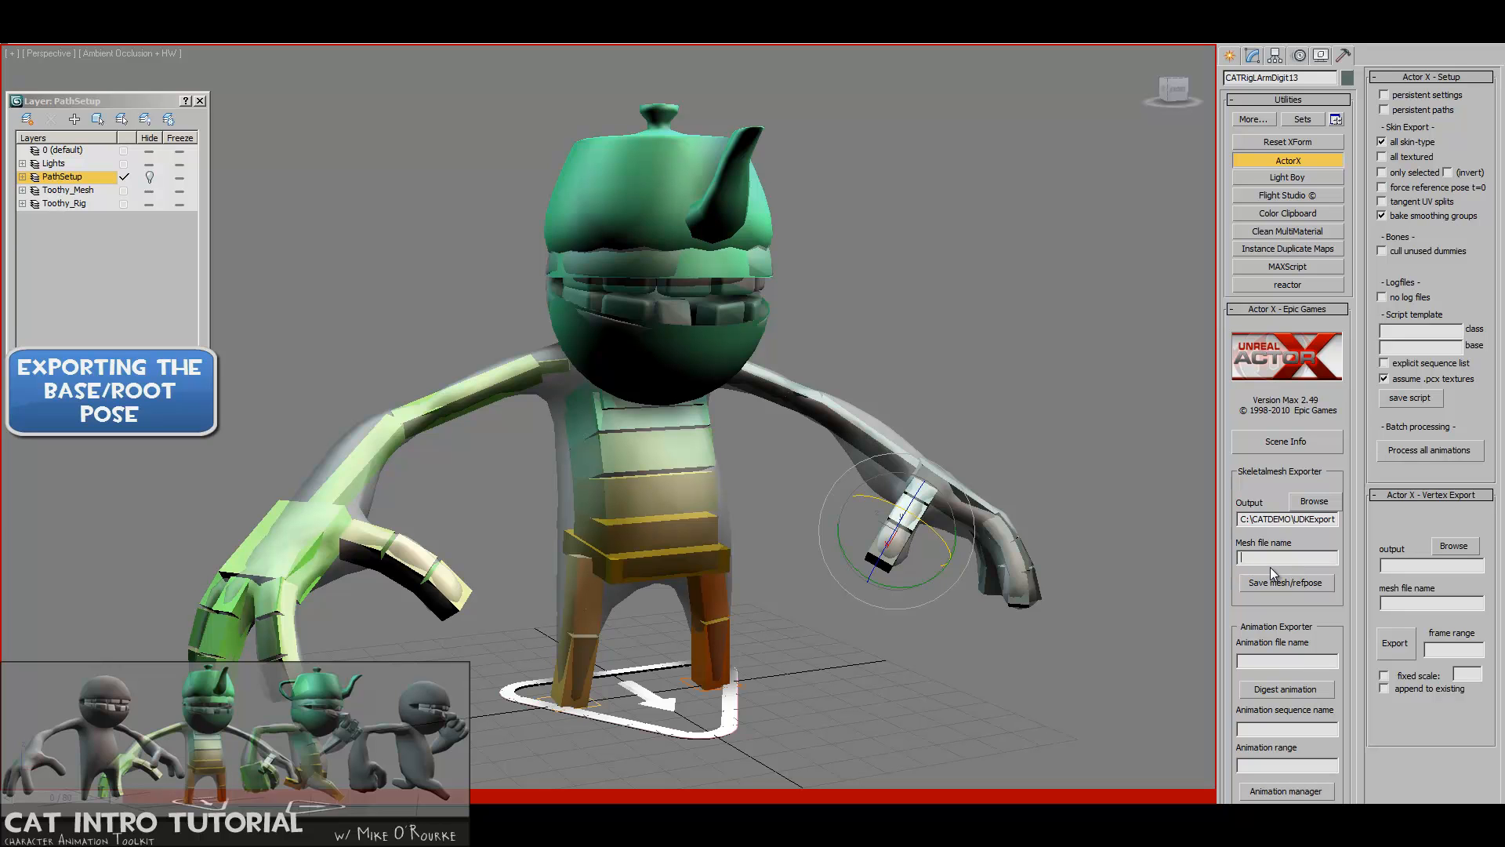
text(CAT-T)
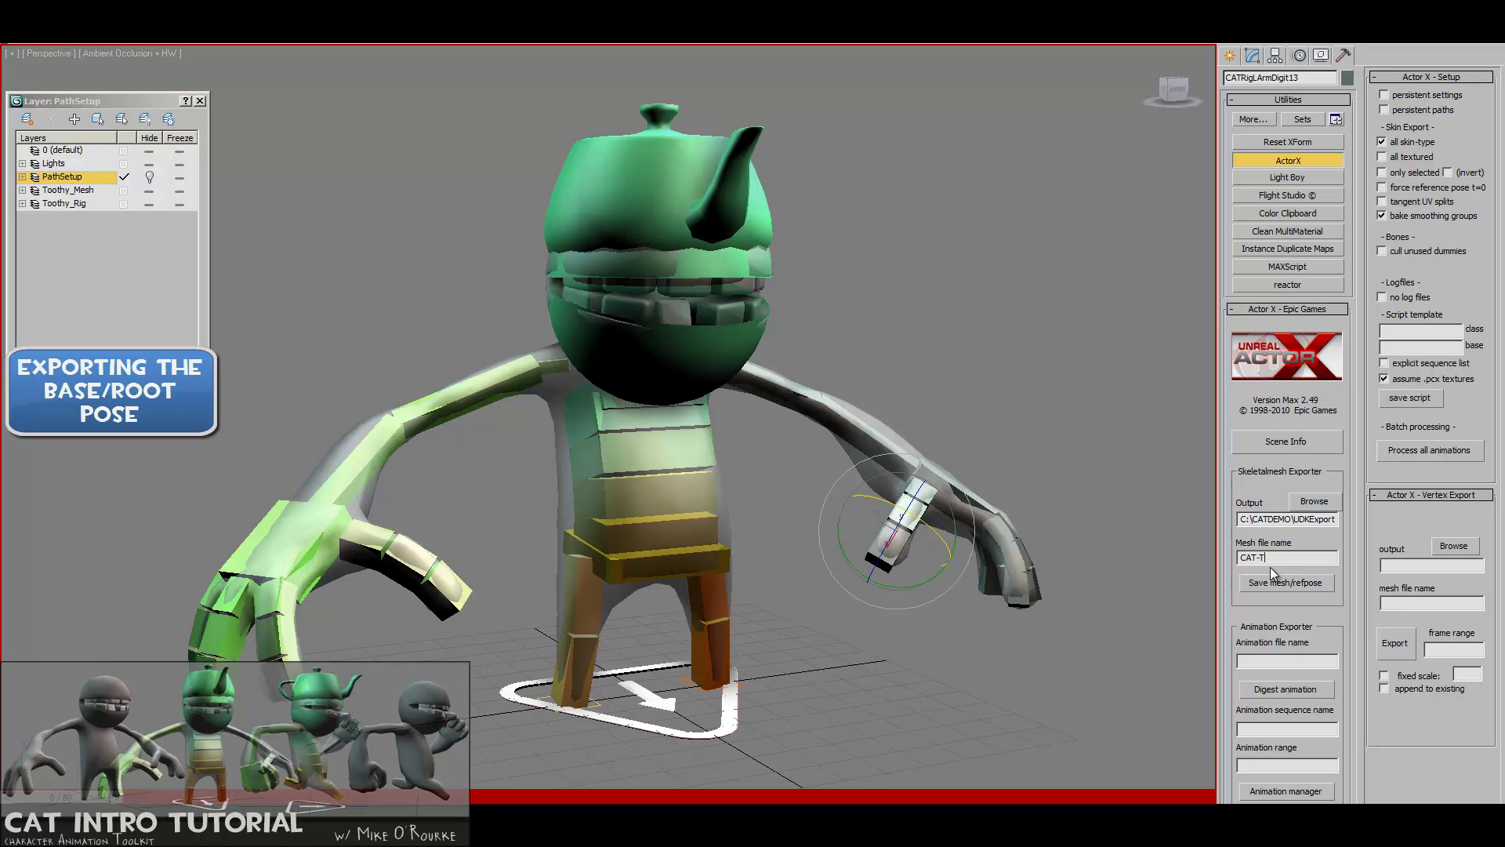
text(oothy)
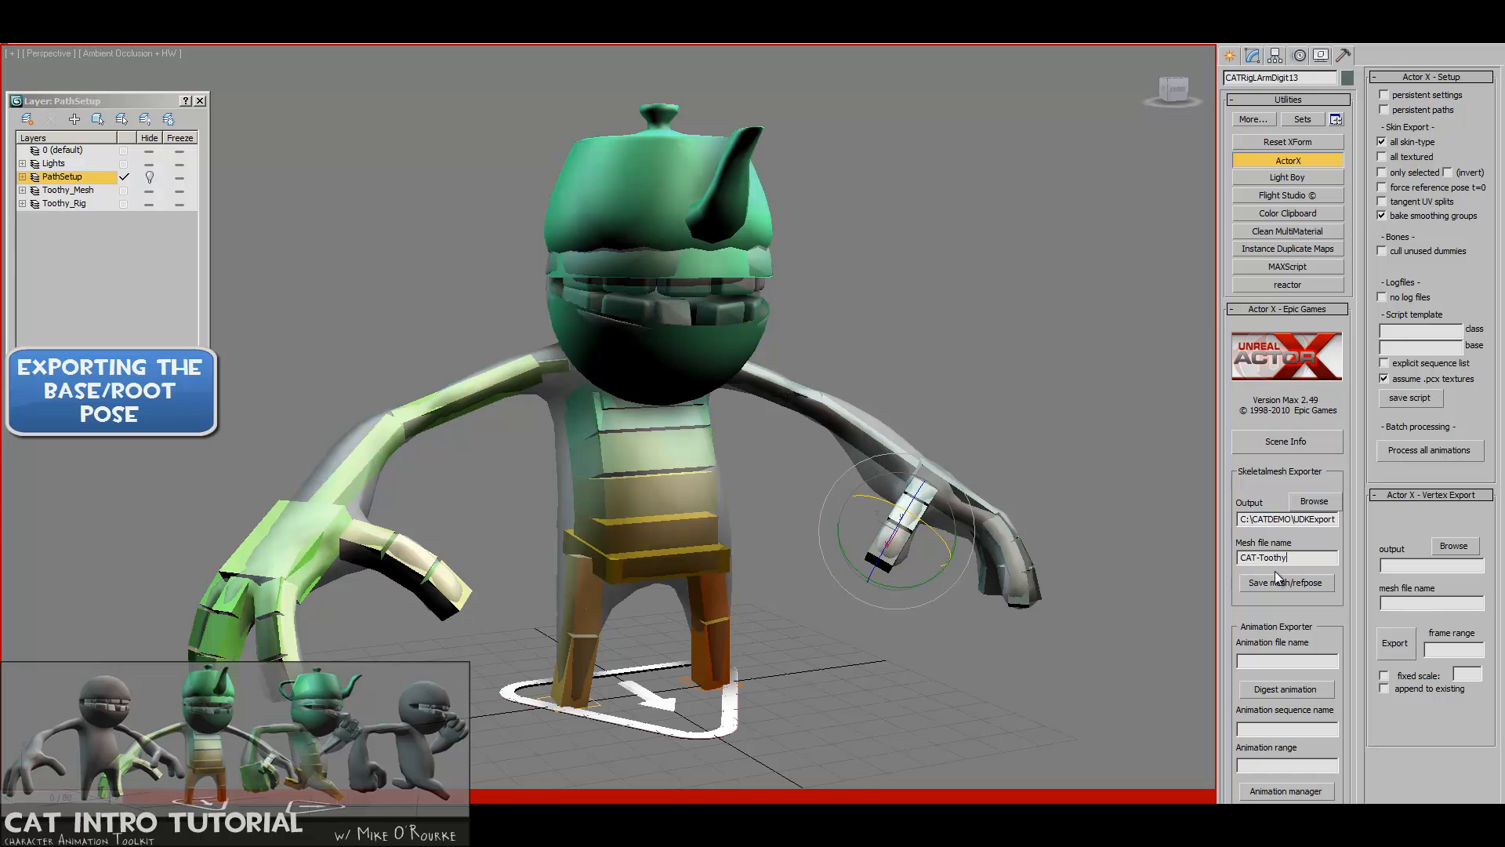
click(1286, 581)
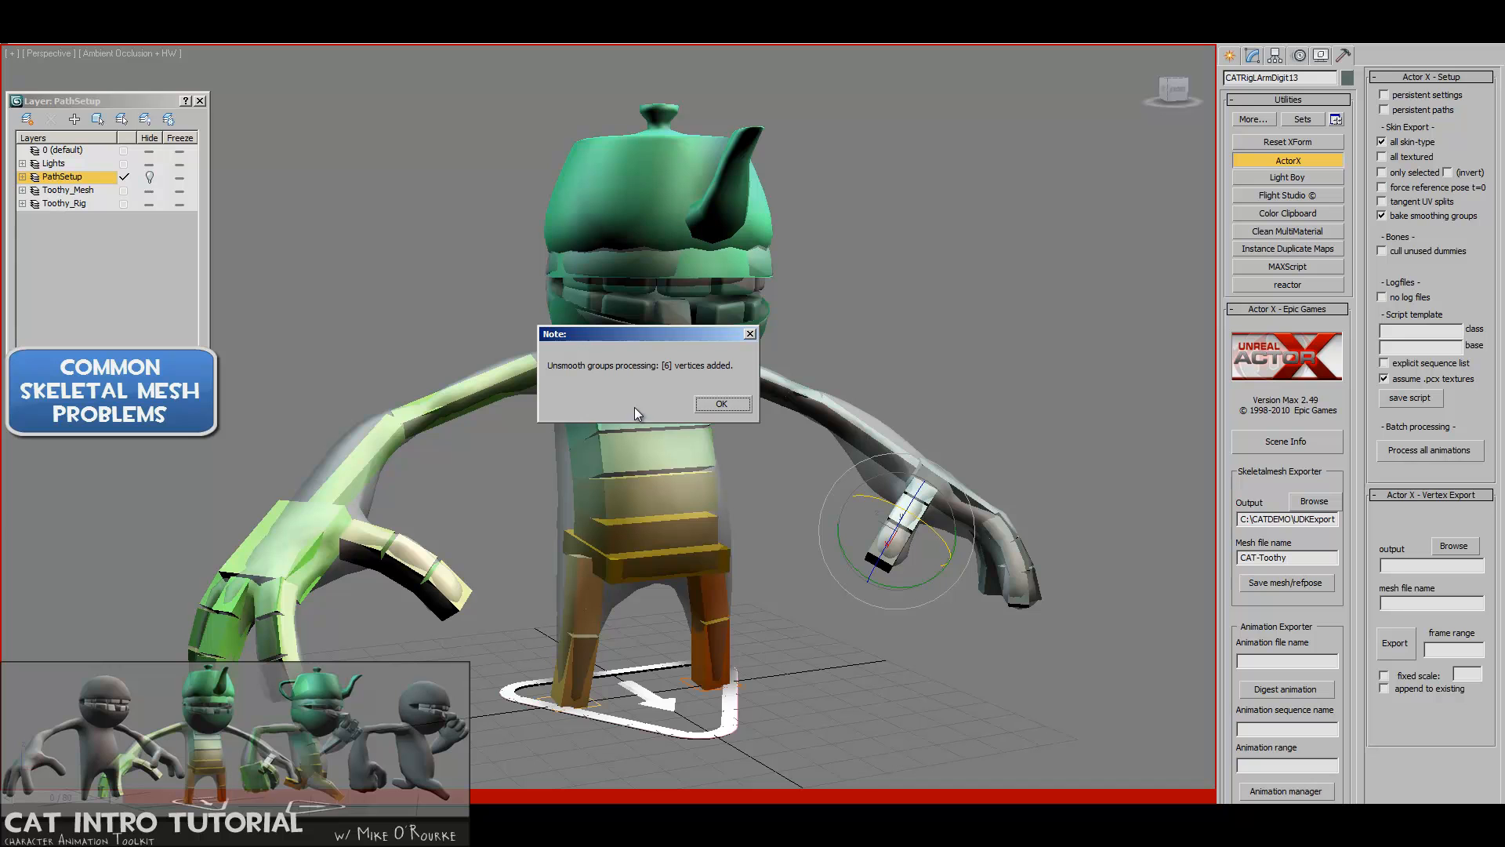
mouse_move(650, 414)
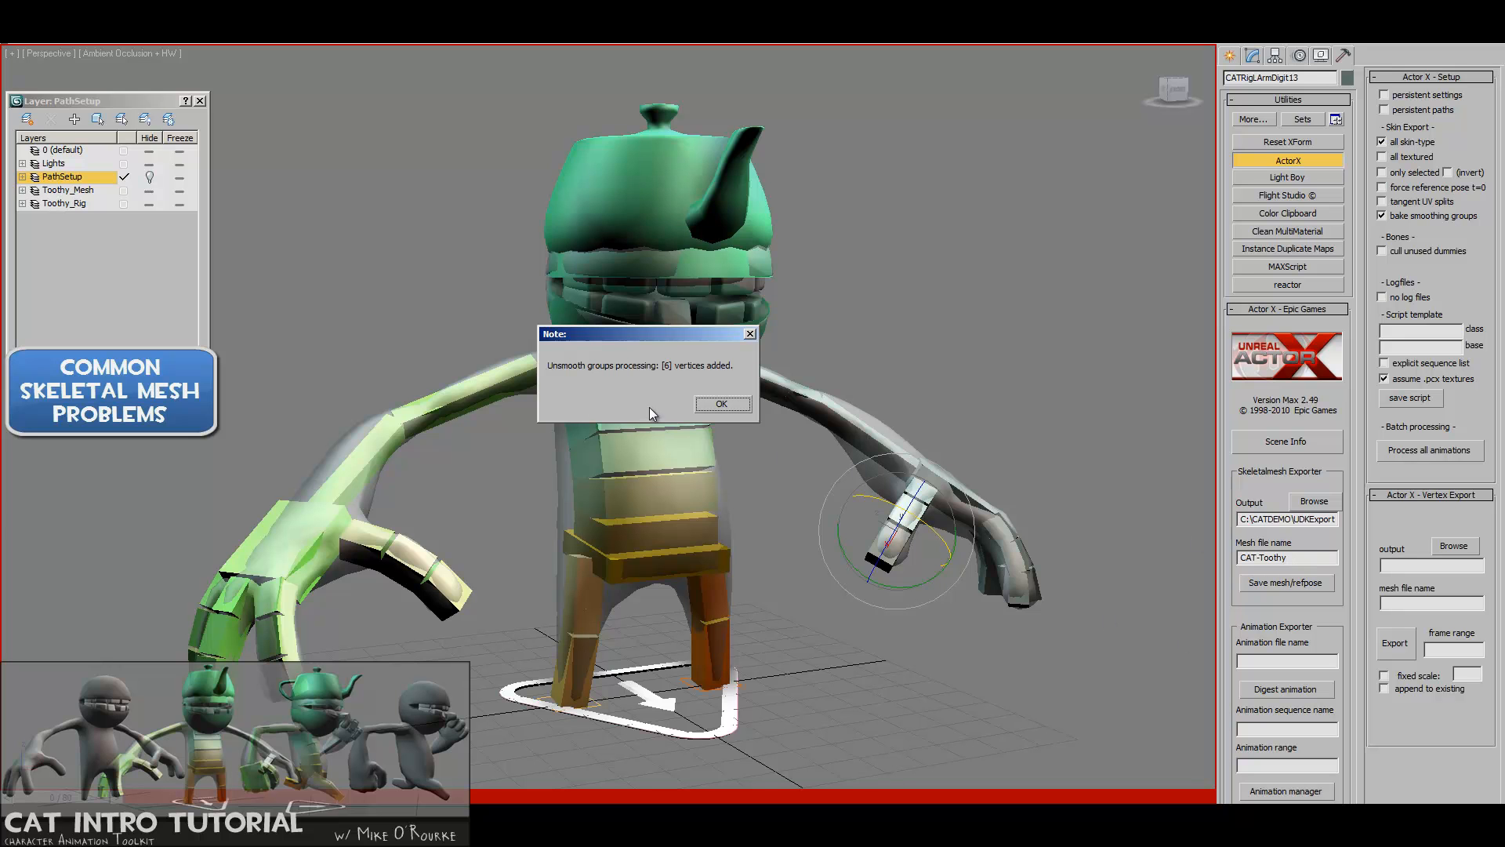
click(721, 405)
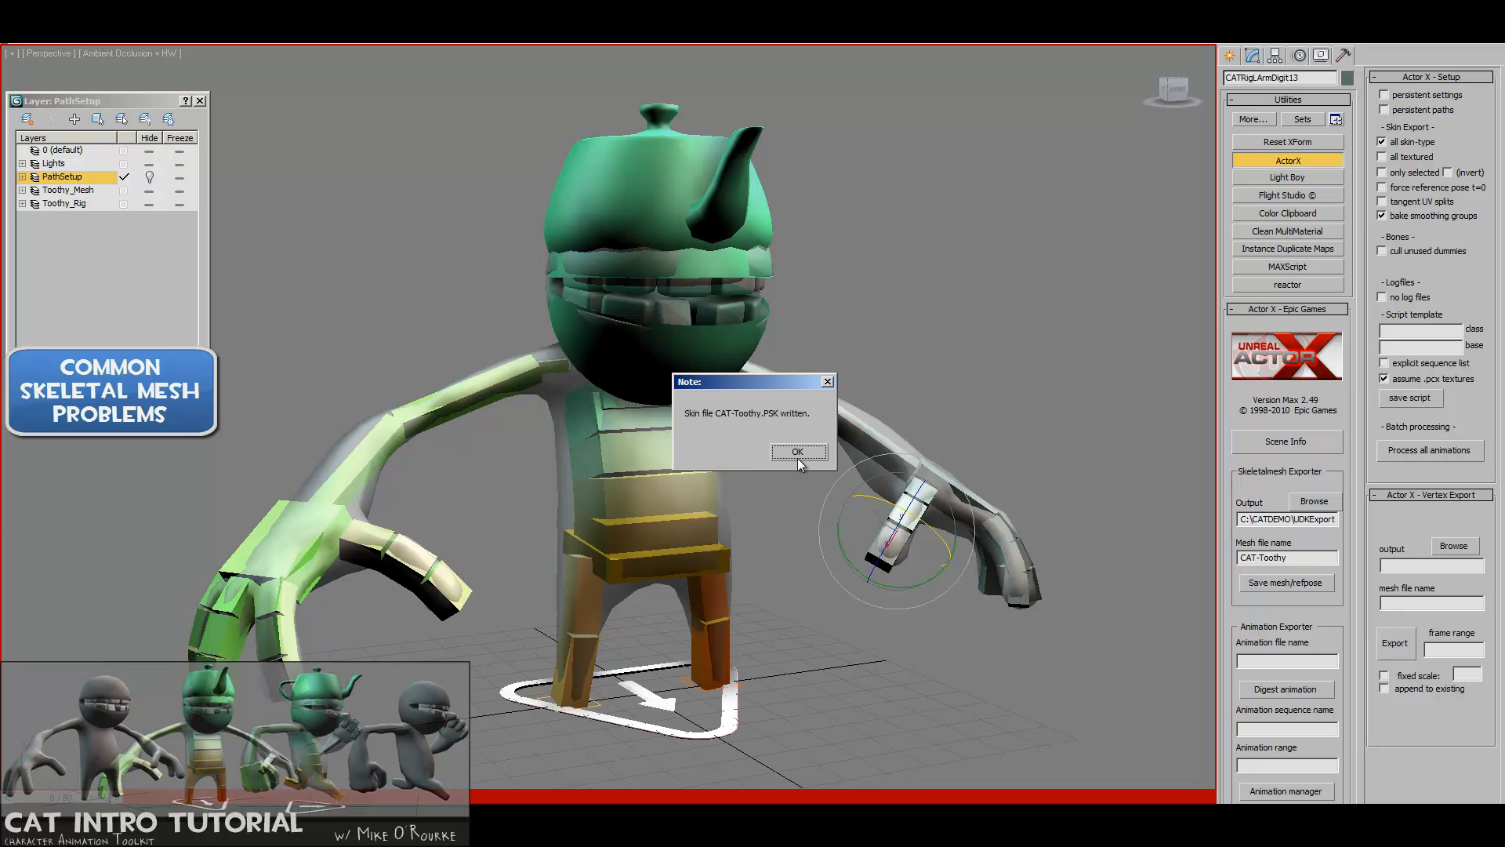
click(796, 451)
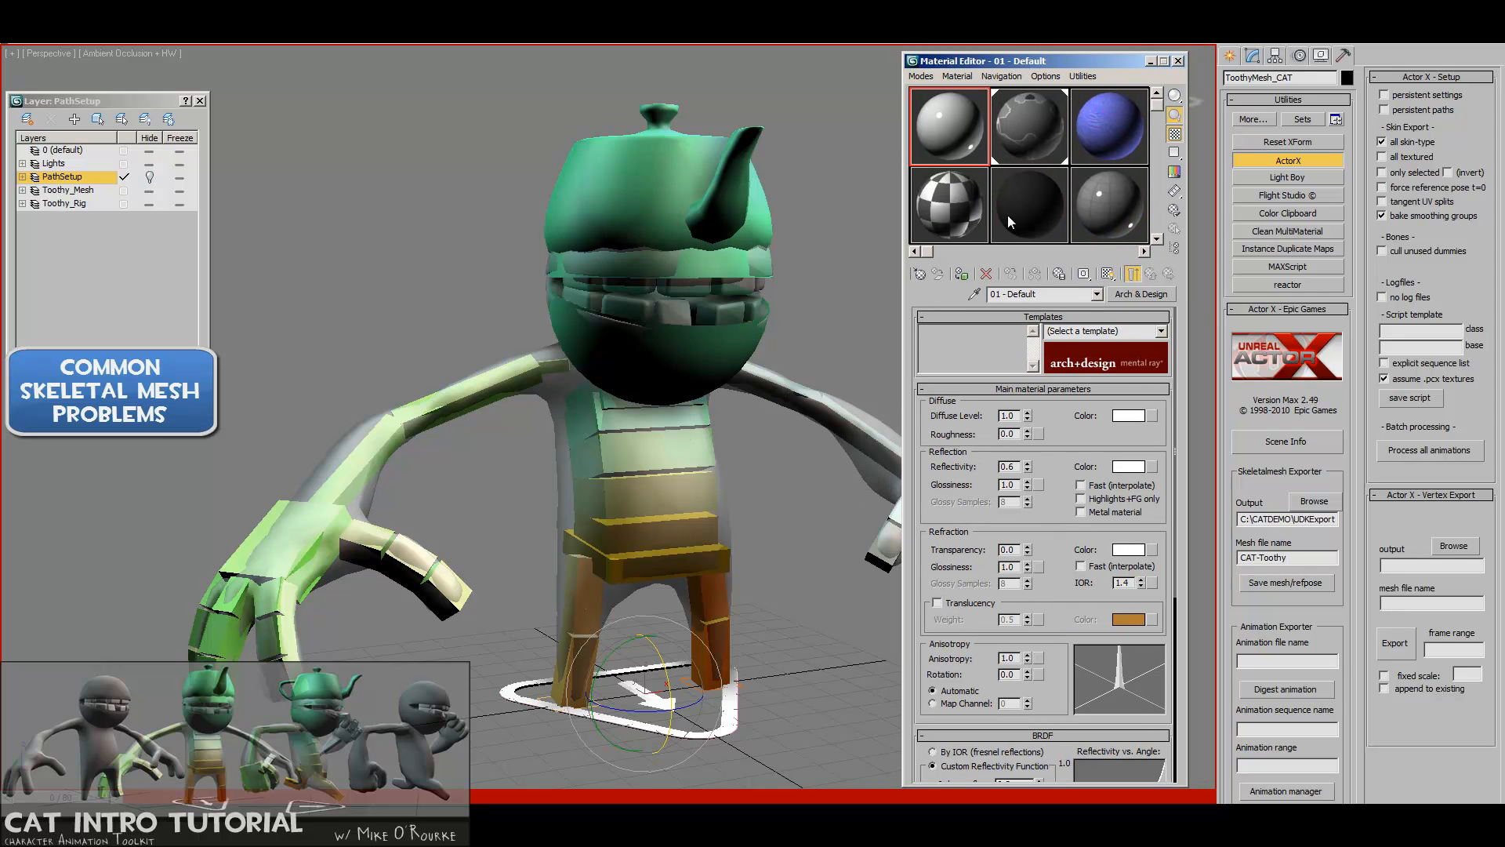
- Review the 02 - Default material and the two-slot multi/sub-object material, then close the Material Editor
click(1029, 125)
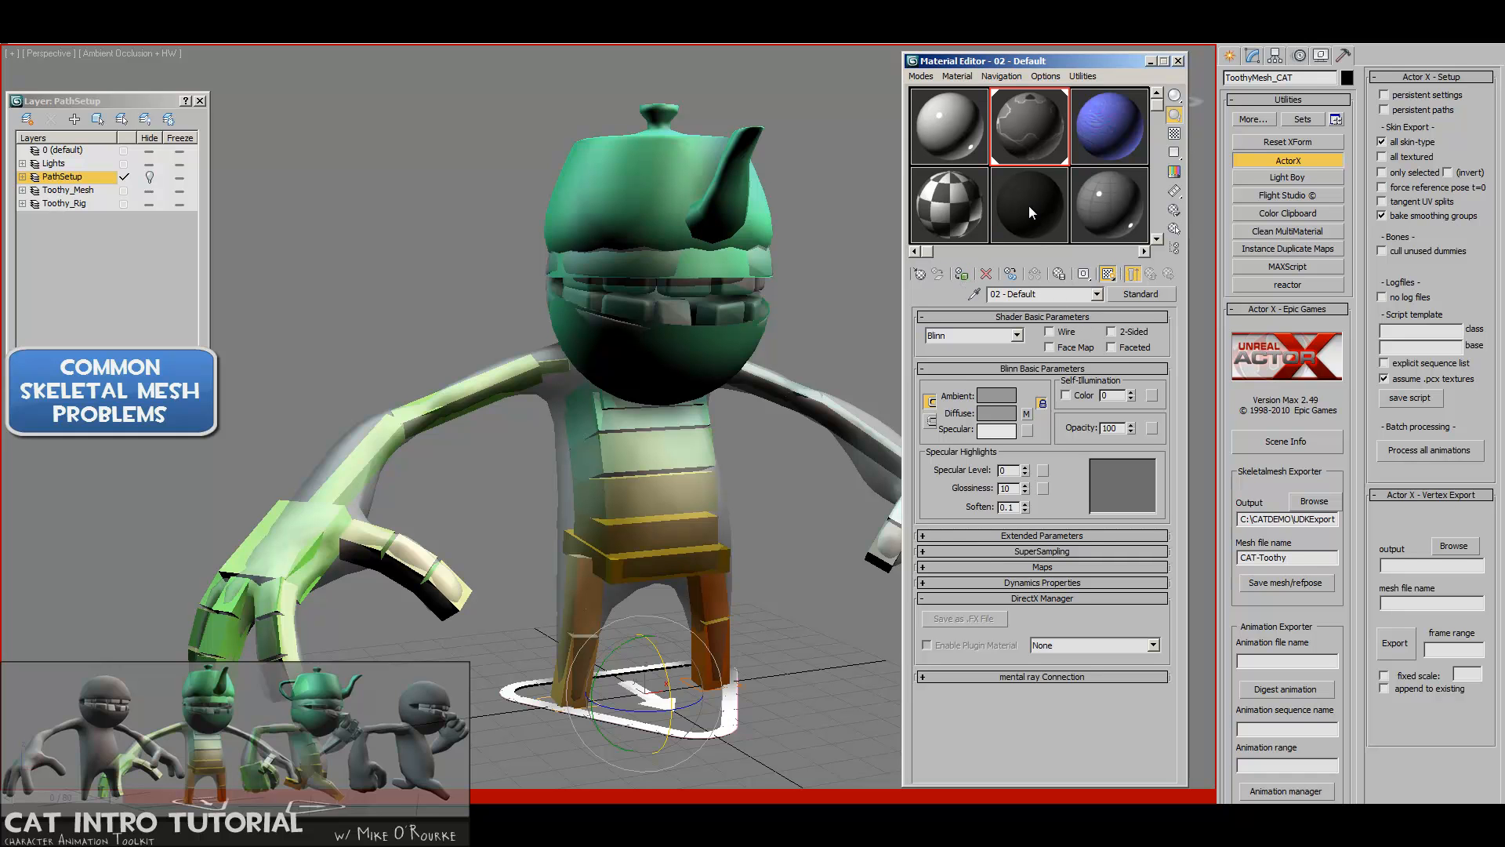
click(949, 204)
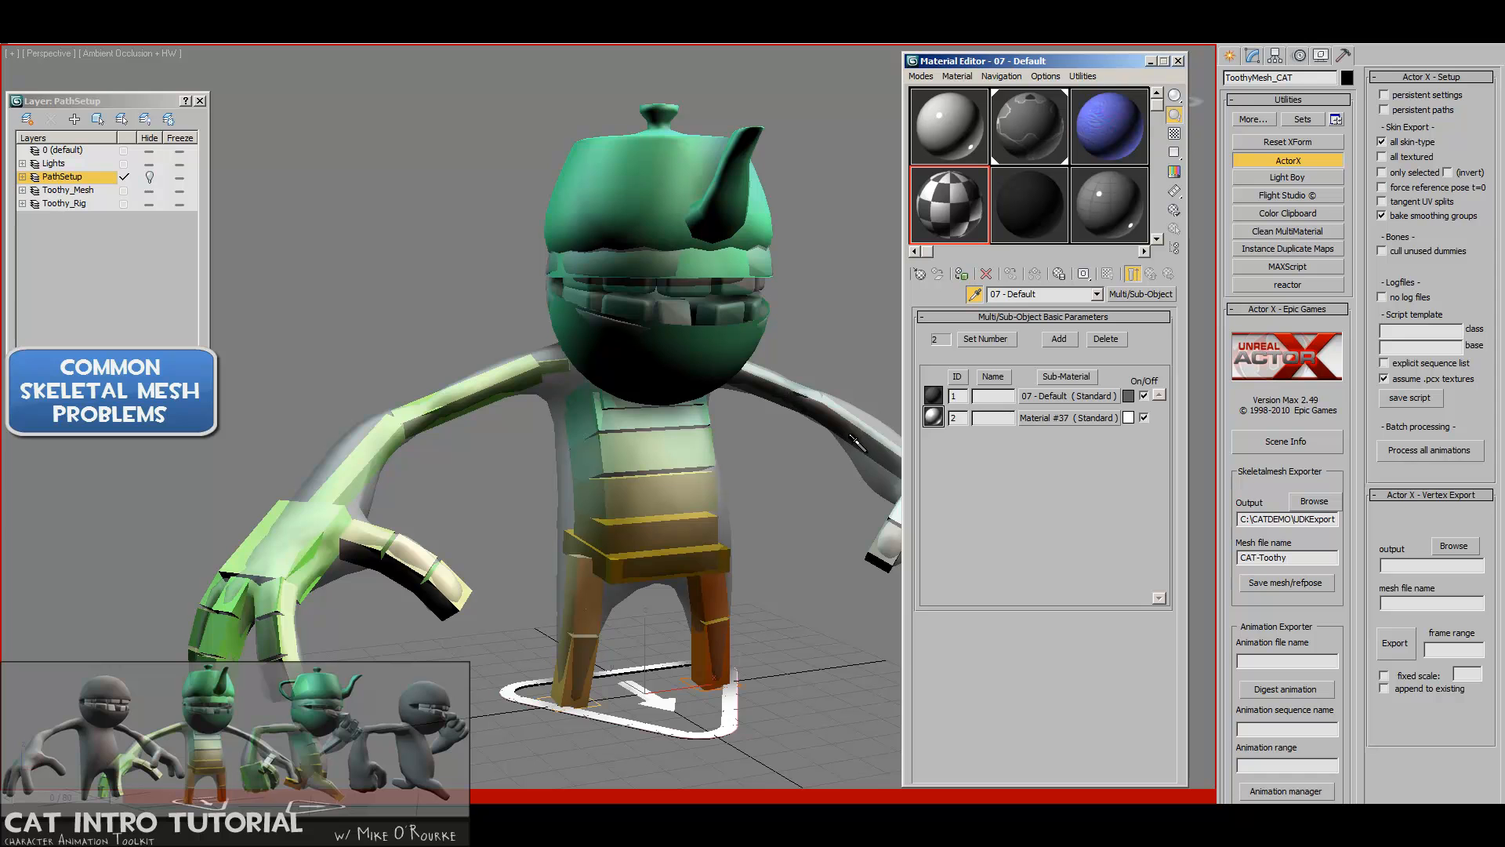
click(949, 204)
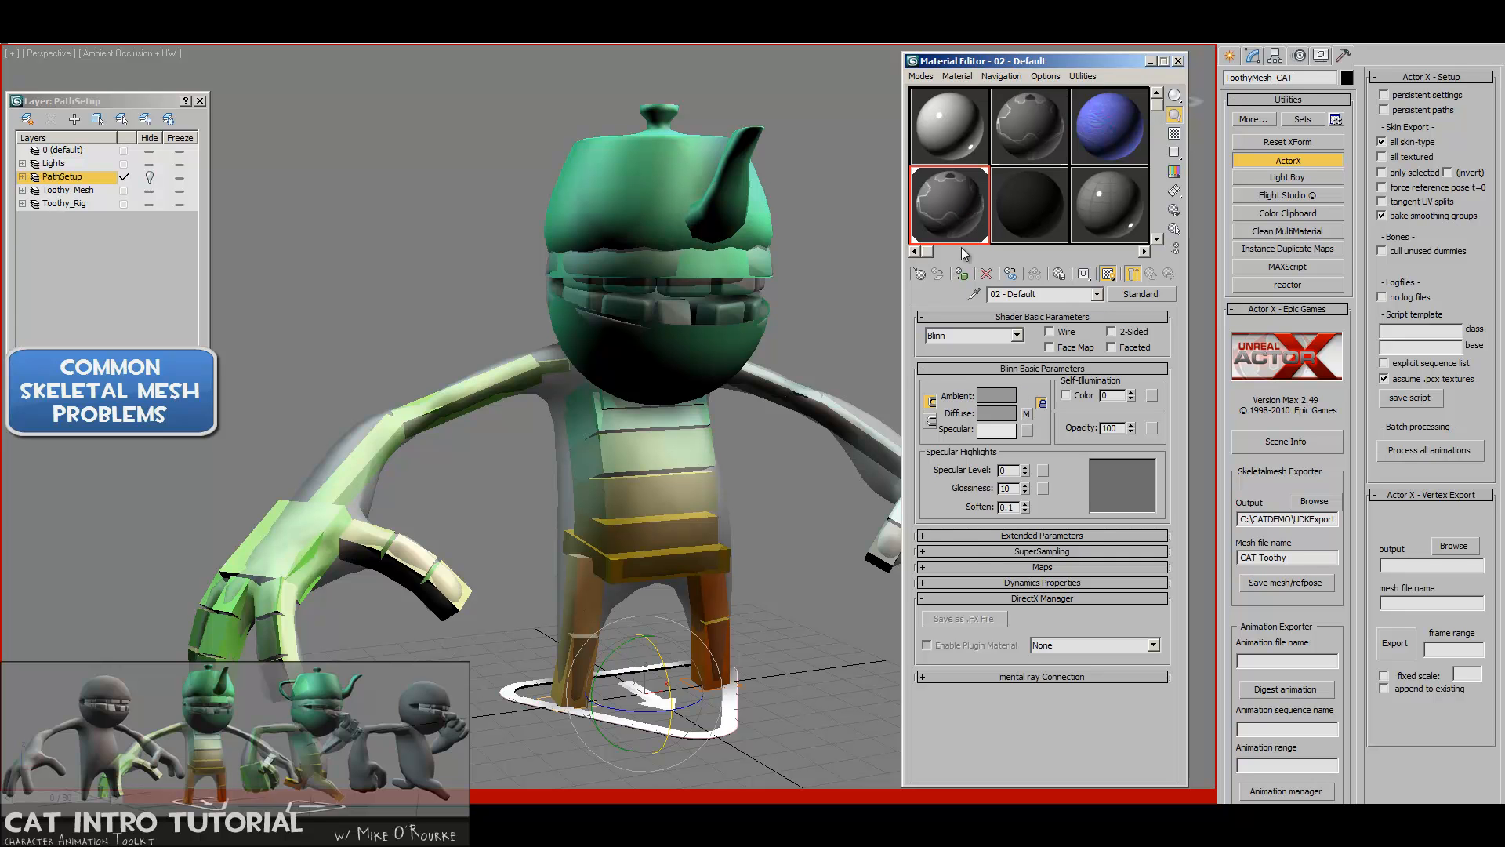
mouse_move(957, 225)
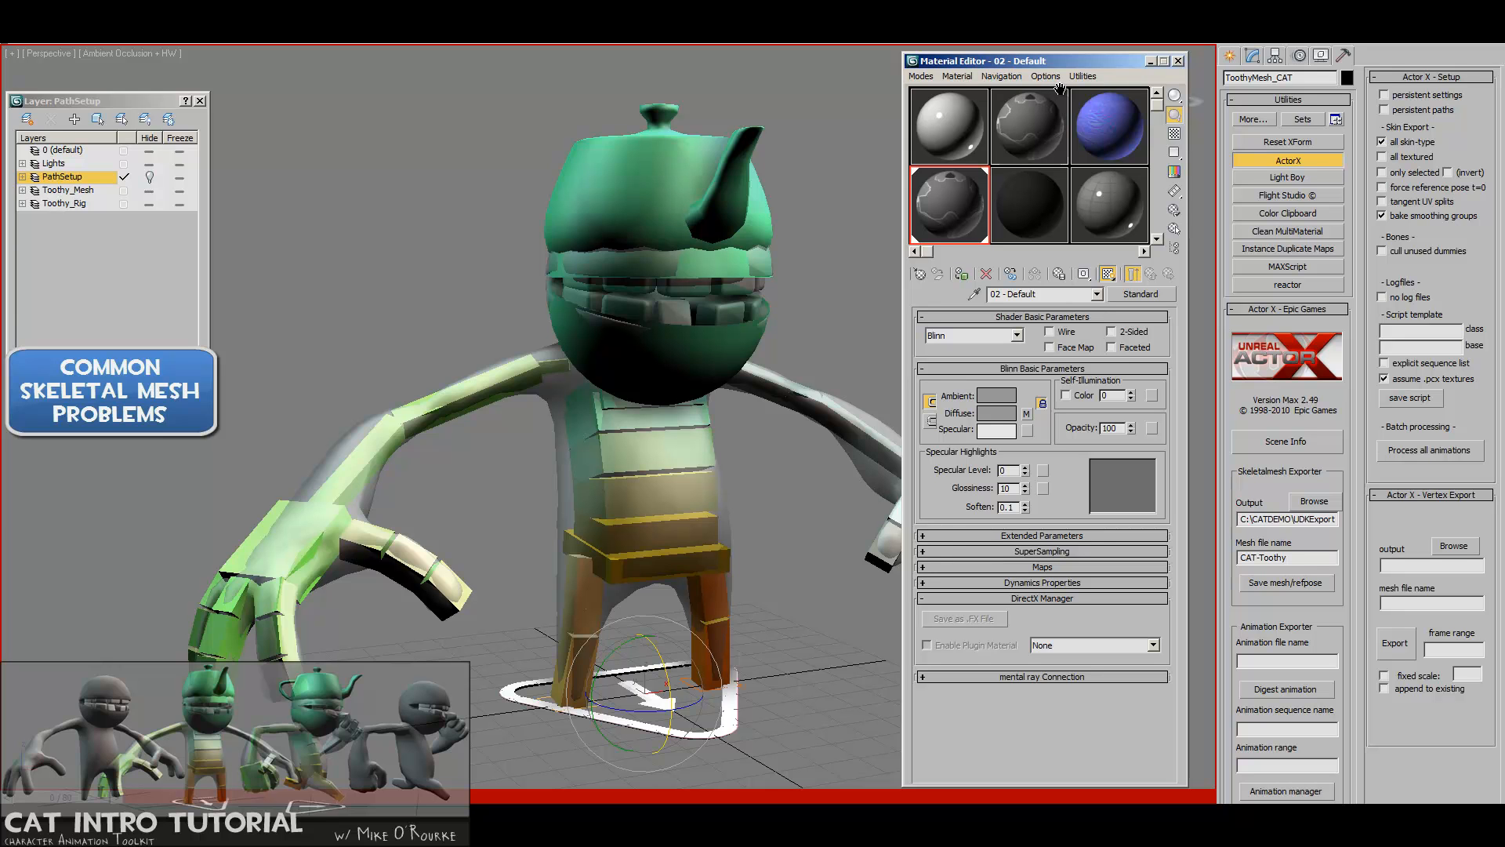
mouse_move(1091, 69)
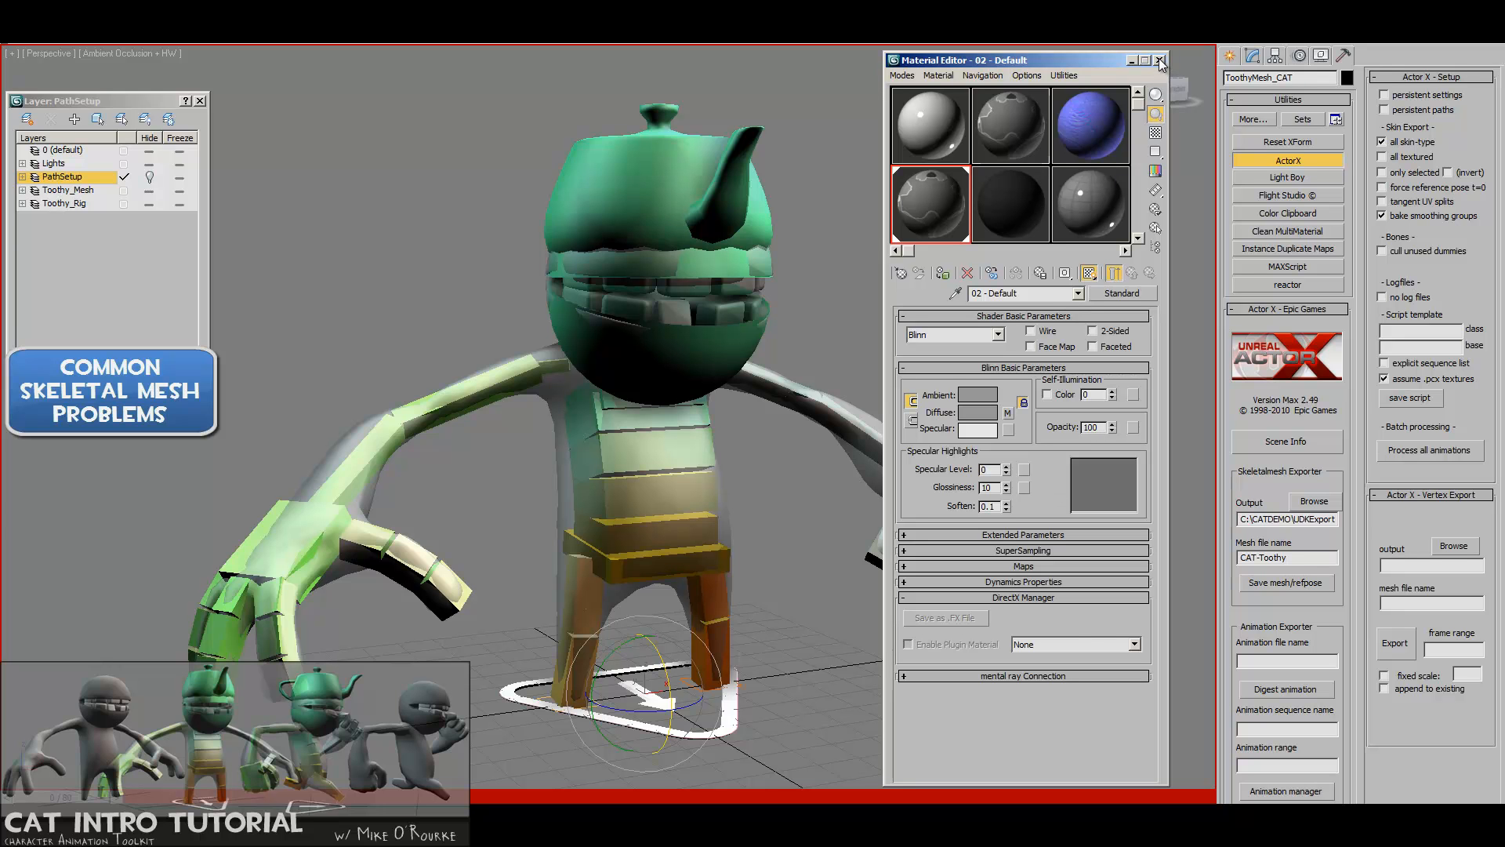
mouse_move(1160, 61)
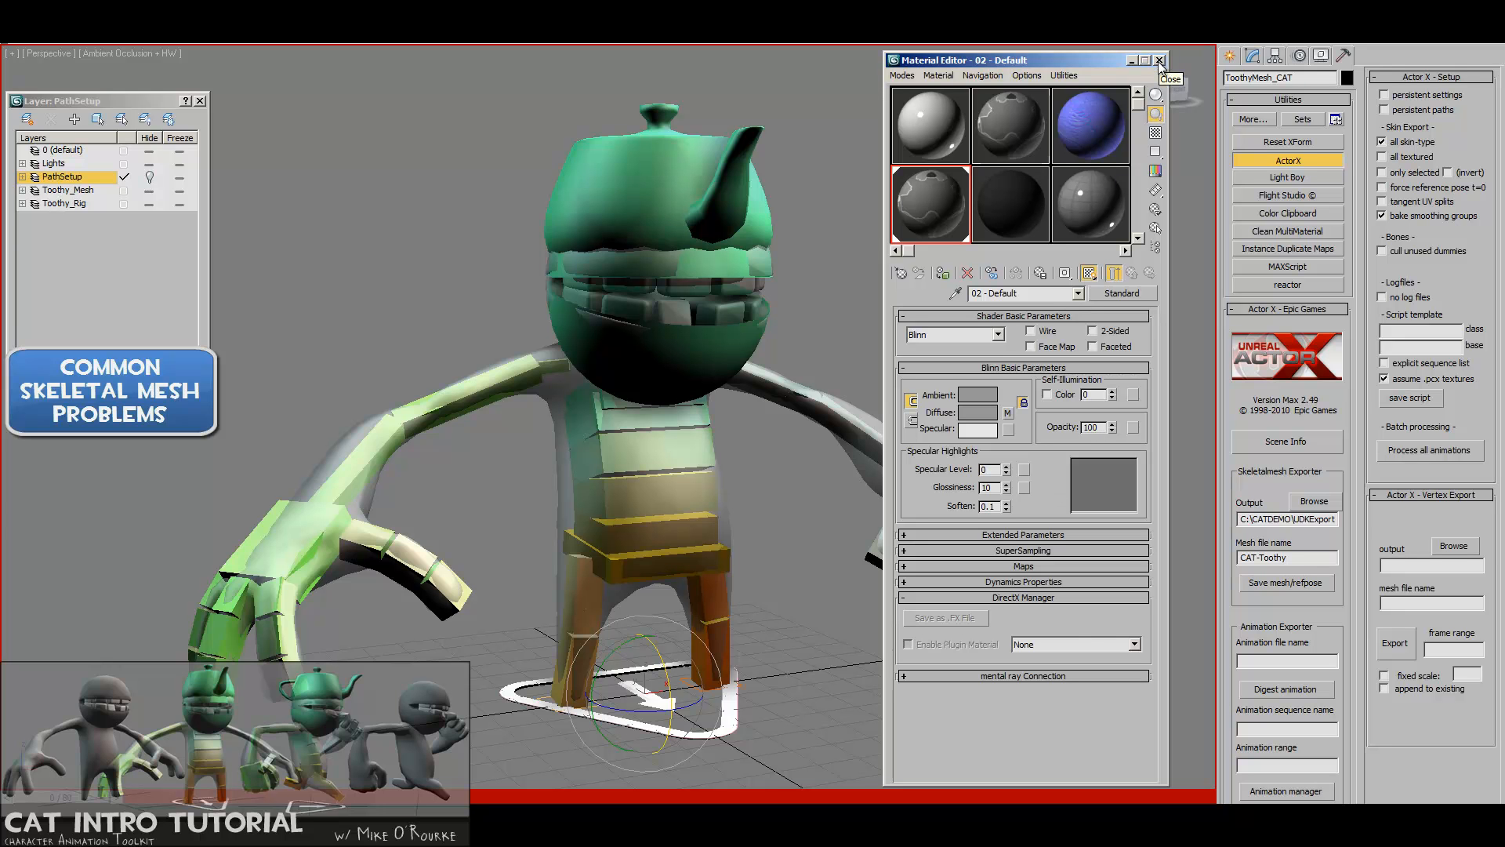
click(1159, 59)
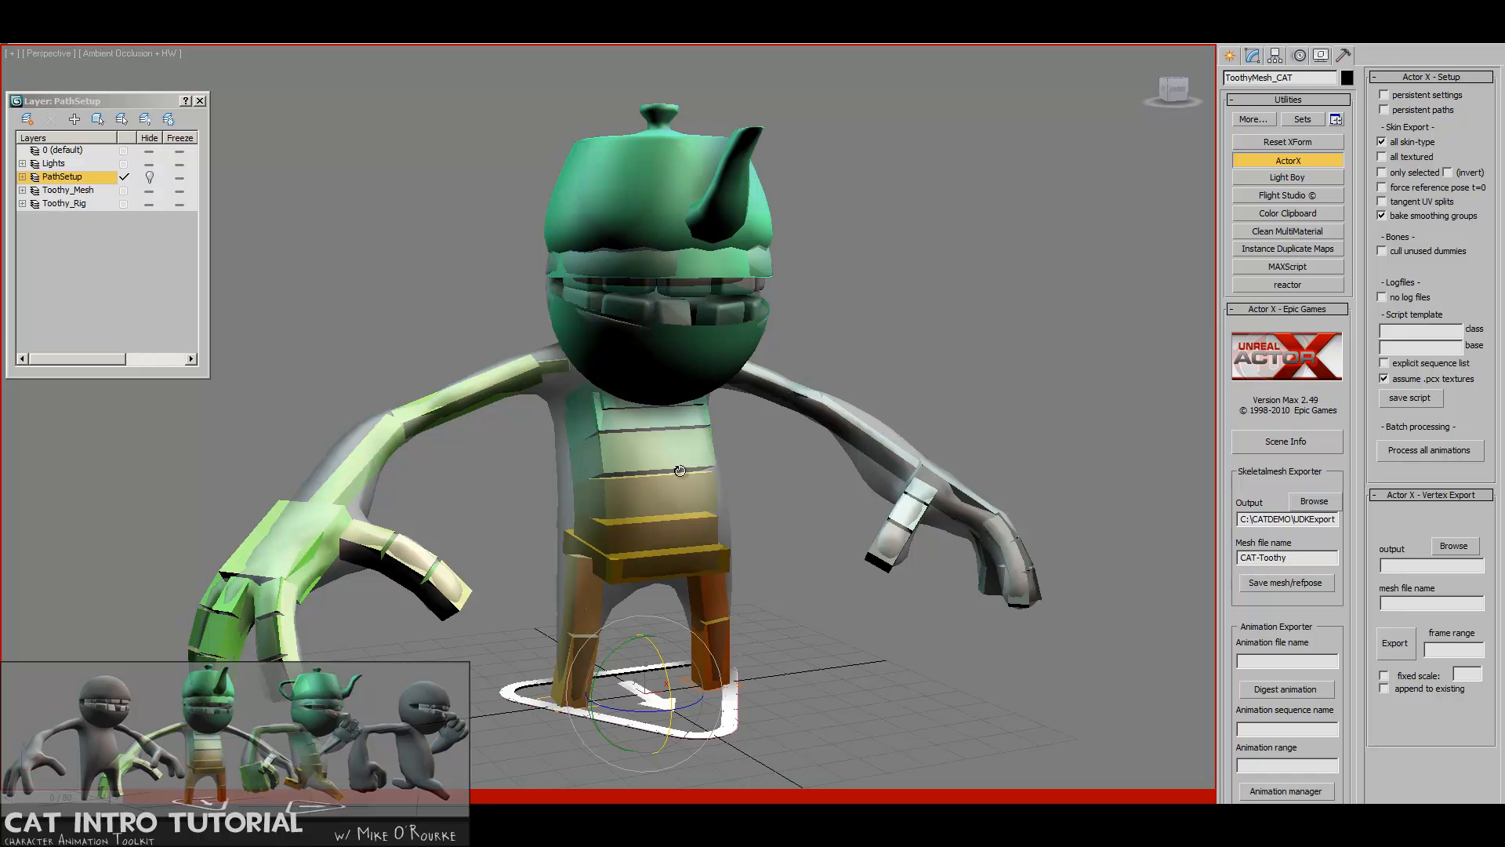
mouse_move(773, 495)
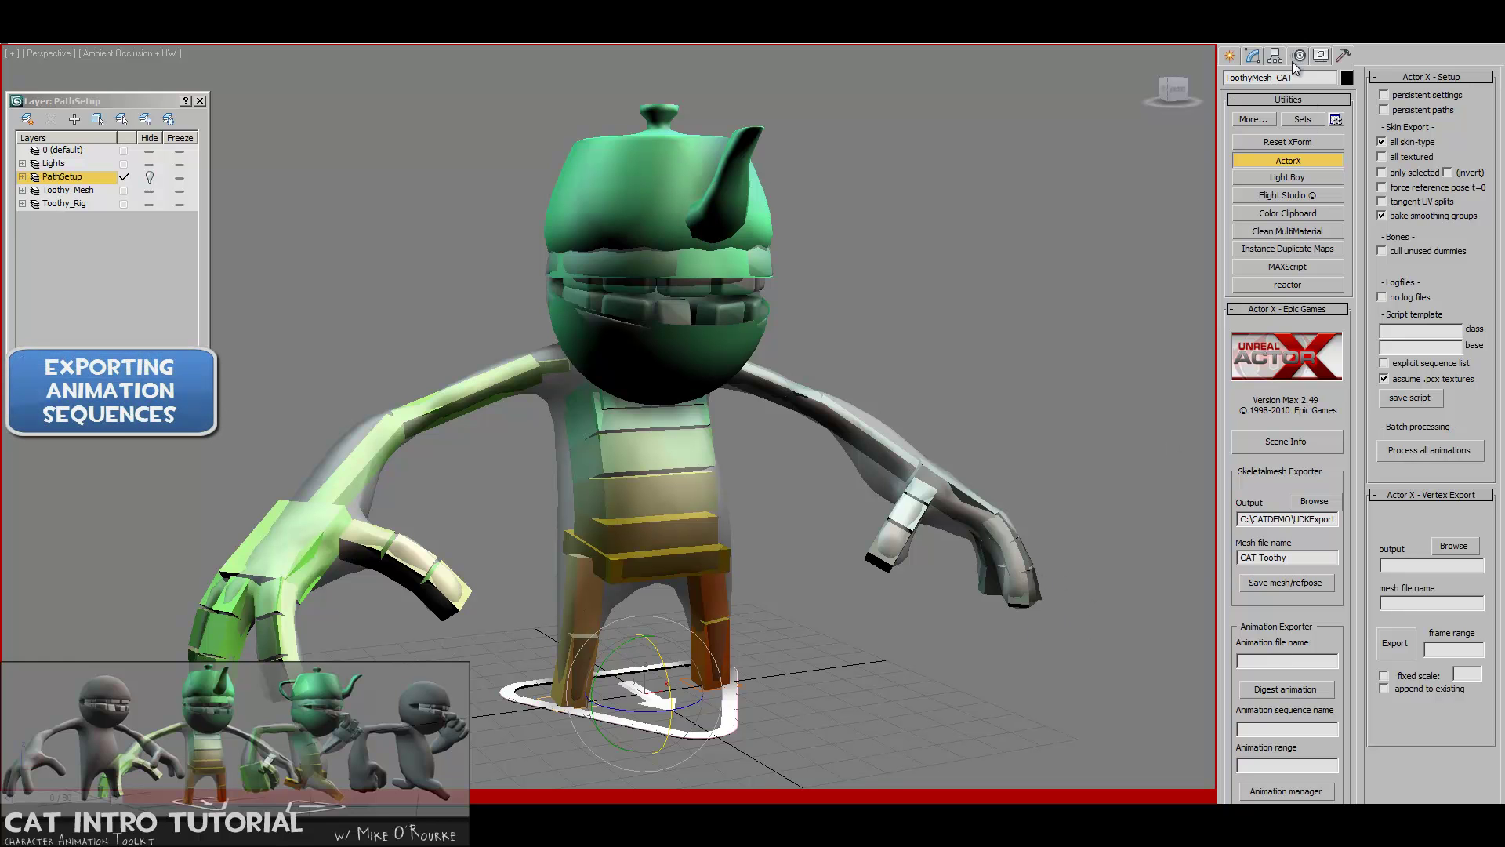
- Show the selected CAT rig bone's CATMotion layer in the Motion panel's Layer Manager
click(1276, 53)
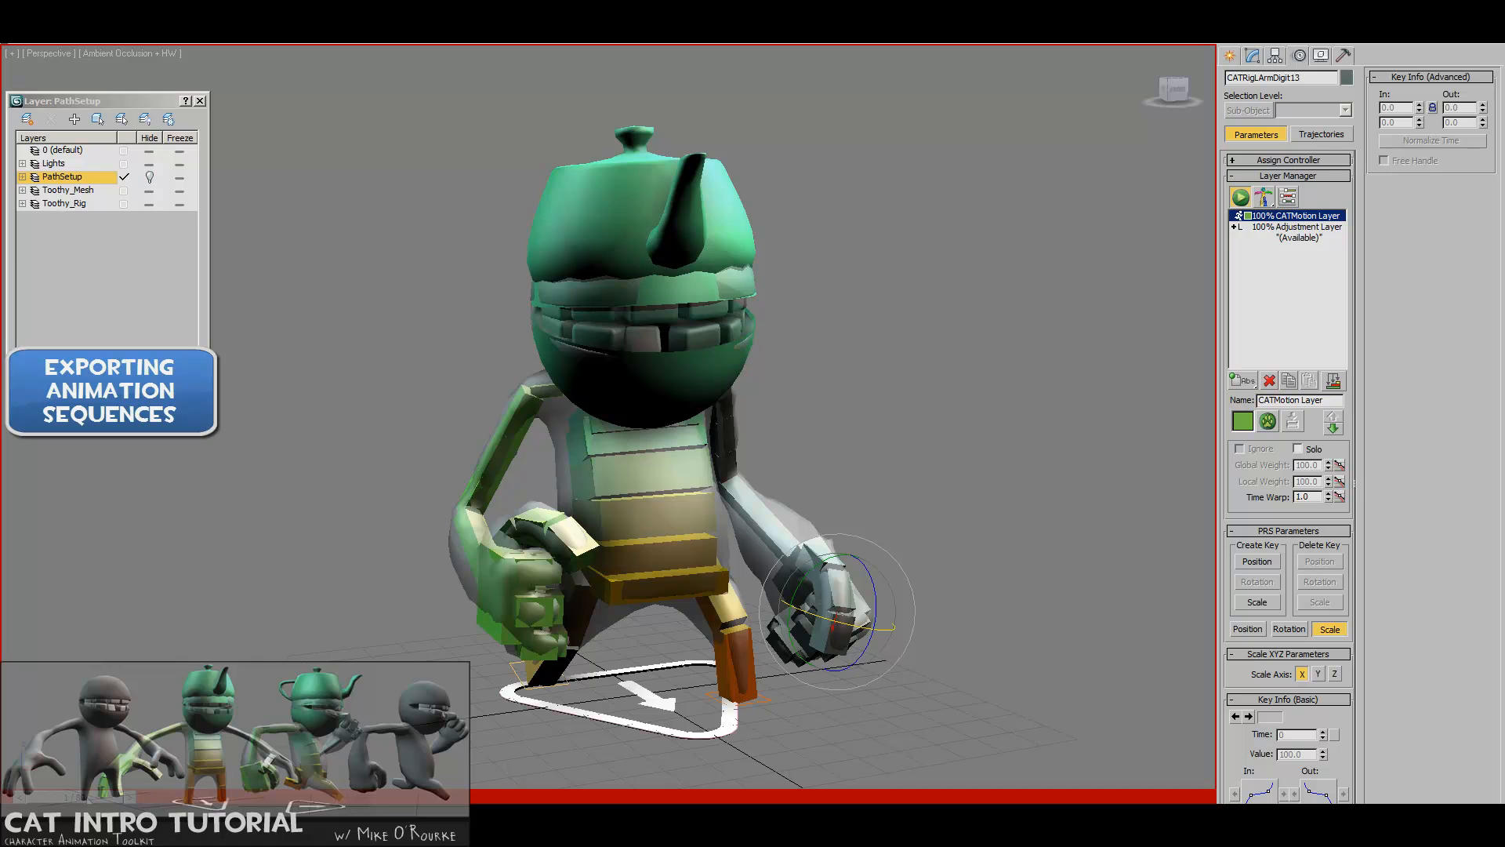
- In the ActorX exporter, name the animation file WalkAnims and the sequence WalkForward
click(1330, 53)
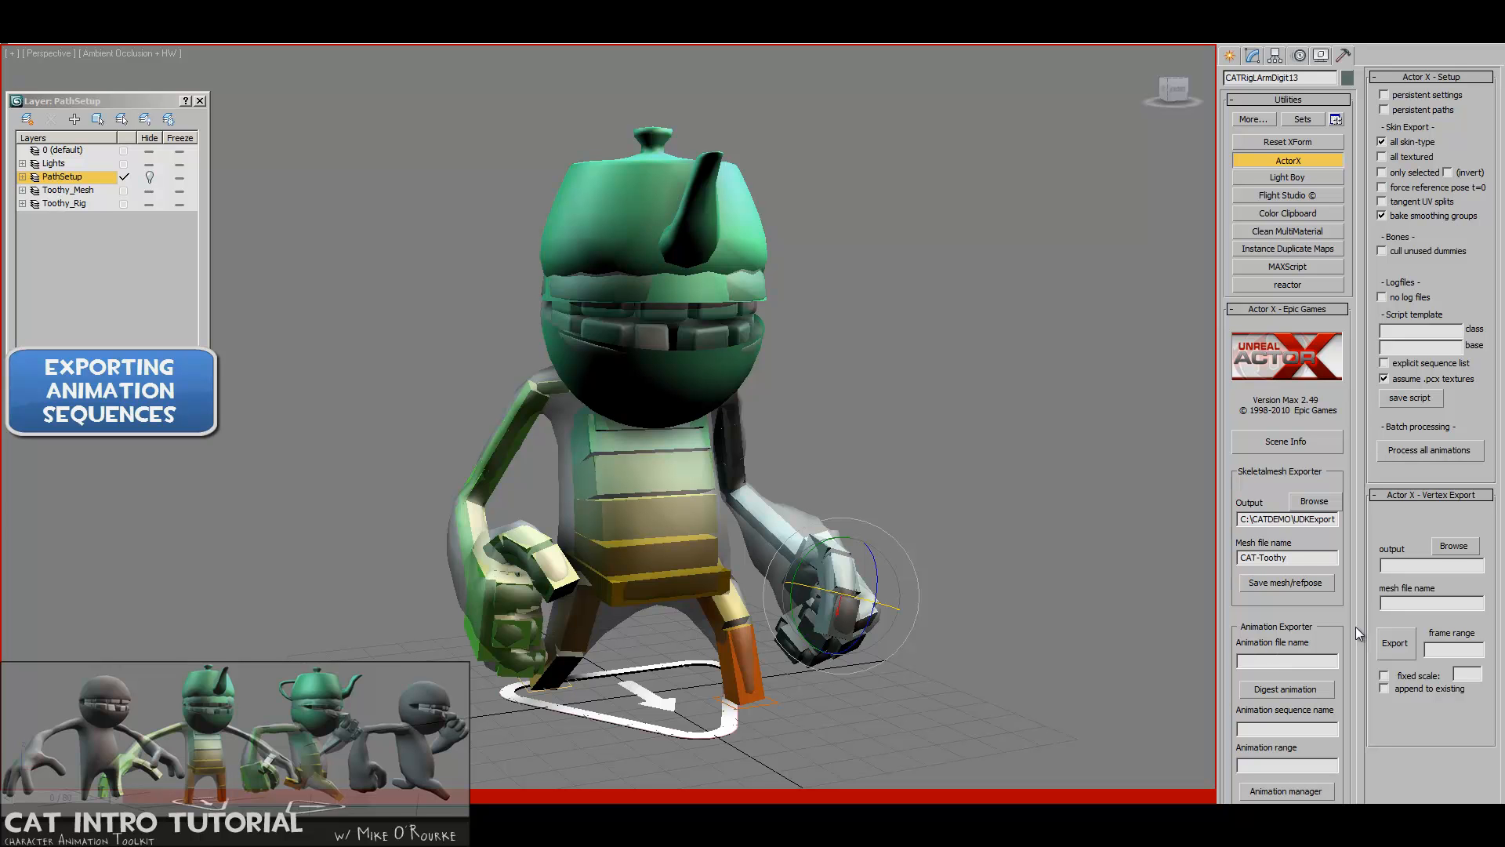
text(W)
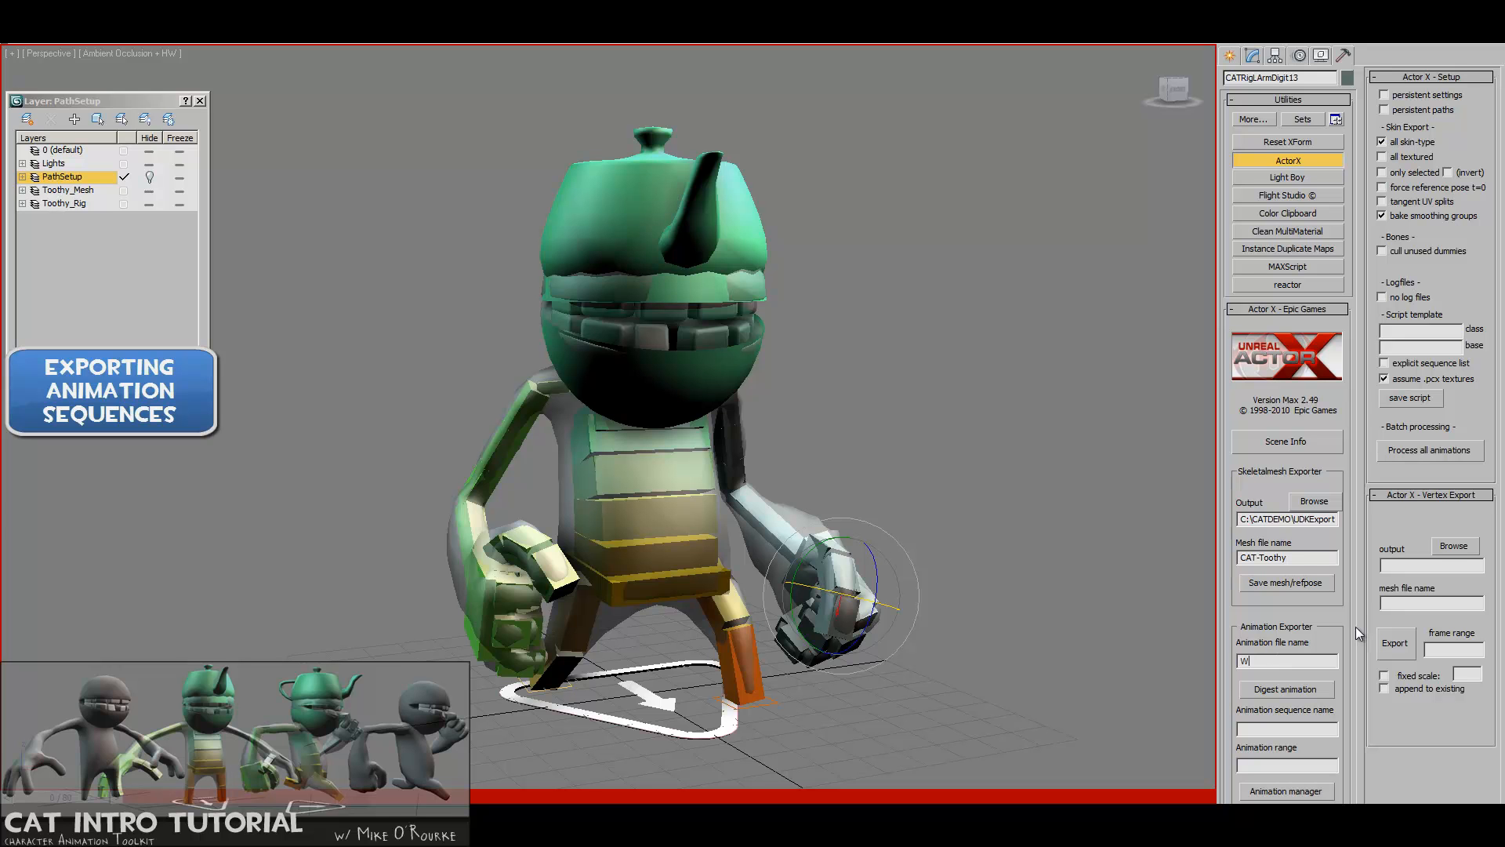
text(alkForward)
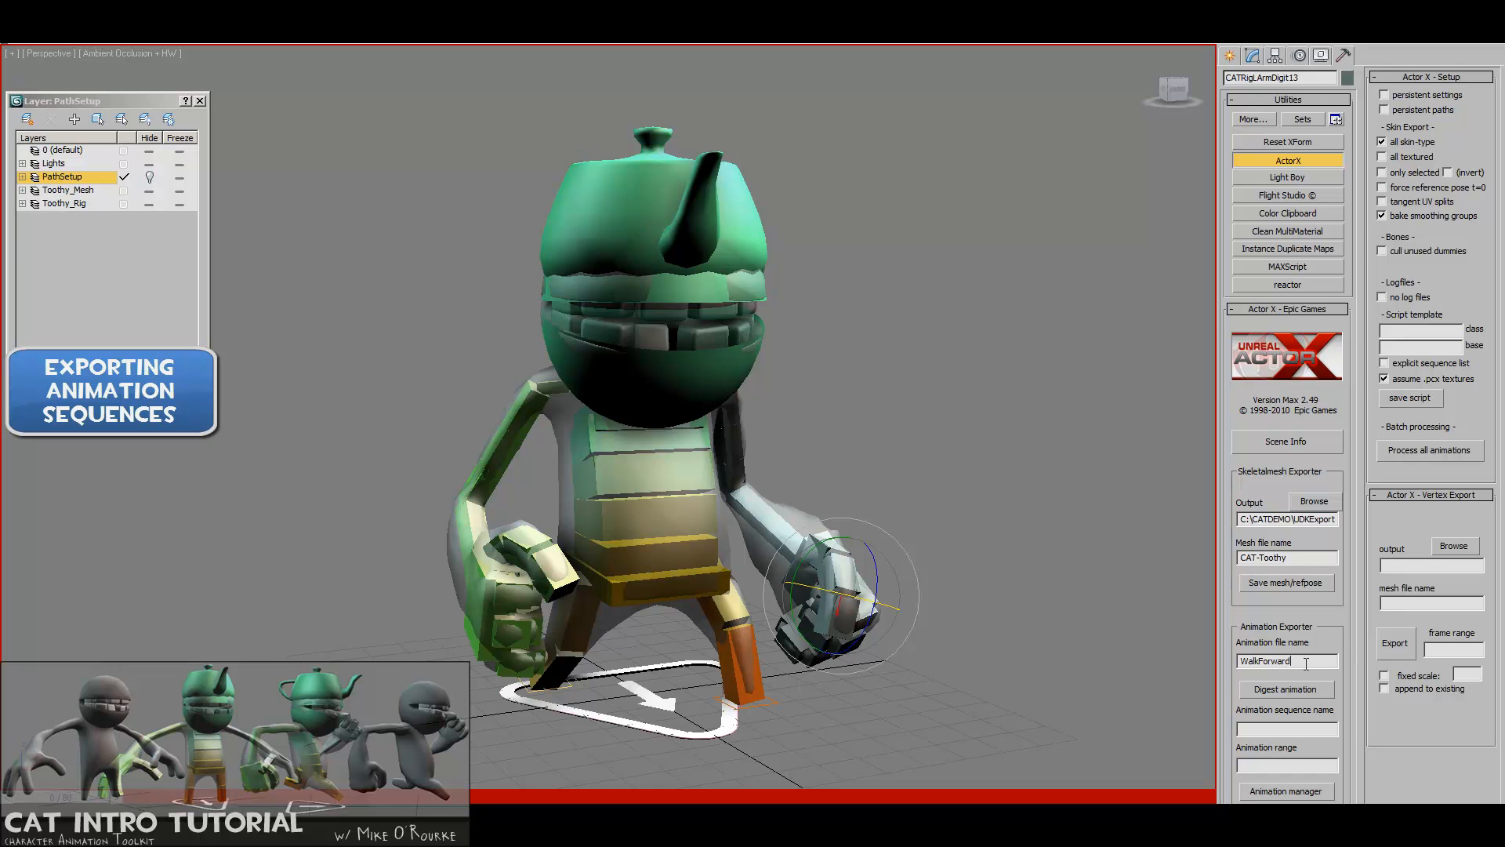
double_click(1264, 660)
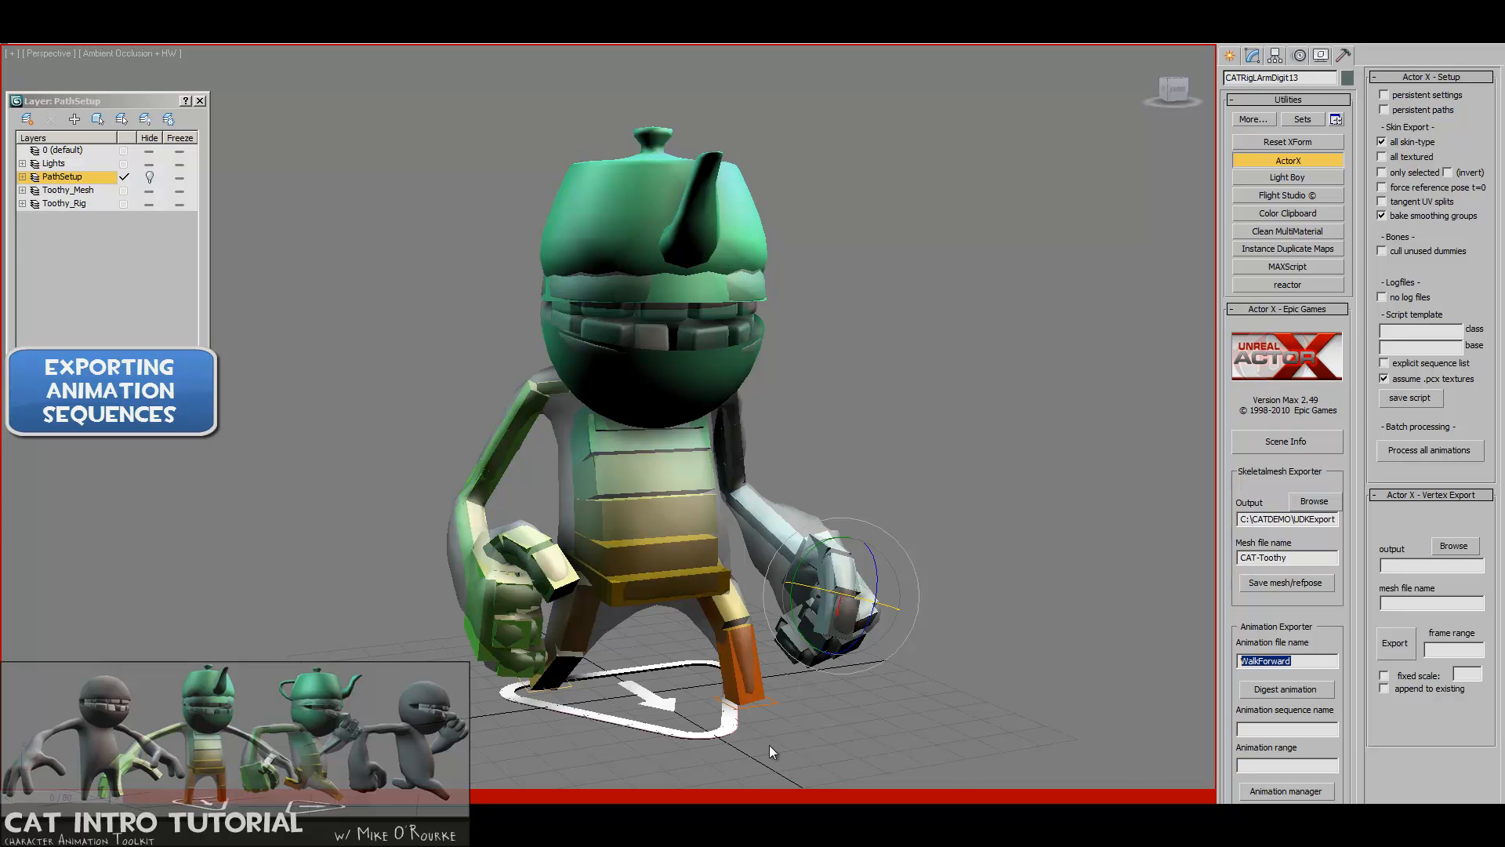
text(WalkAnims)
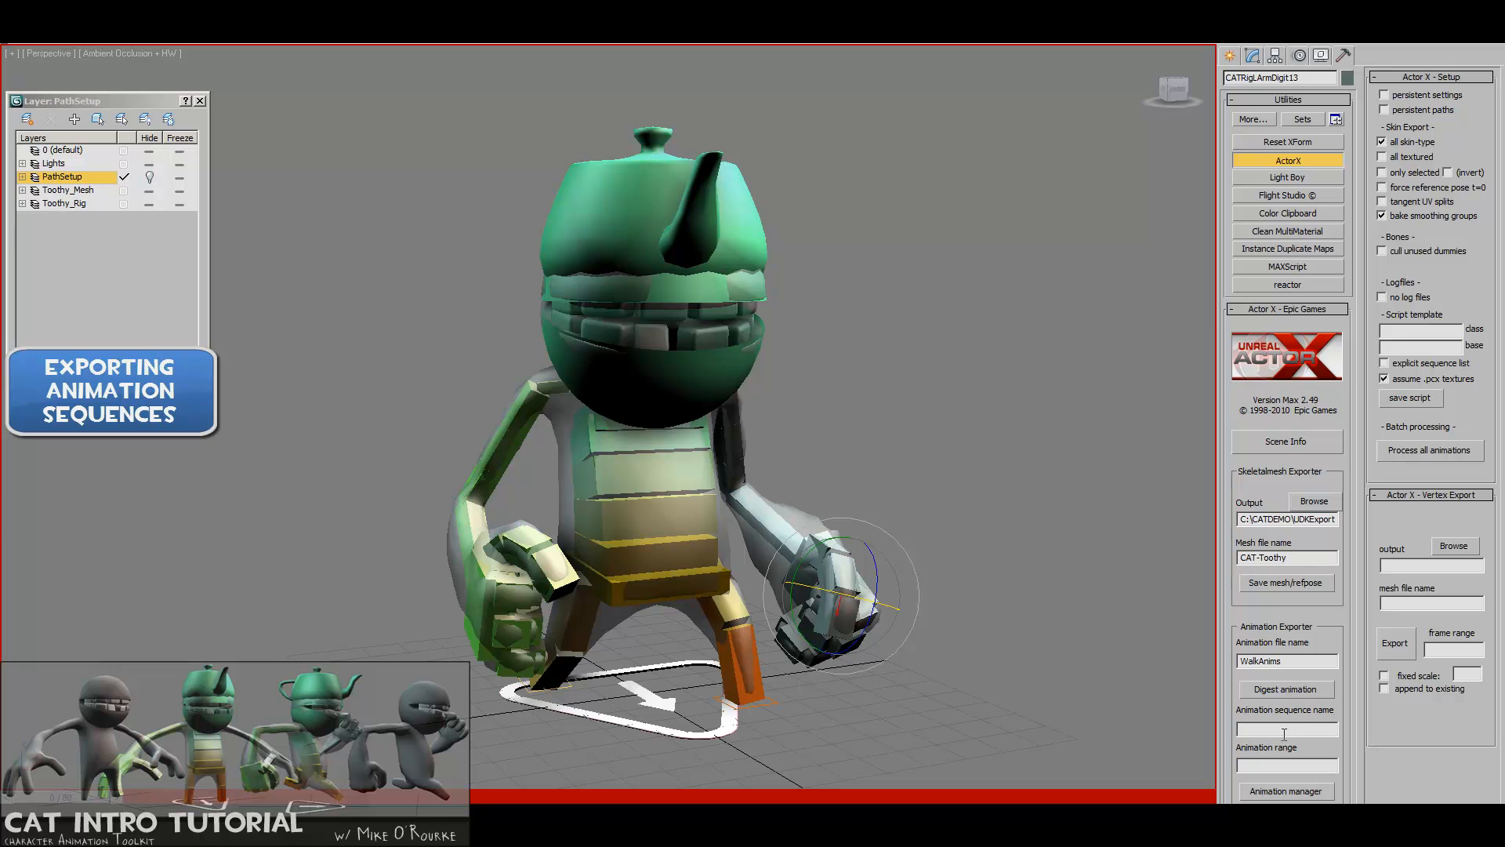
text(W)
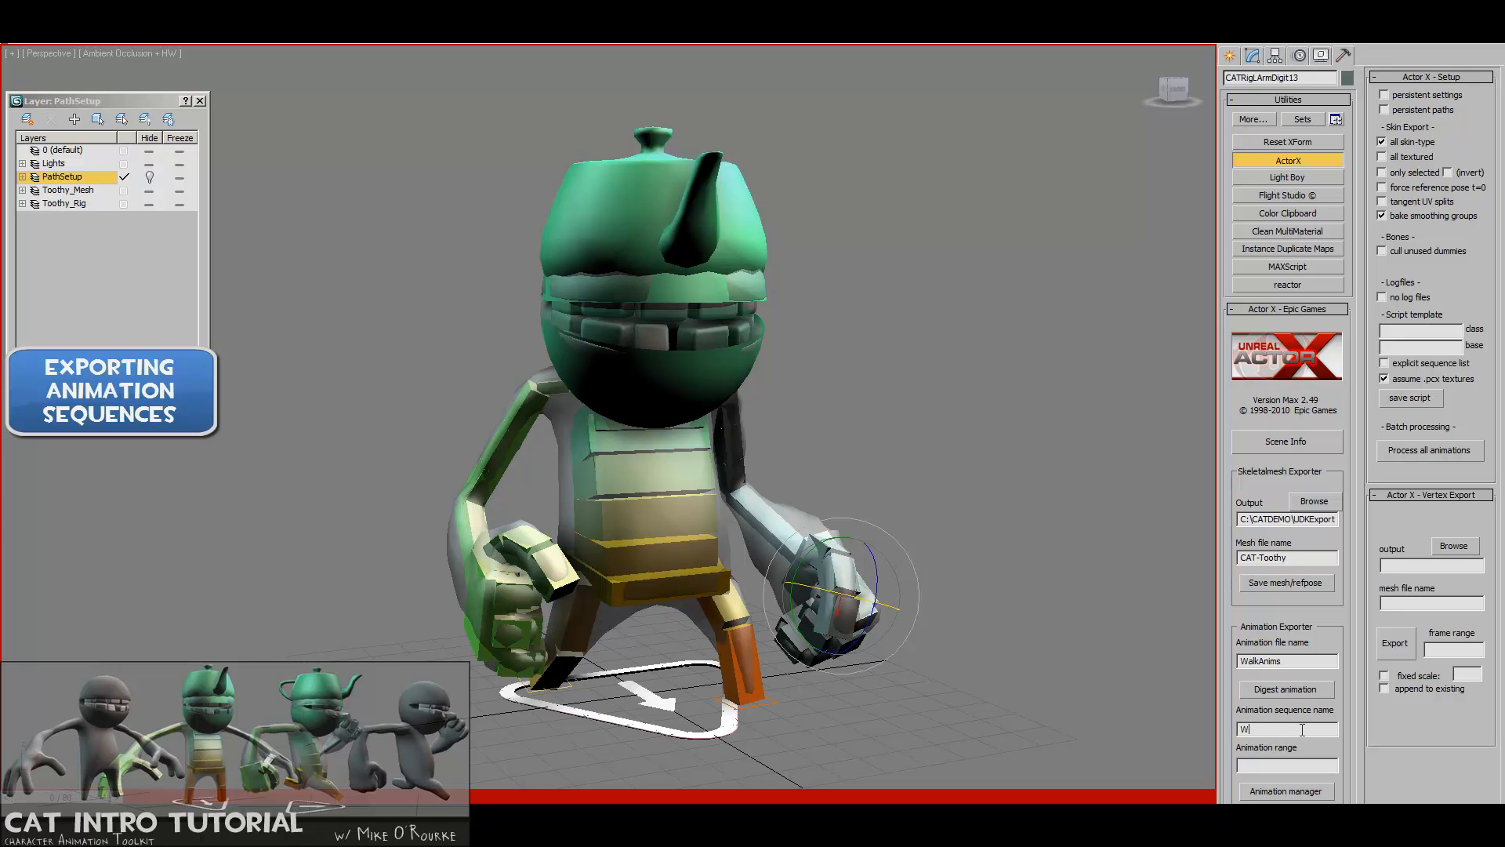
text(alkForward)
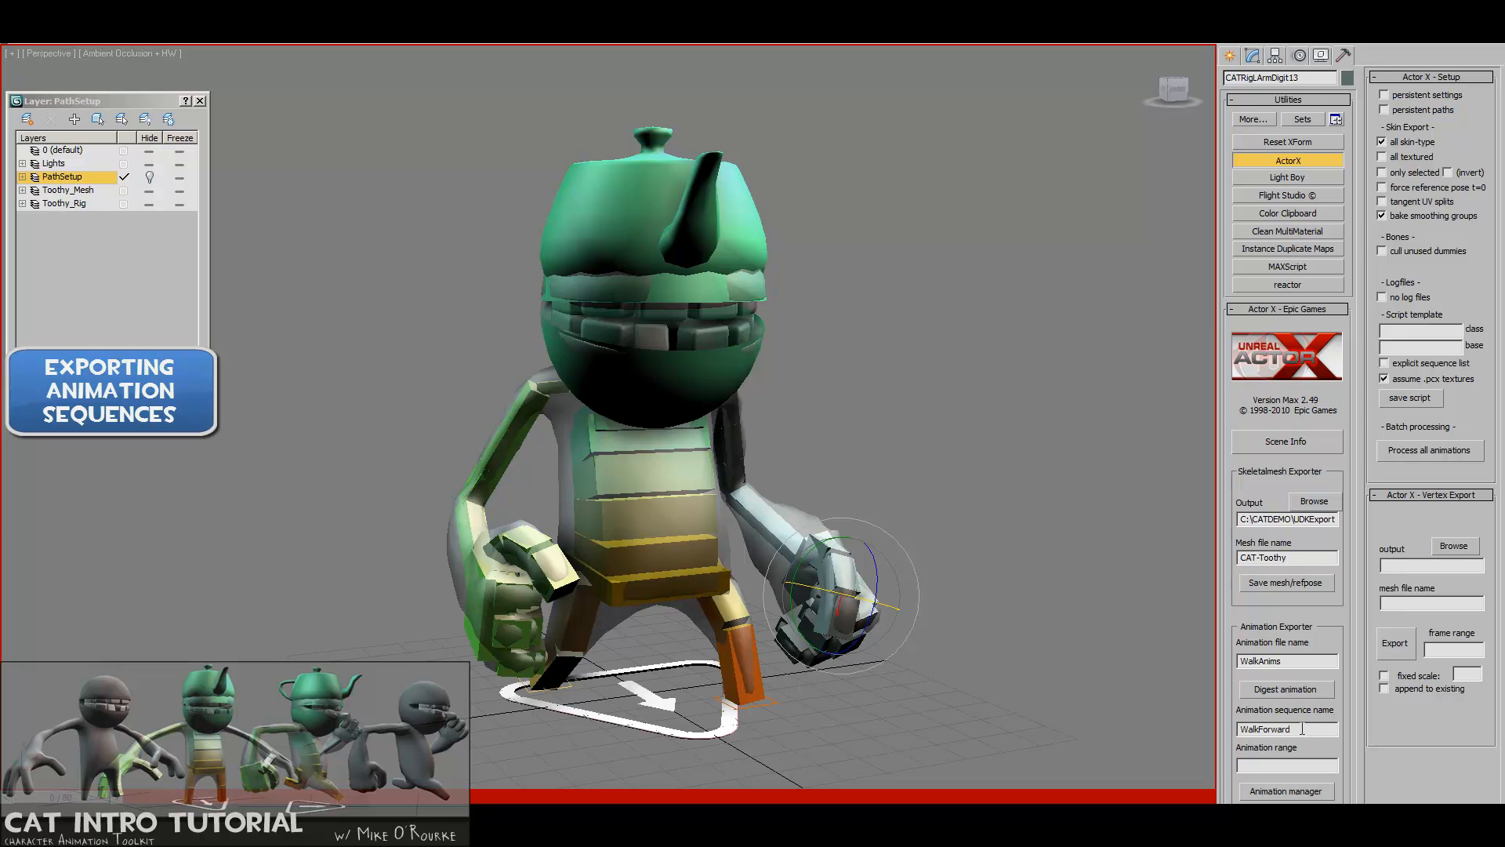
- Set the frame range to 1-20 and digest the WalkForward sequence
click(1287, 728)
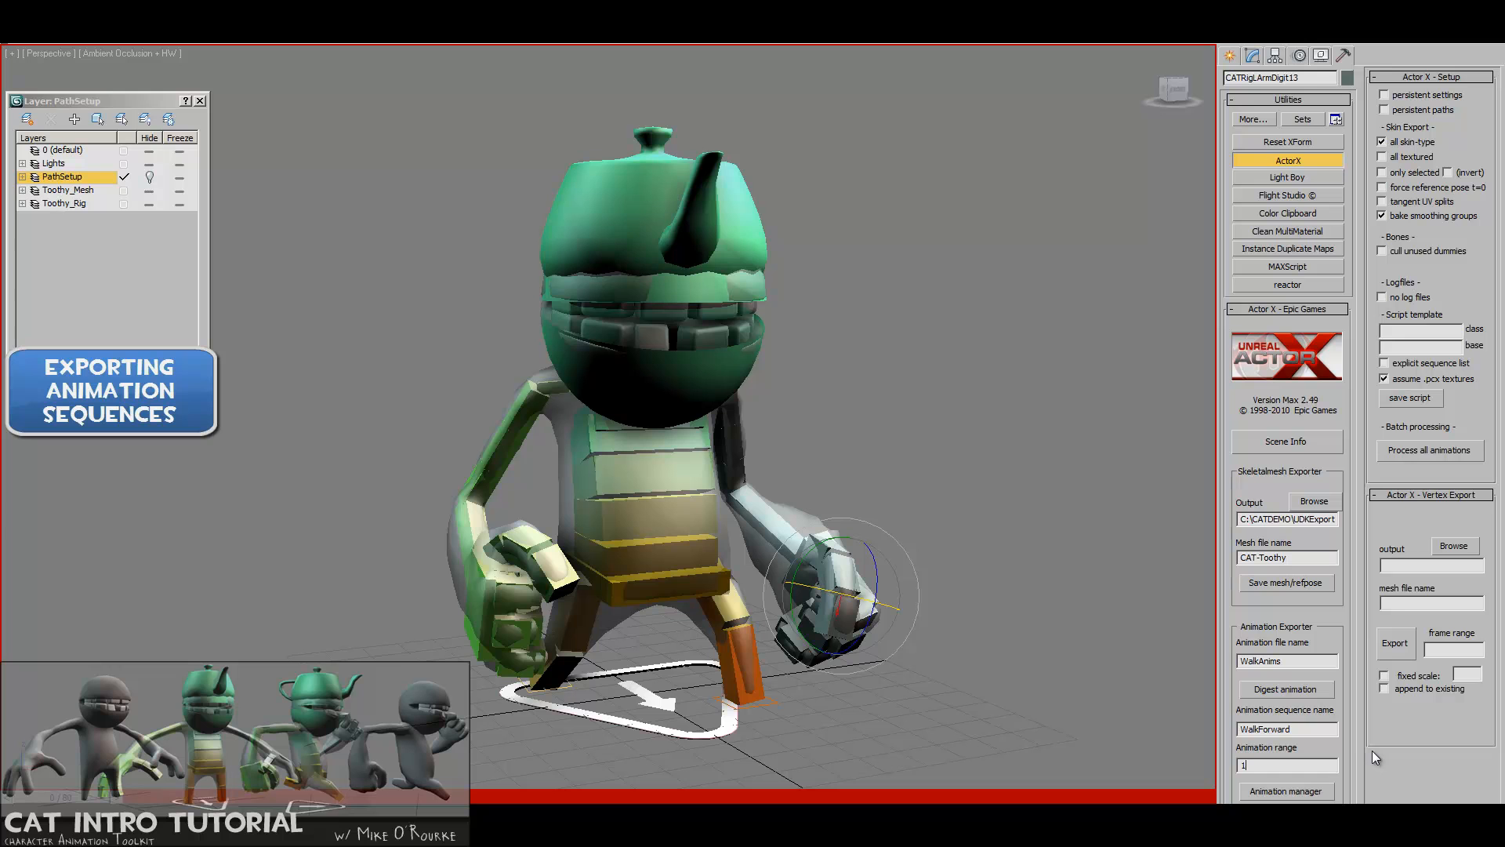
text(1-20)
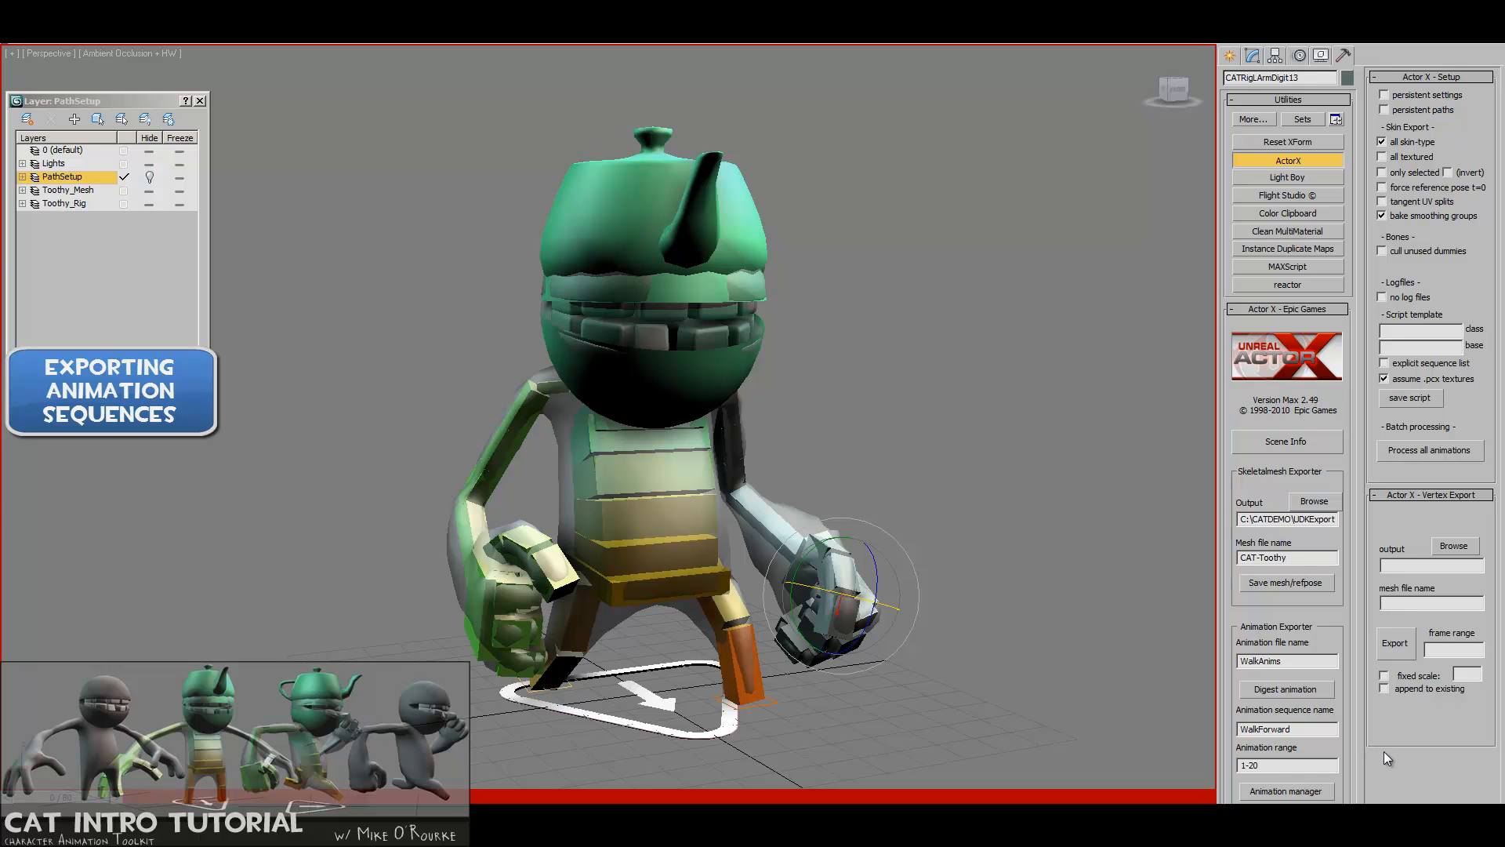
click(1285, 690)
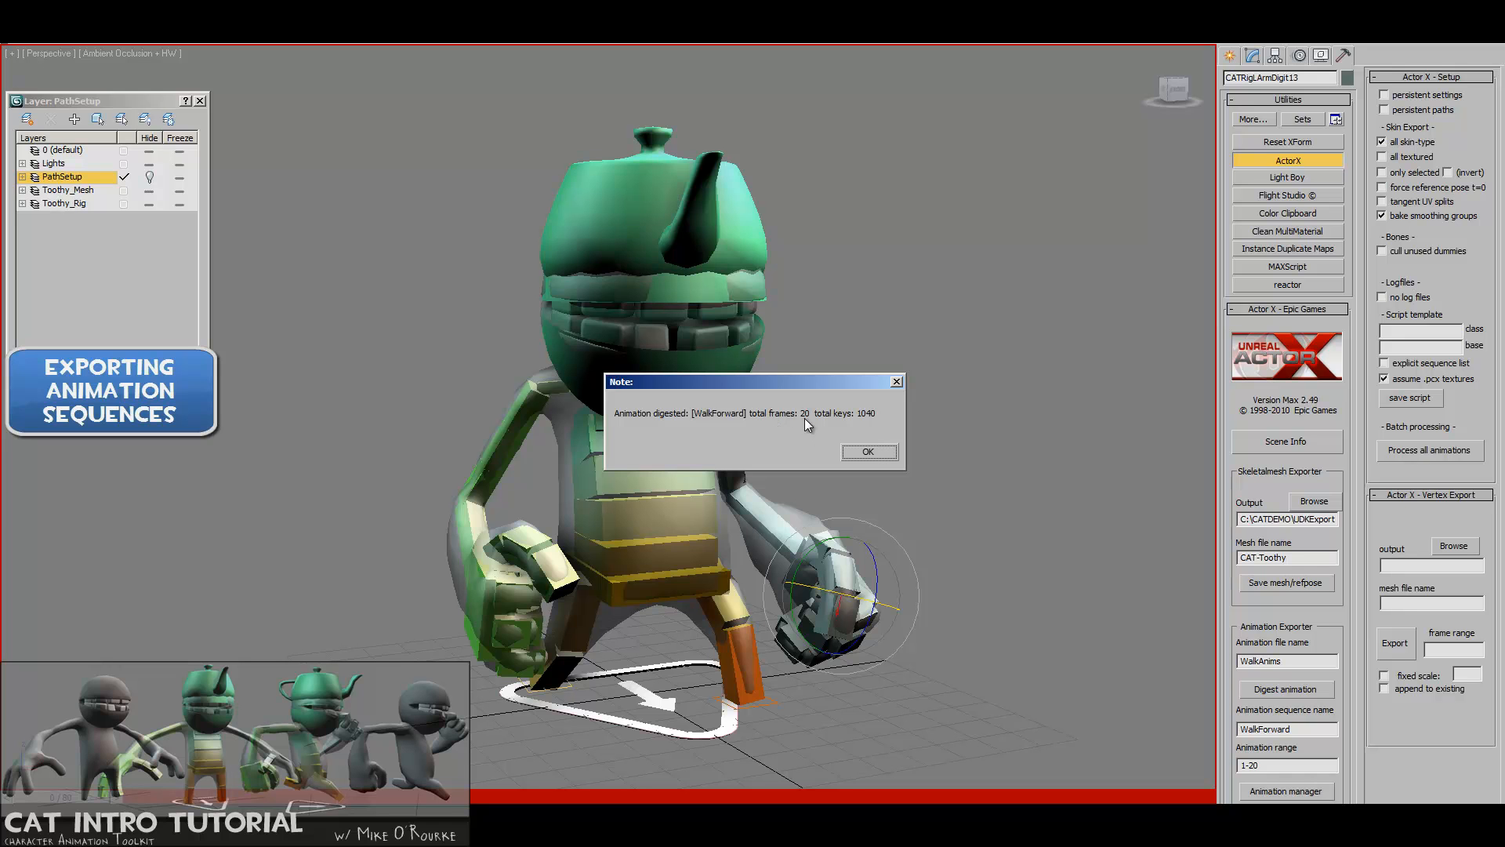
- Digest the WalkRight sequence for frames 21-40
click(868, 452)
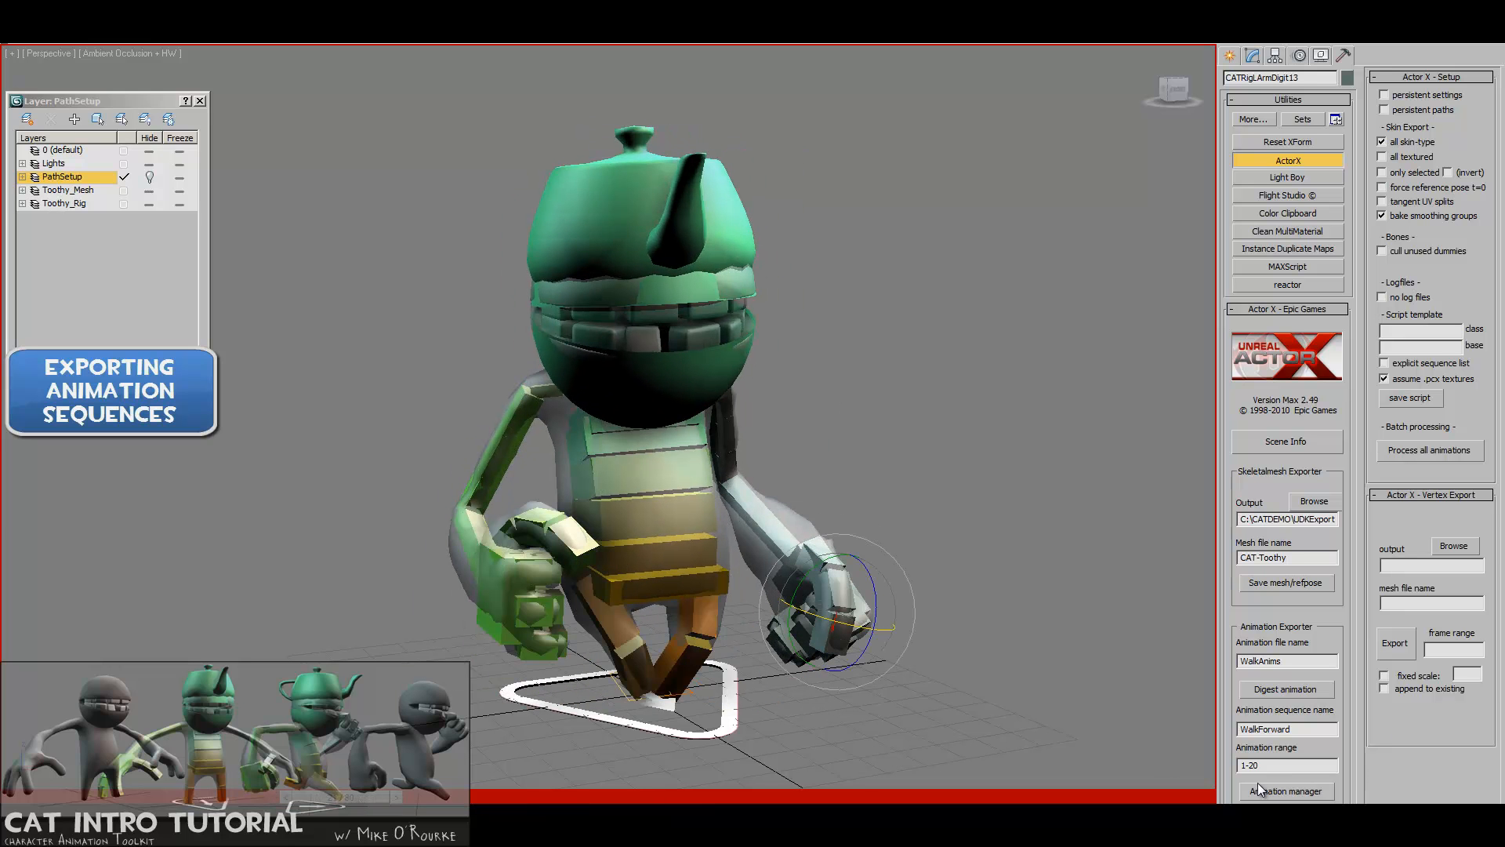
double_click(1275, 729)
text(WalkRight)
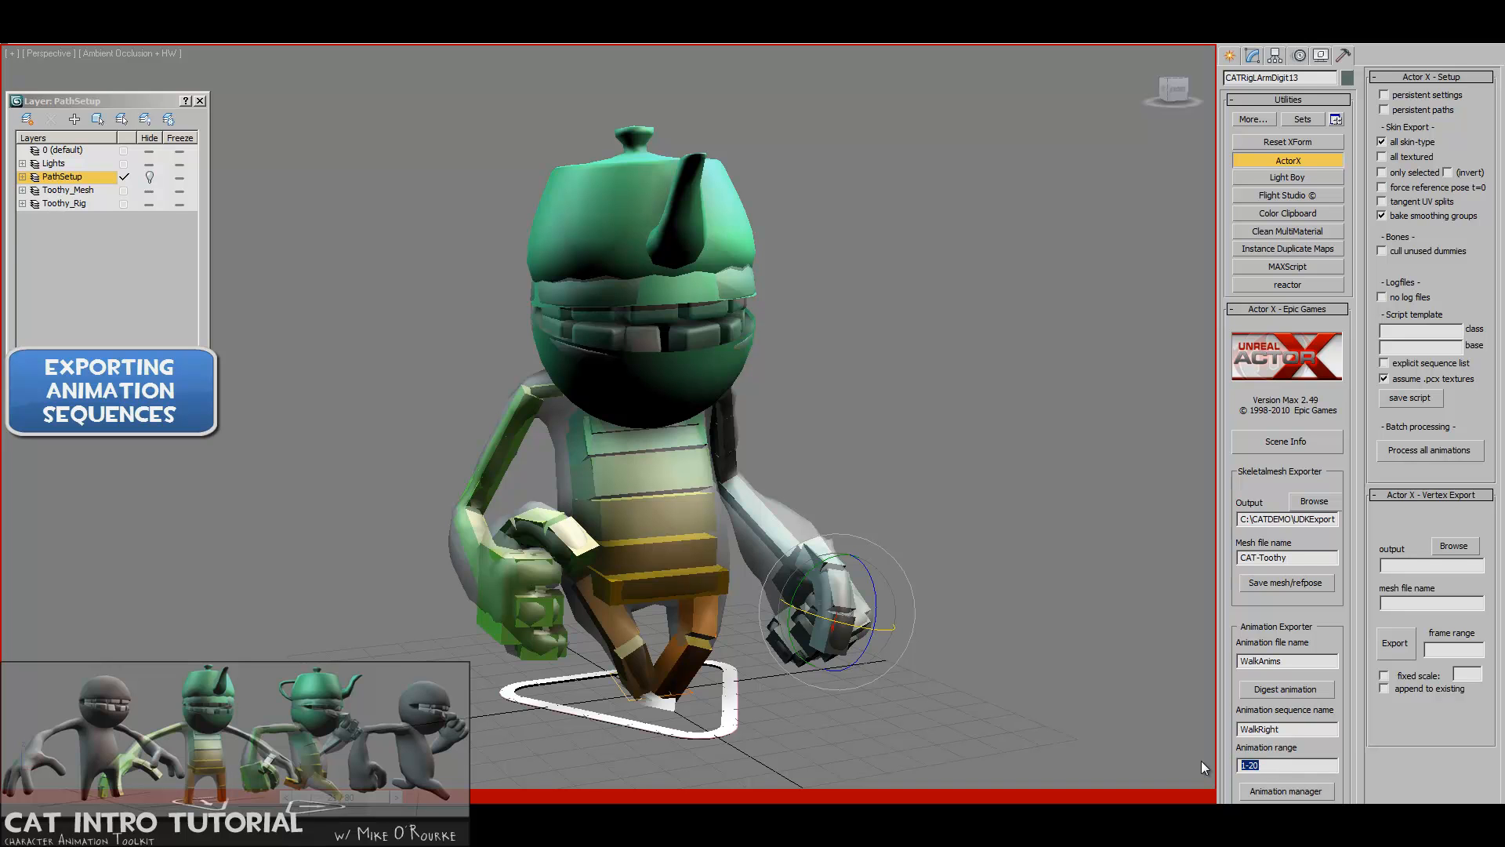
text(21-40)
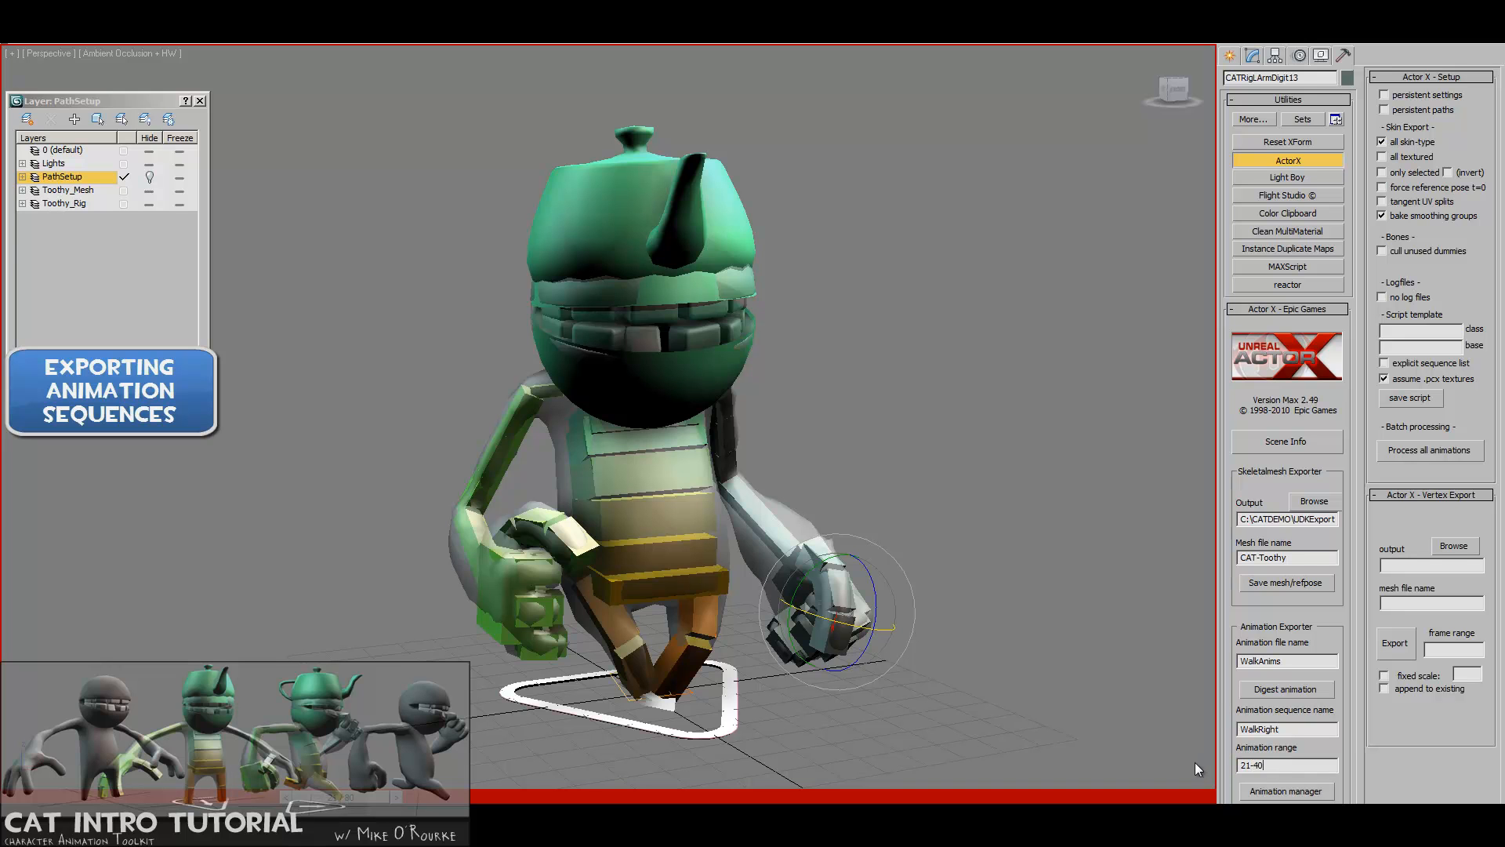
click(1286, 690)
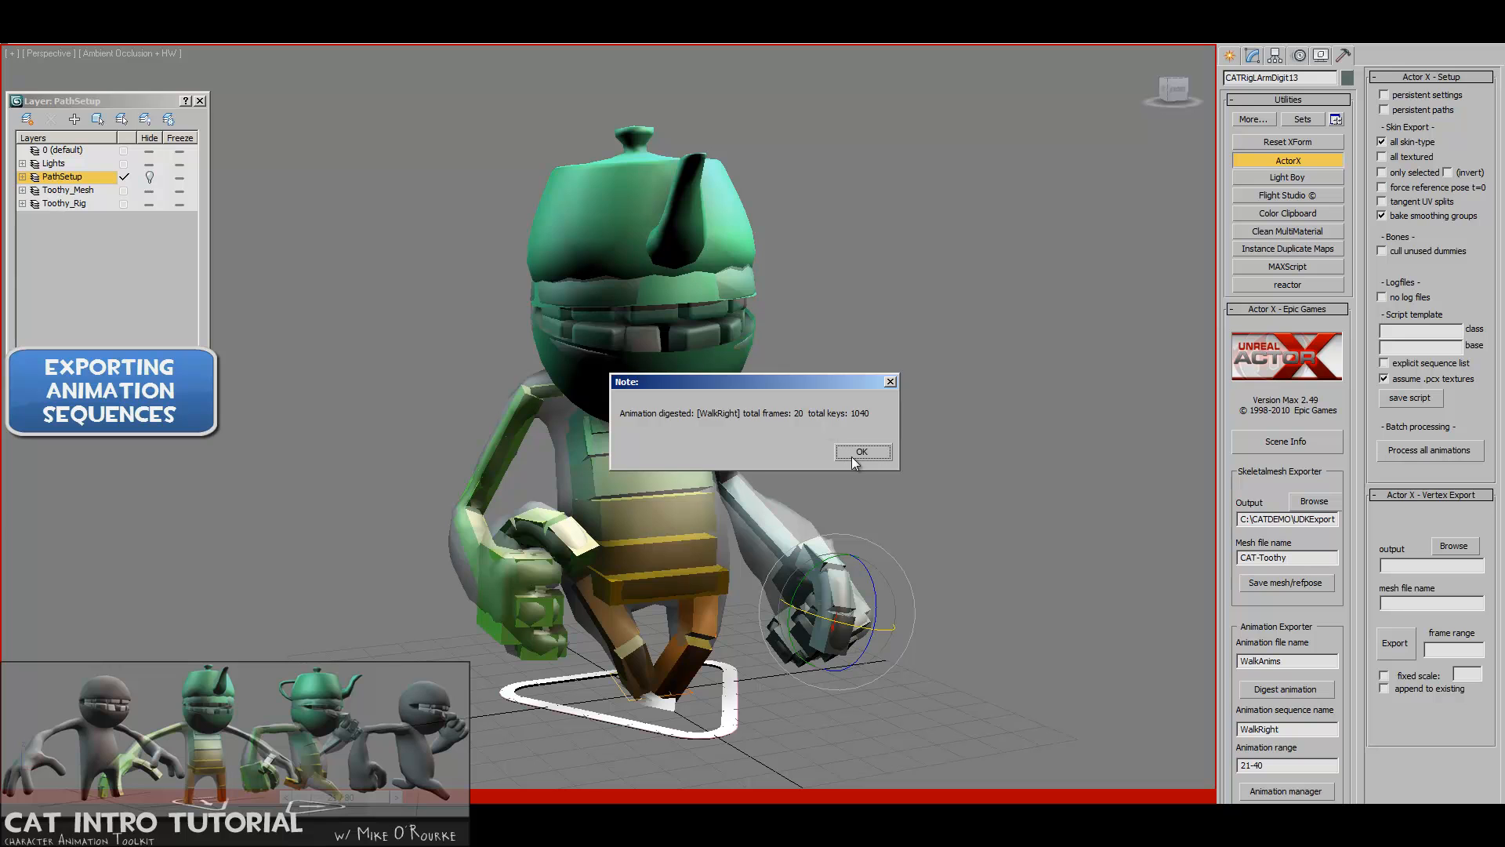
- Digest WalkBackwards for frames 41-60 and WalkLeft for frames 61-80, confirming each note
click(862, 451)
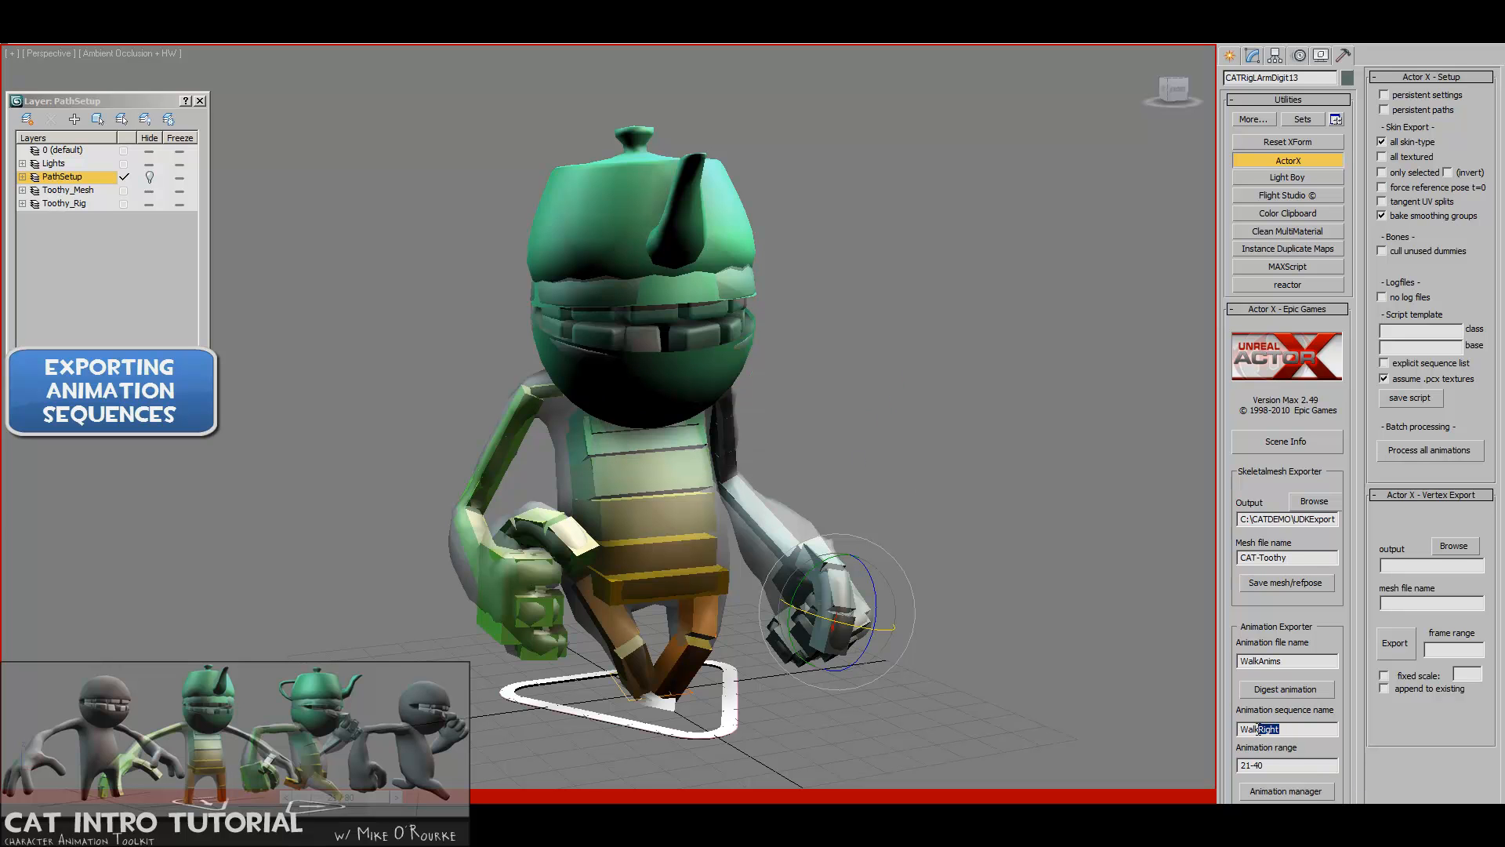
text(WalkBackwards)
click(1287, 765)
text(41-)
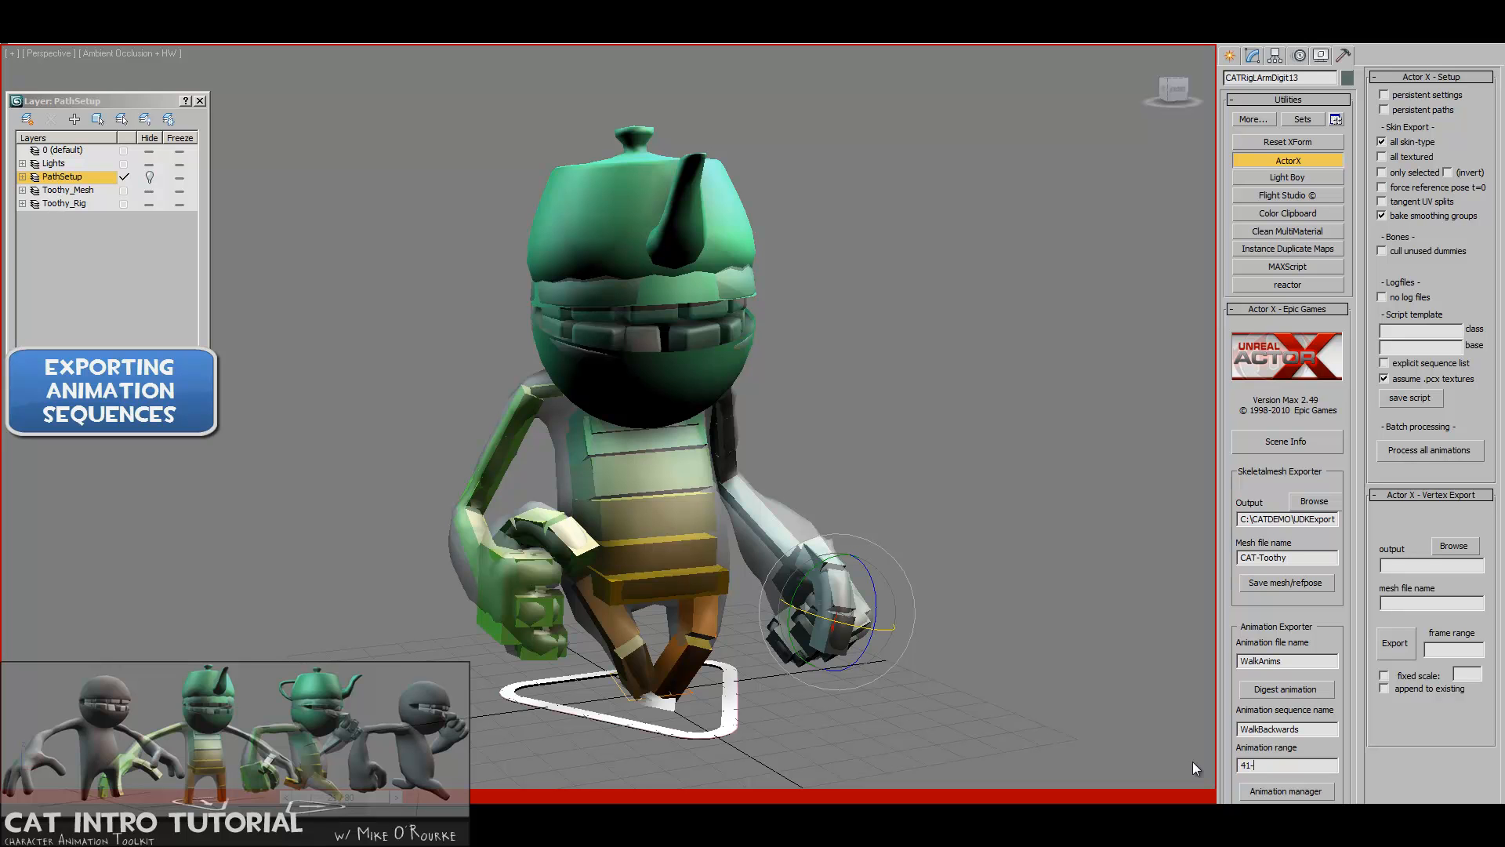
click(1286, 689)
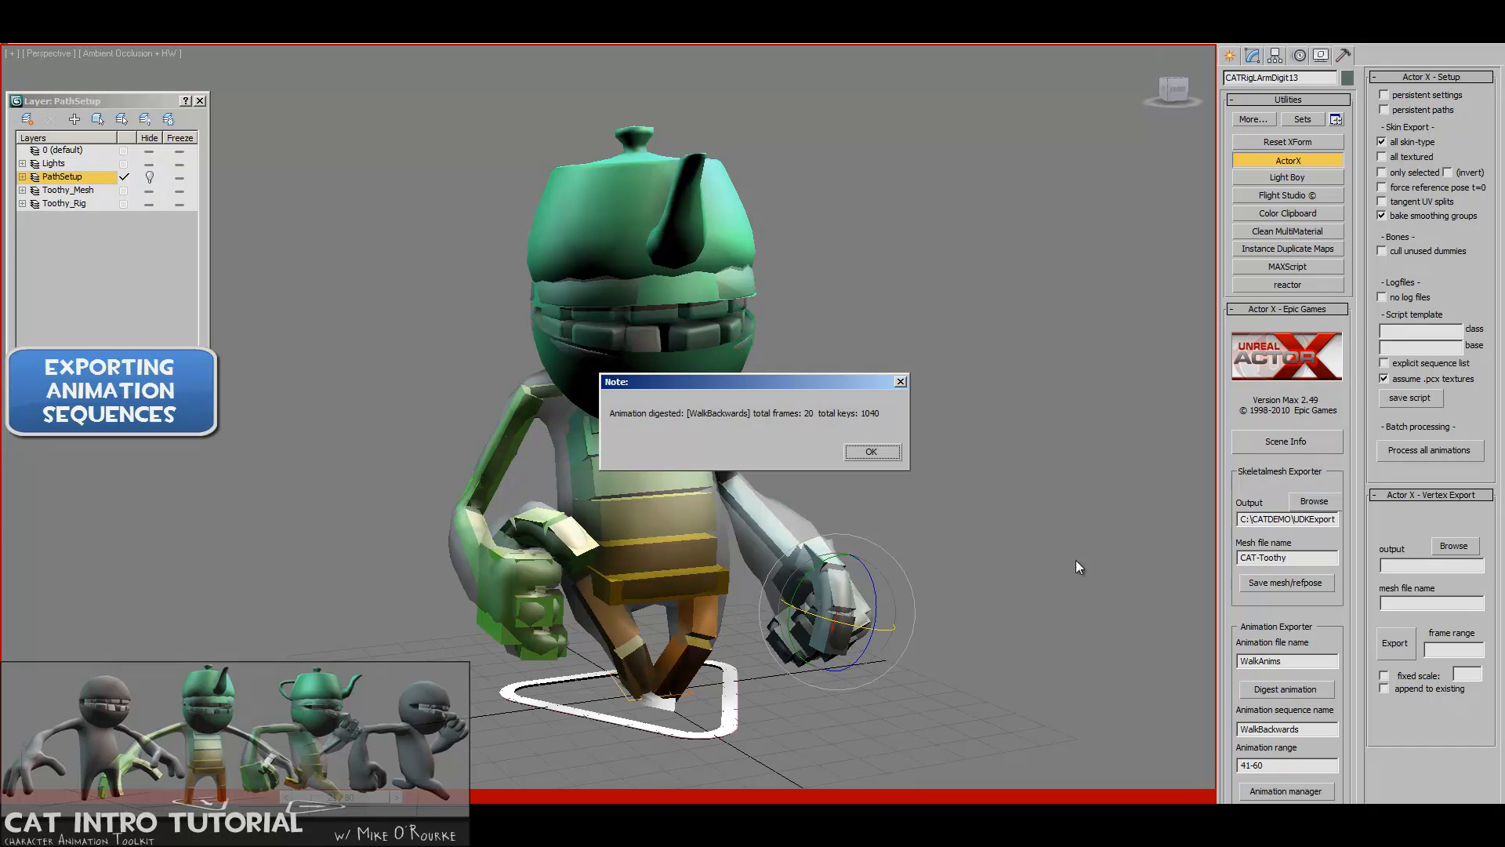
click(872, 452)
text(6)
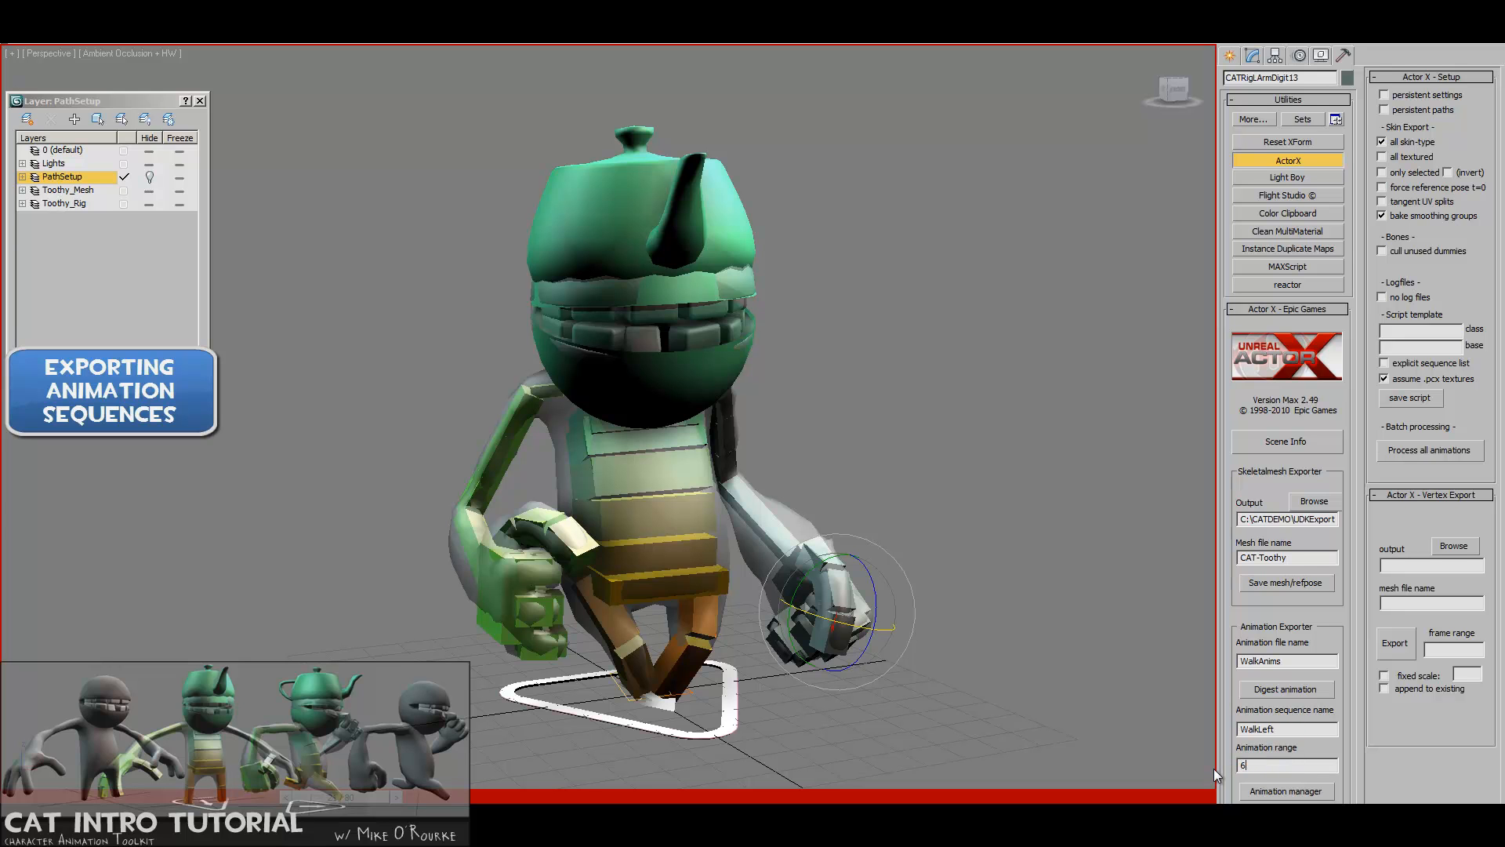
click(1286, 690)
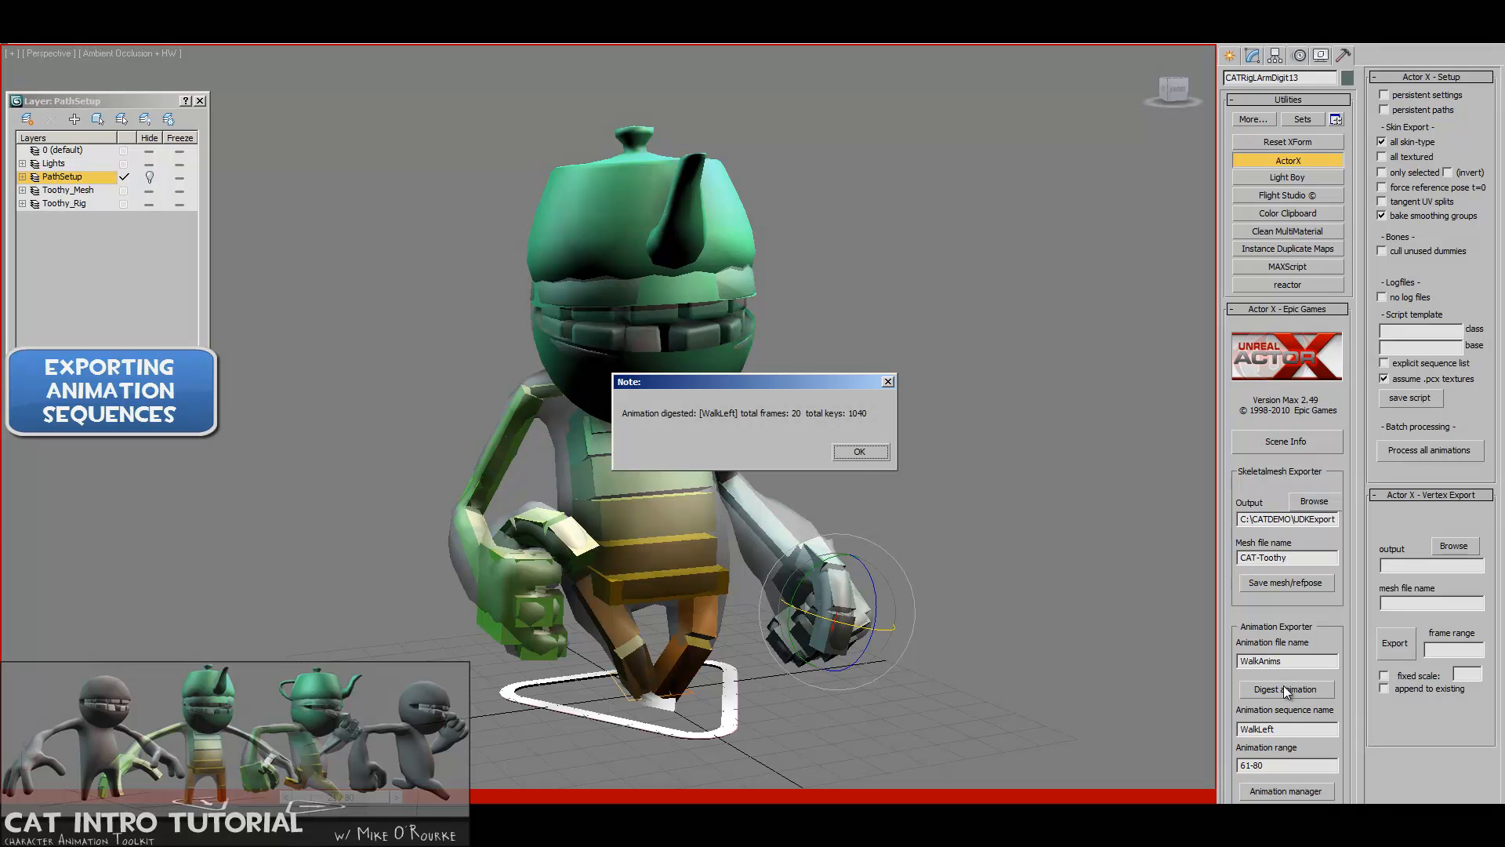
click(859, 452)
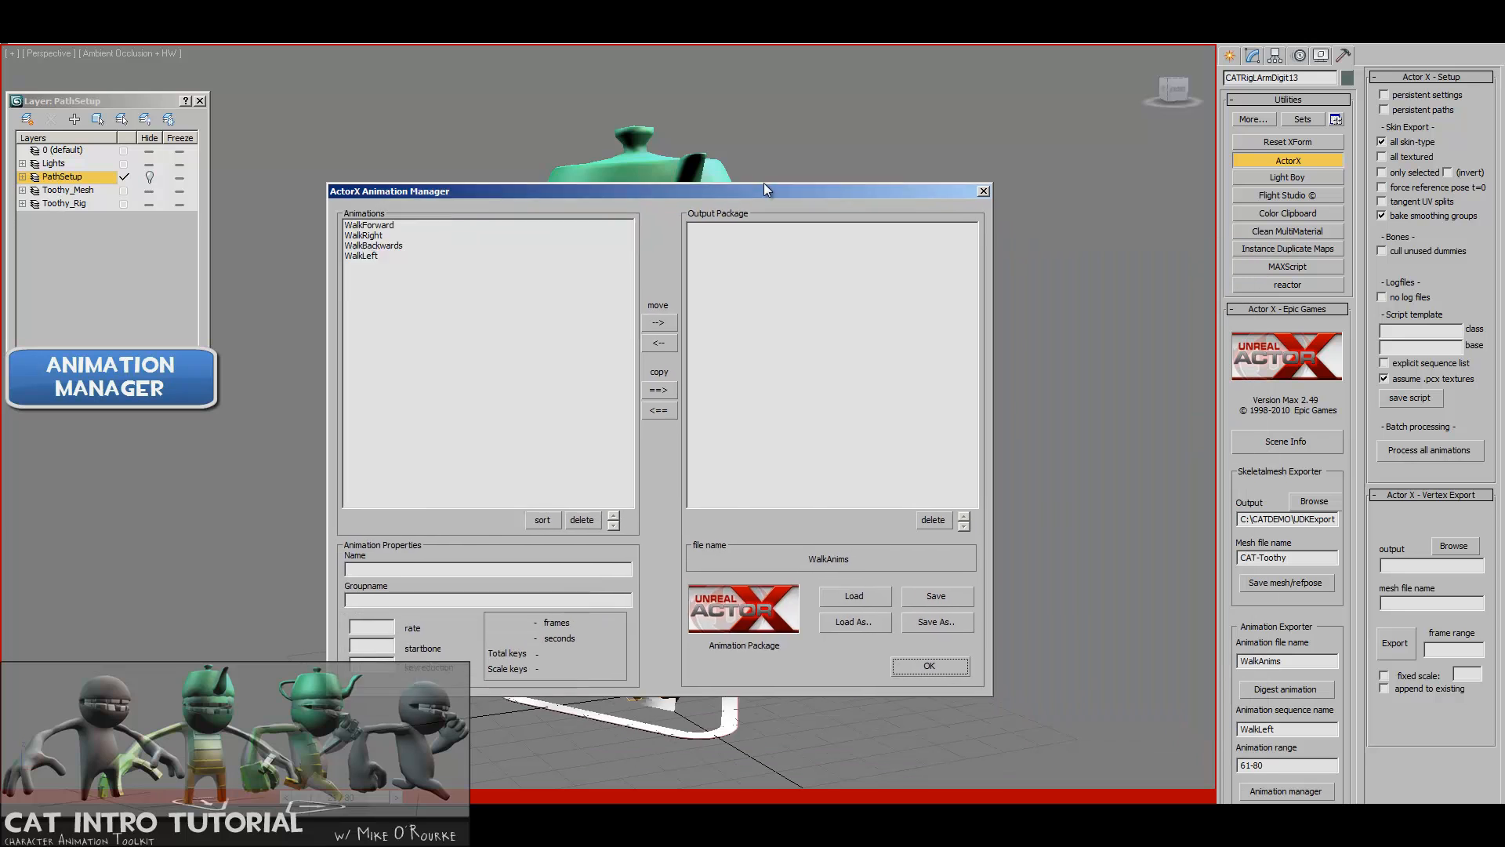
- Move WalkForward, WalkRight, WalkBackwards and WalkLeft into the WalkAnims output package
drag(765, 190, 826, 185)
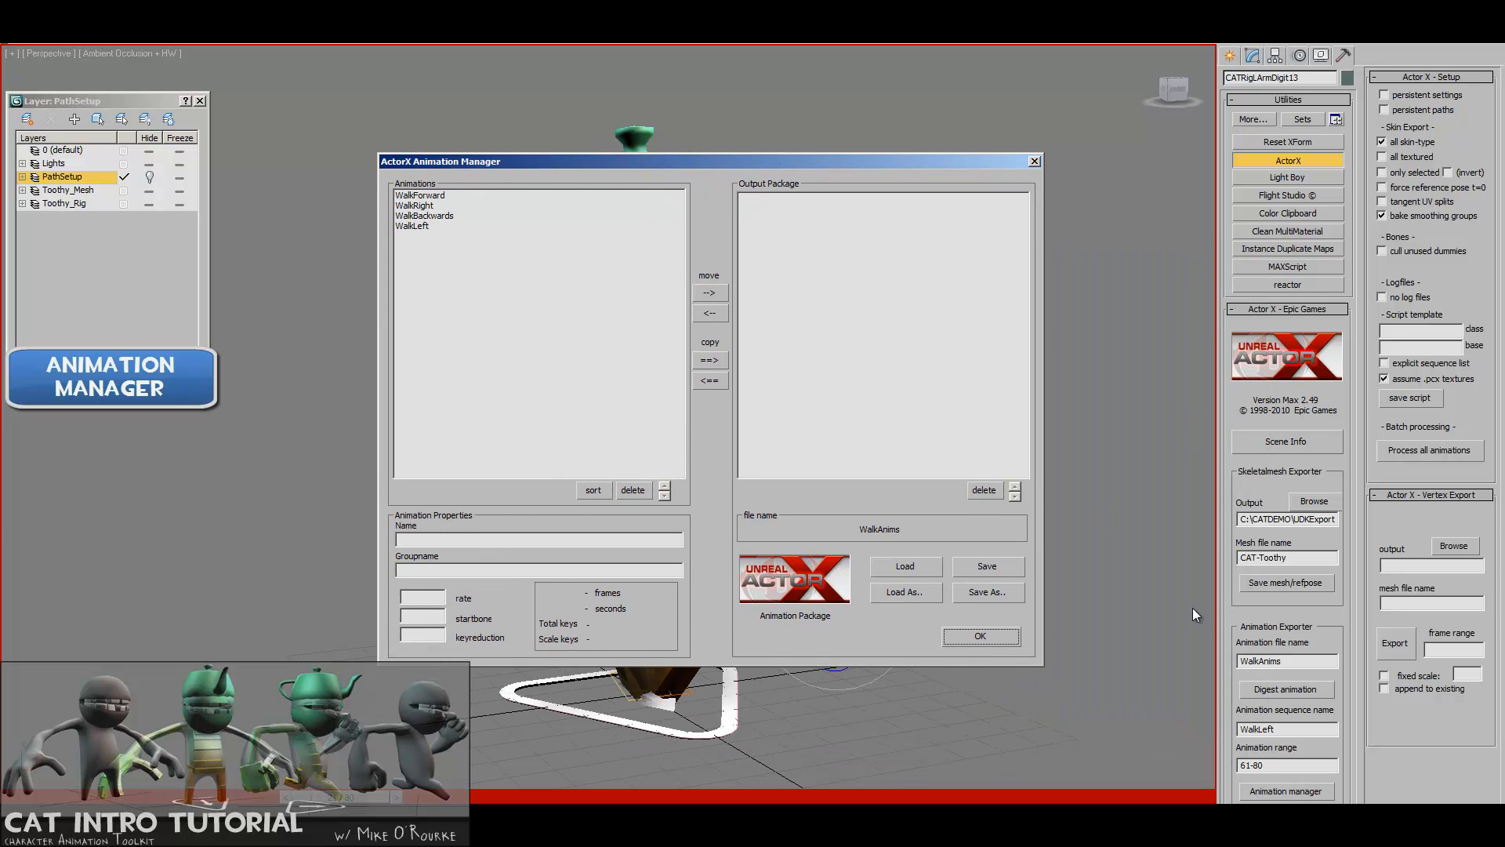
click(420, 194)
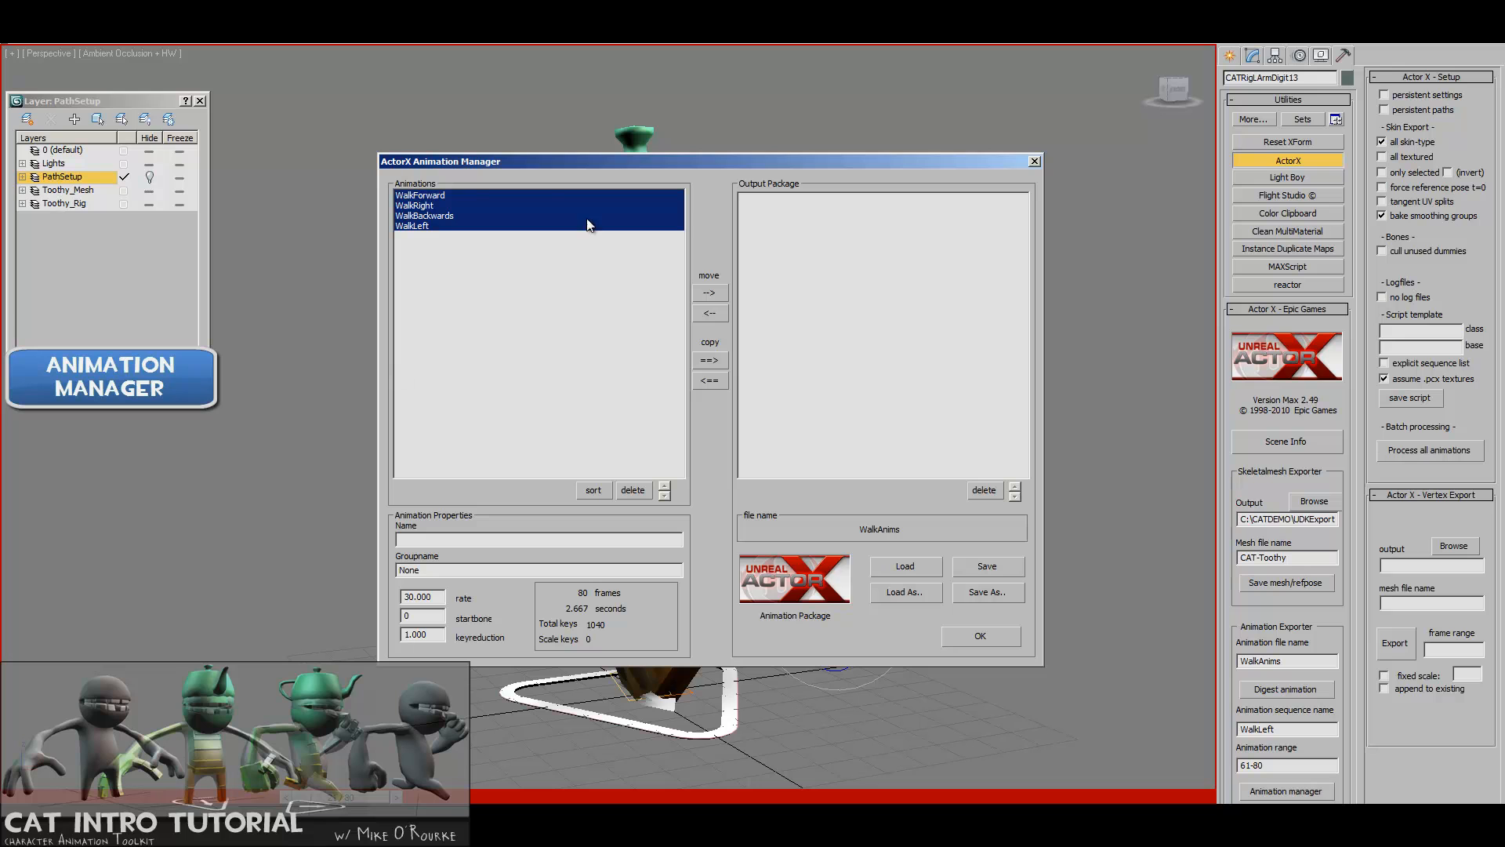
click(420, 194)
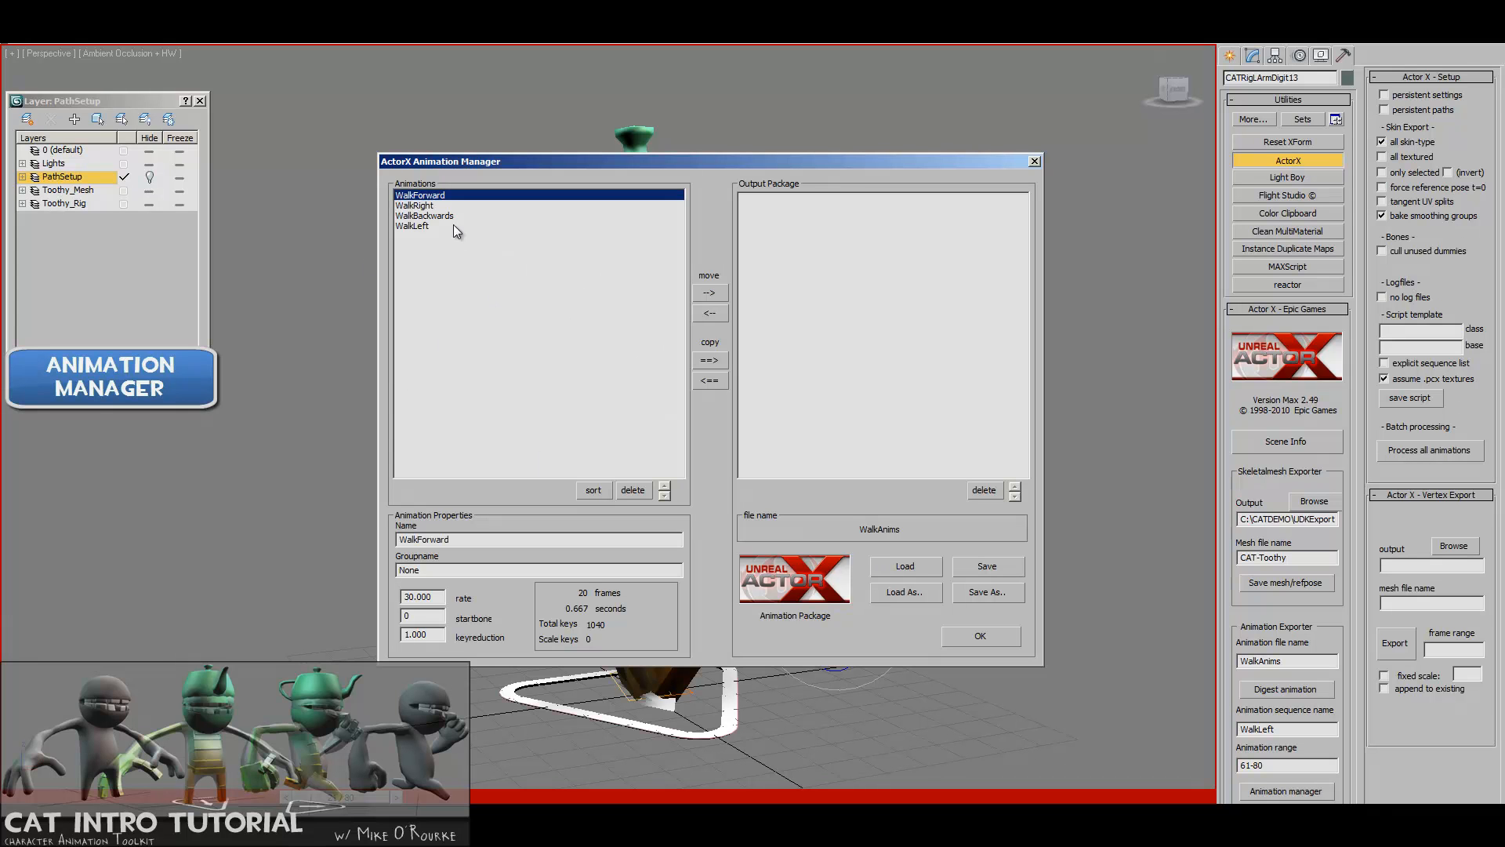
mouse_move(428, 280)
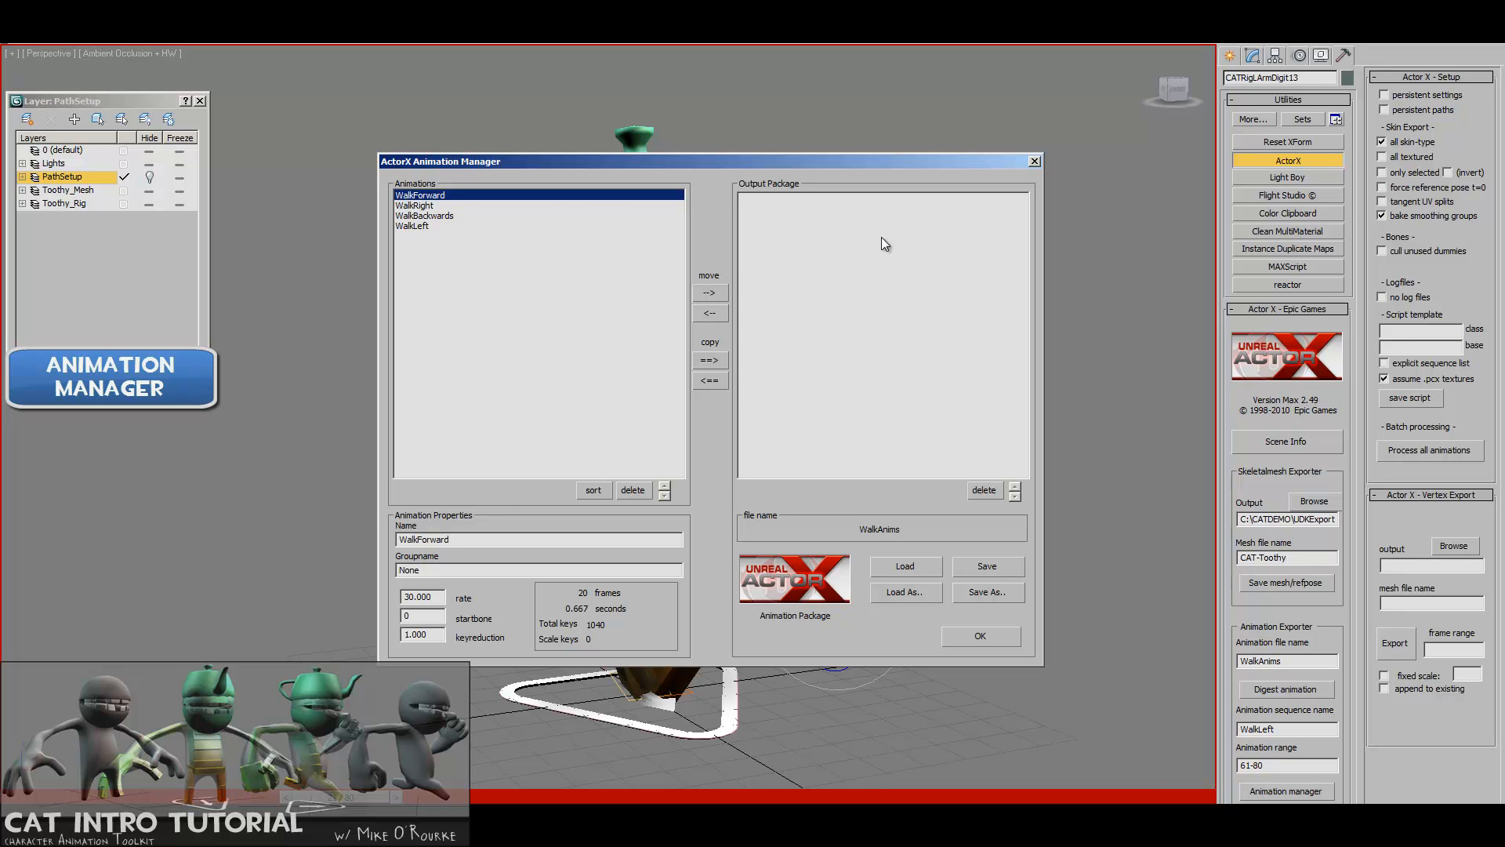
mouse_move(690, 279)
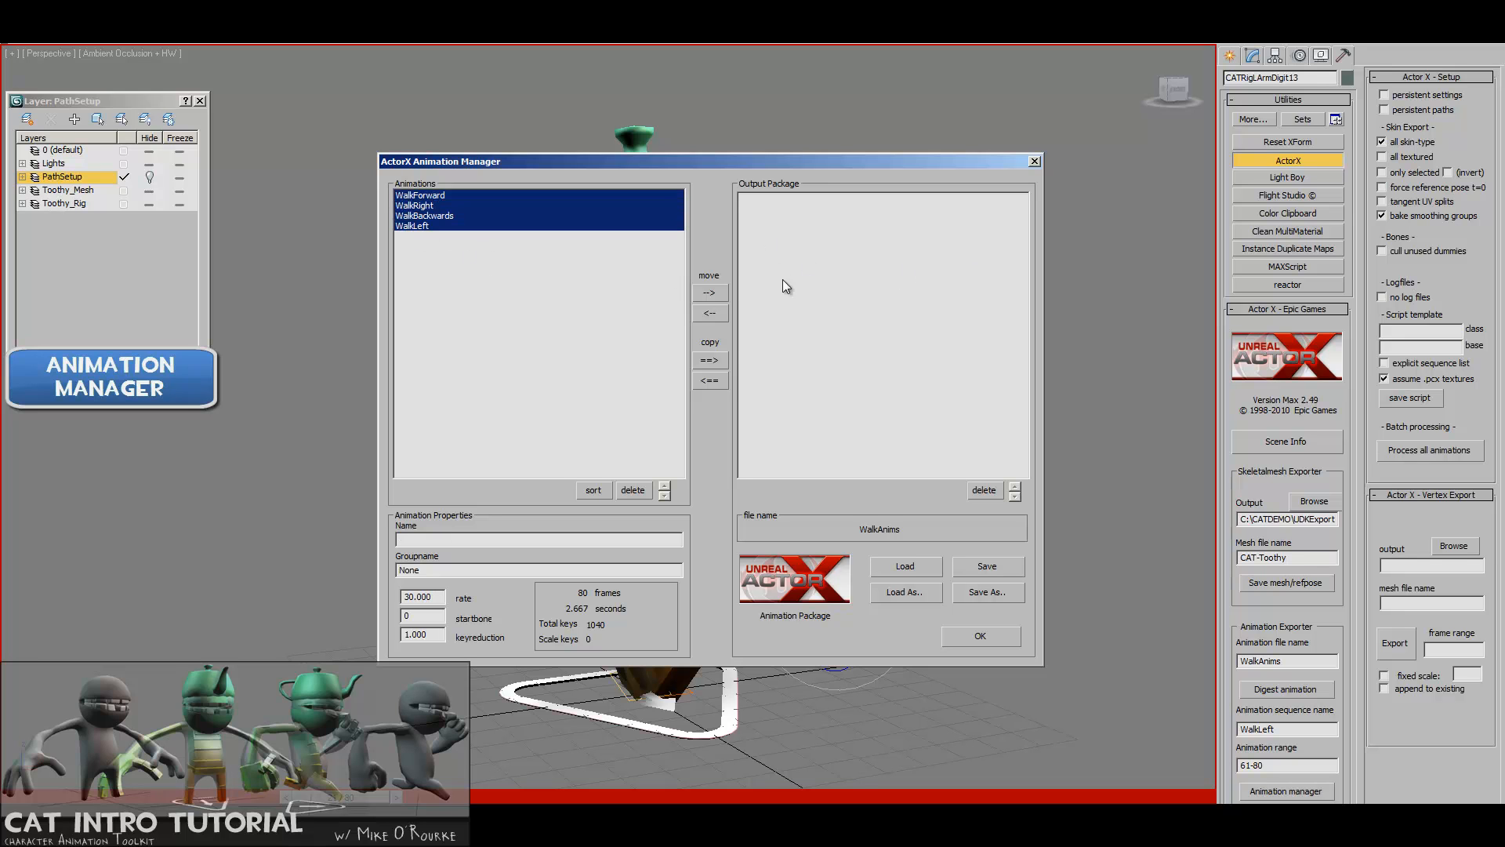
click(709, 291)
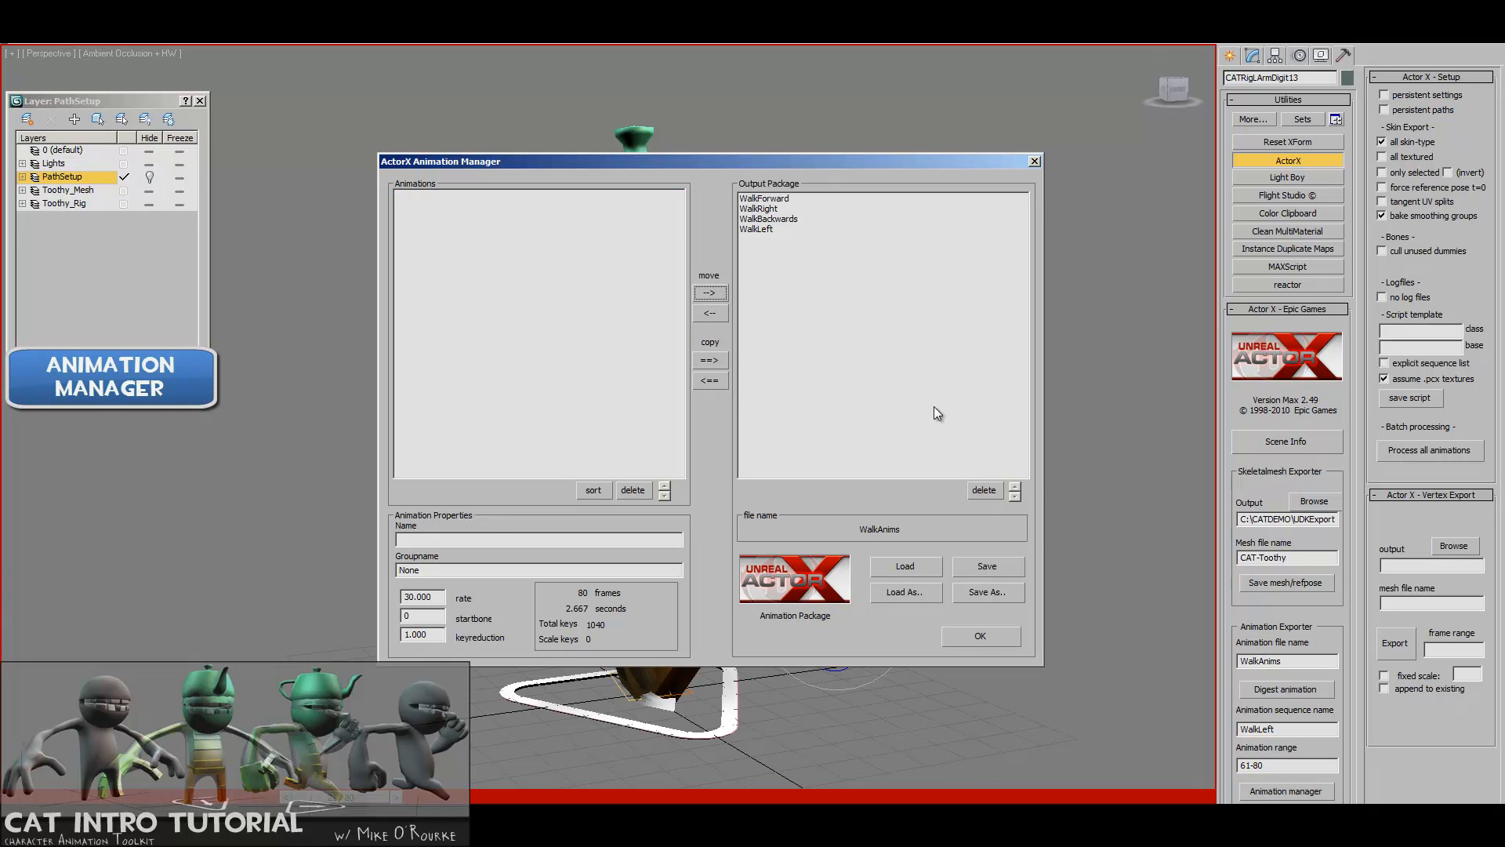
mouse_move(917, 570)
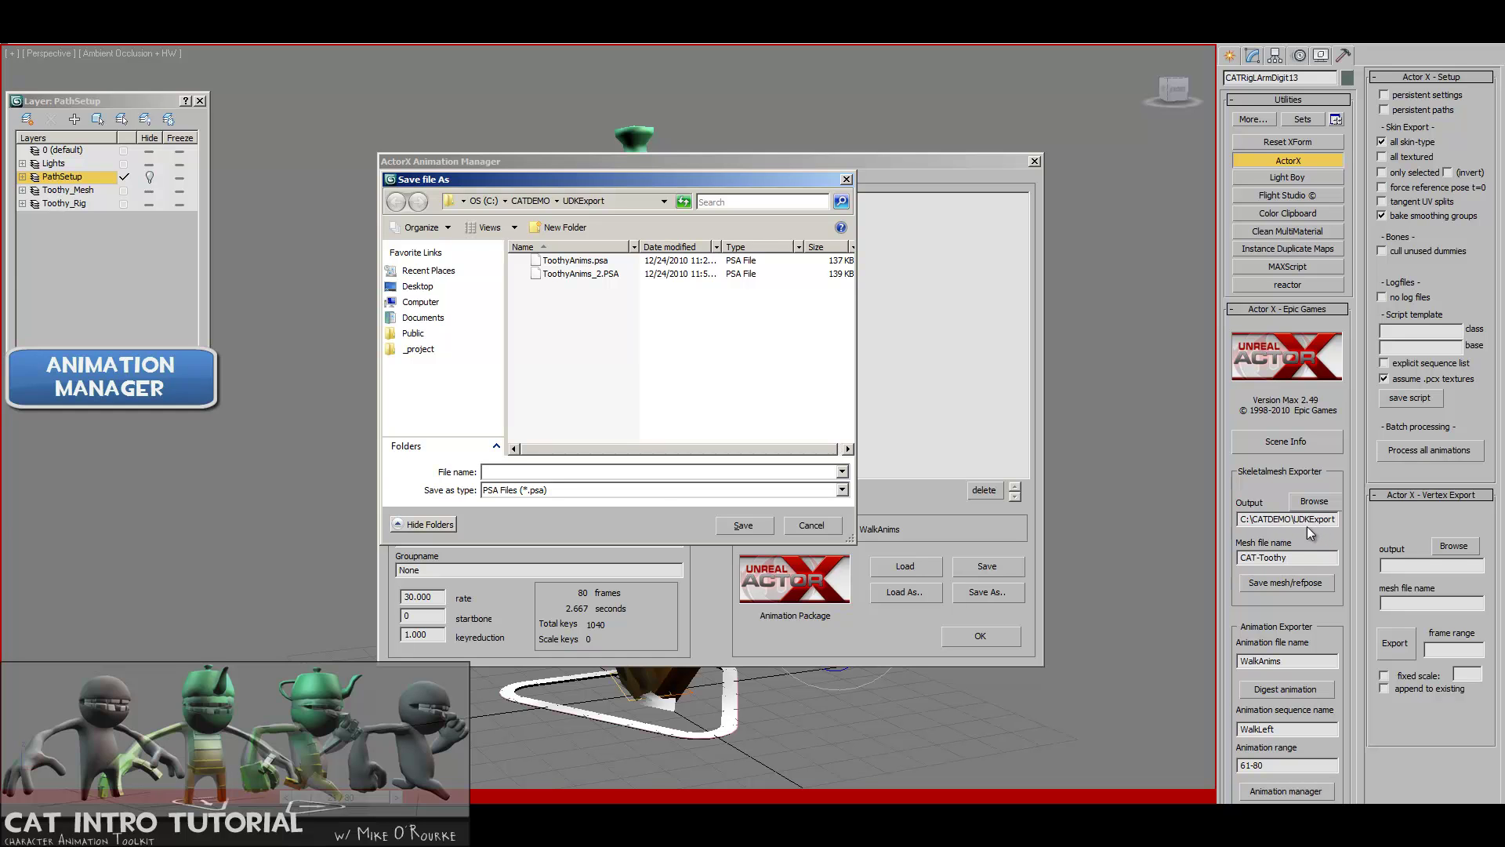
- Save the animation package as CAT-ToothyWalkAnims PSA in UDKExport and confirm the note
click(613, 472)
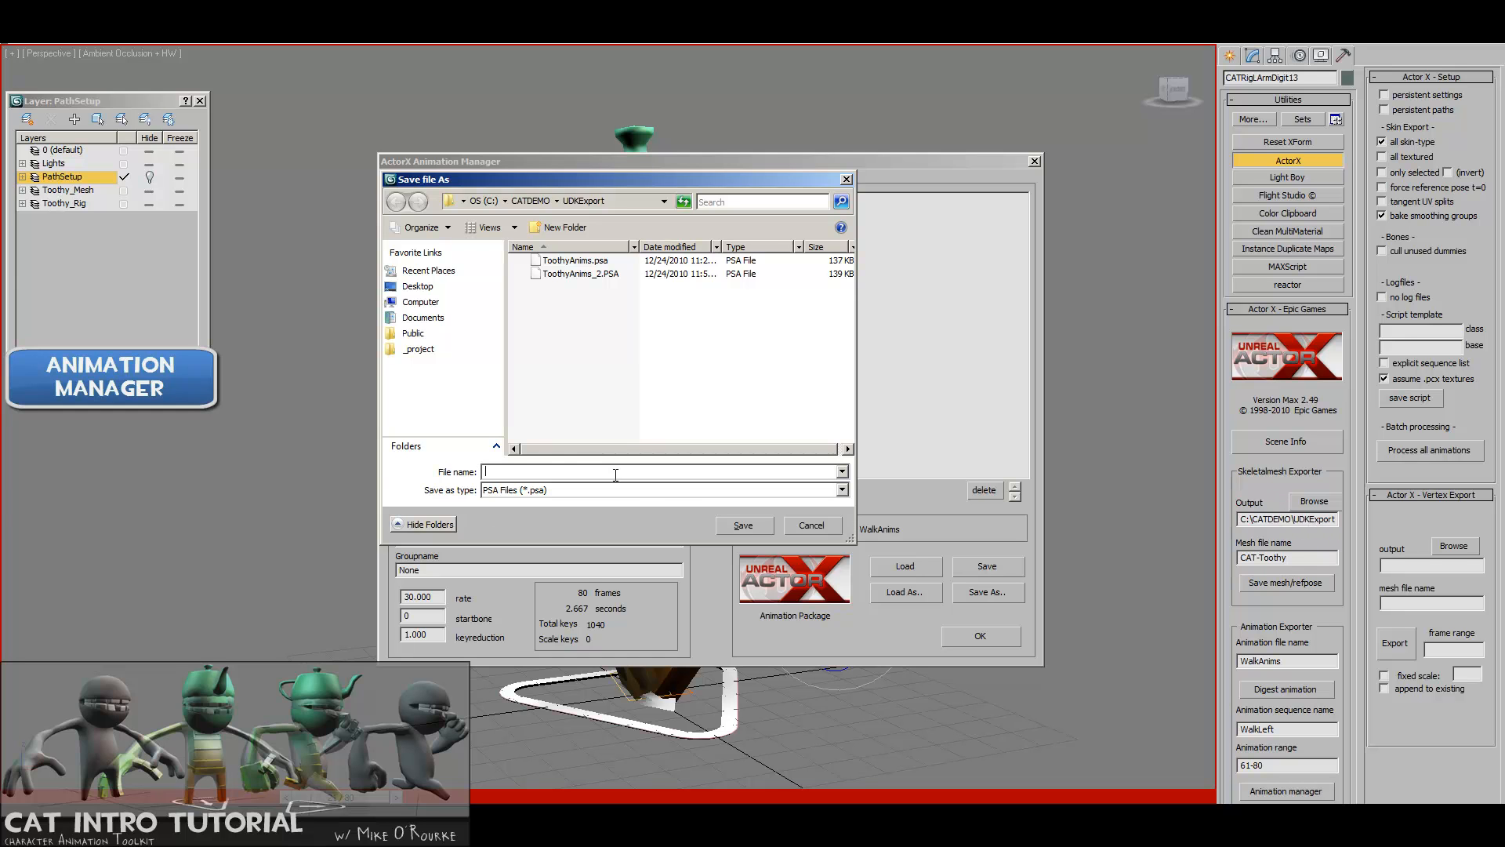
text(CAT-Toothy)
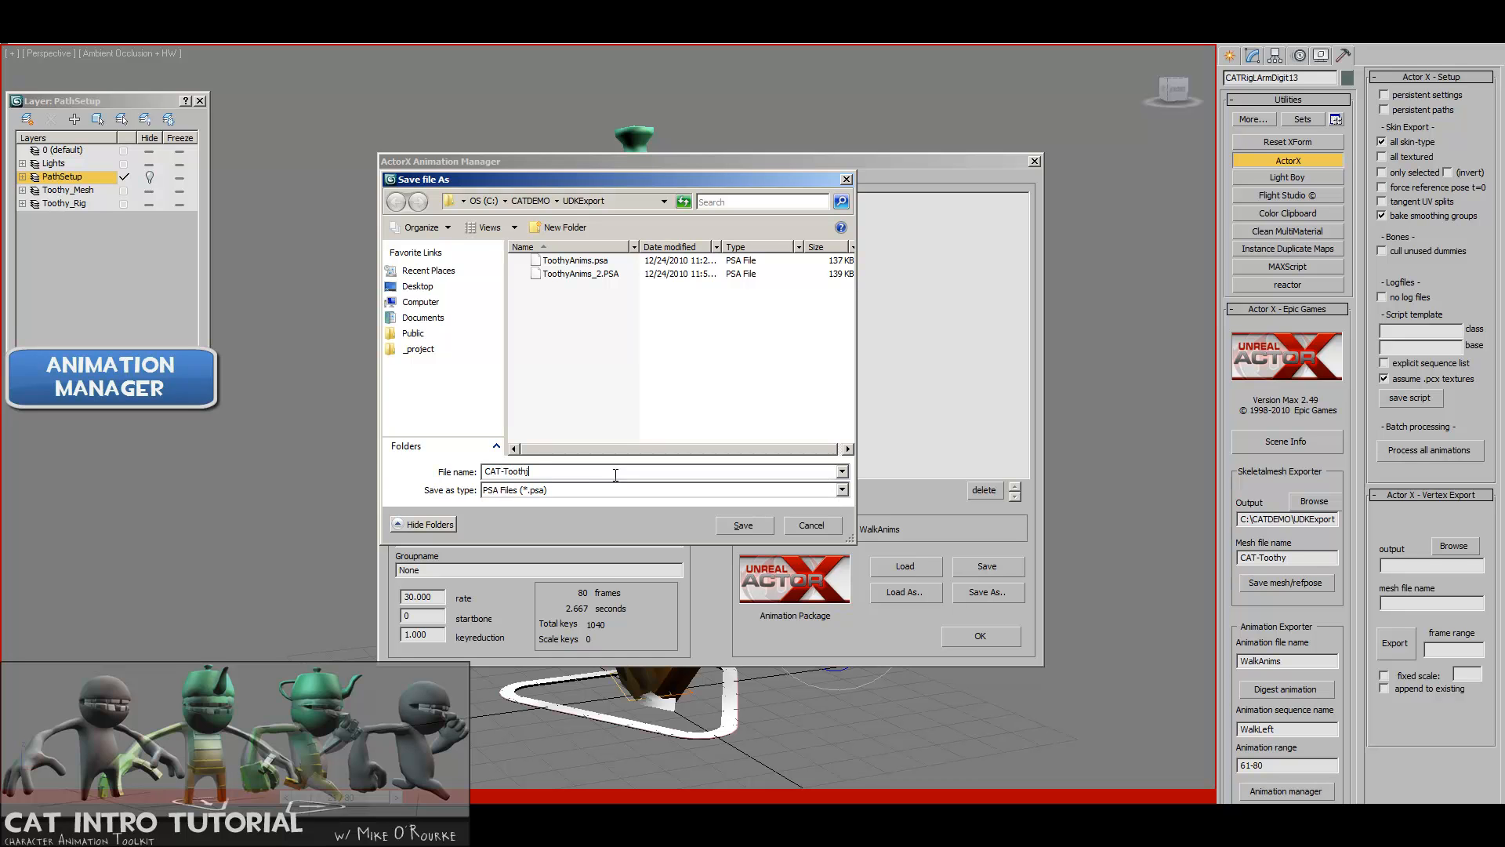
text(W)
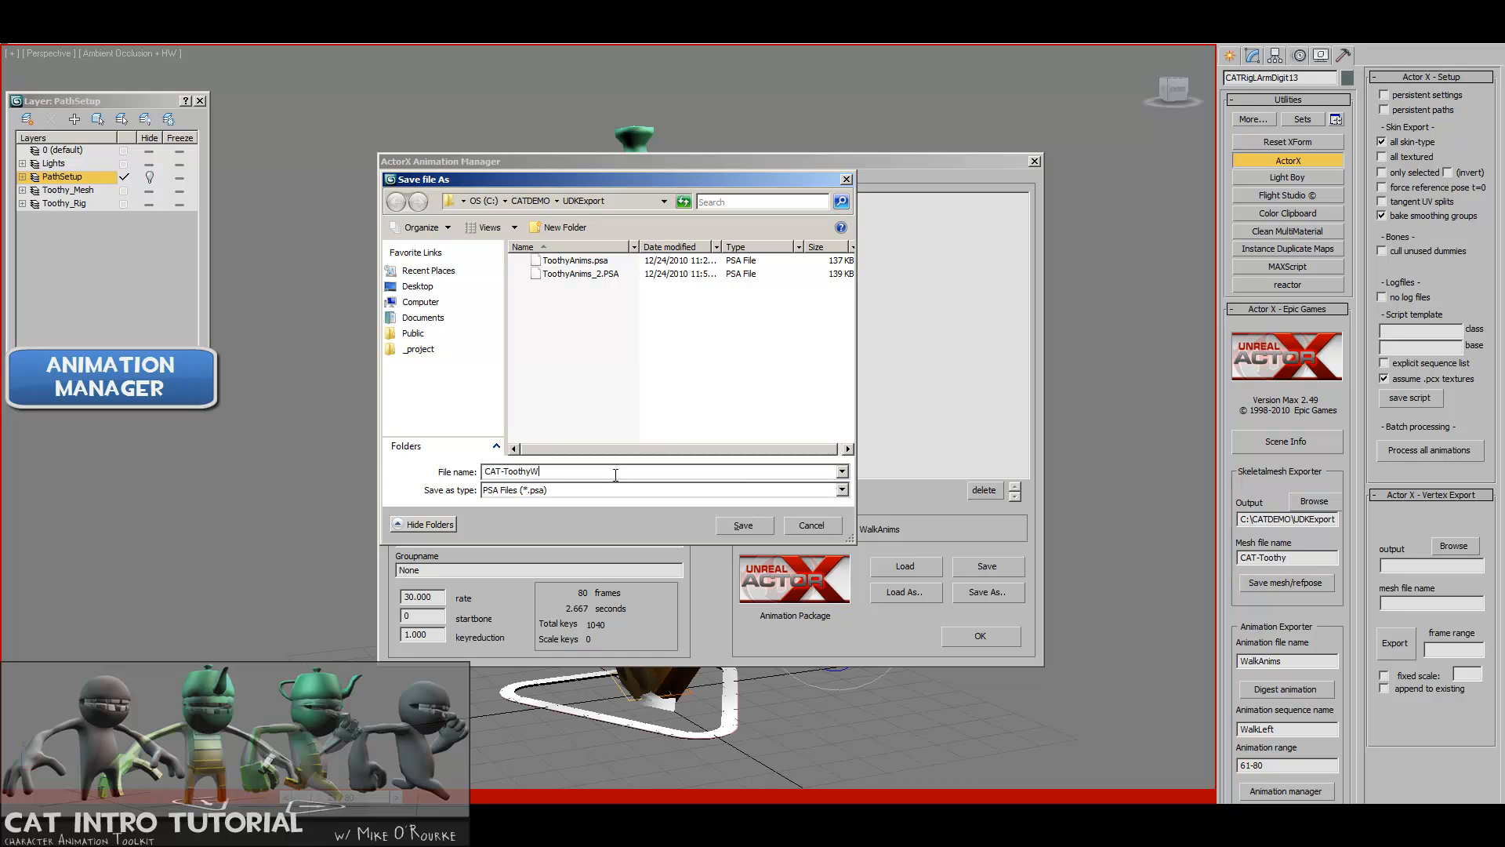
text(alkAnims)
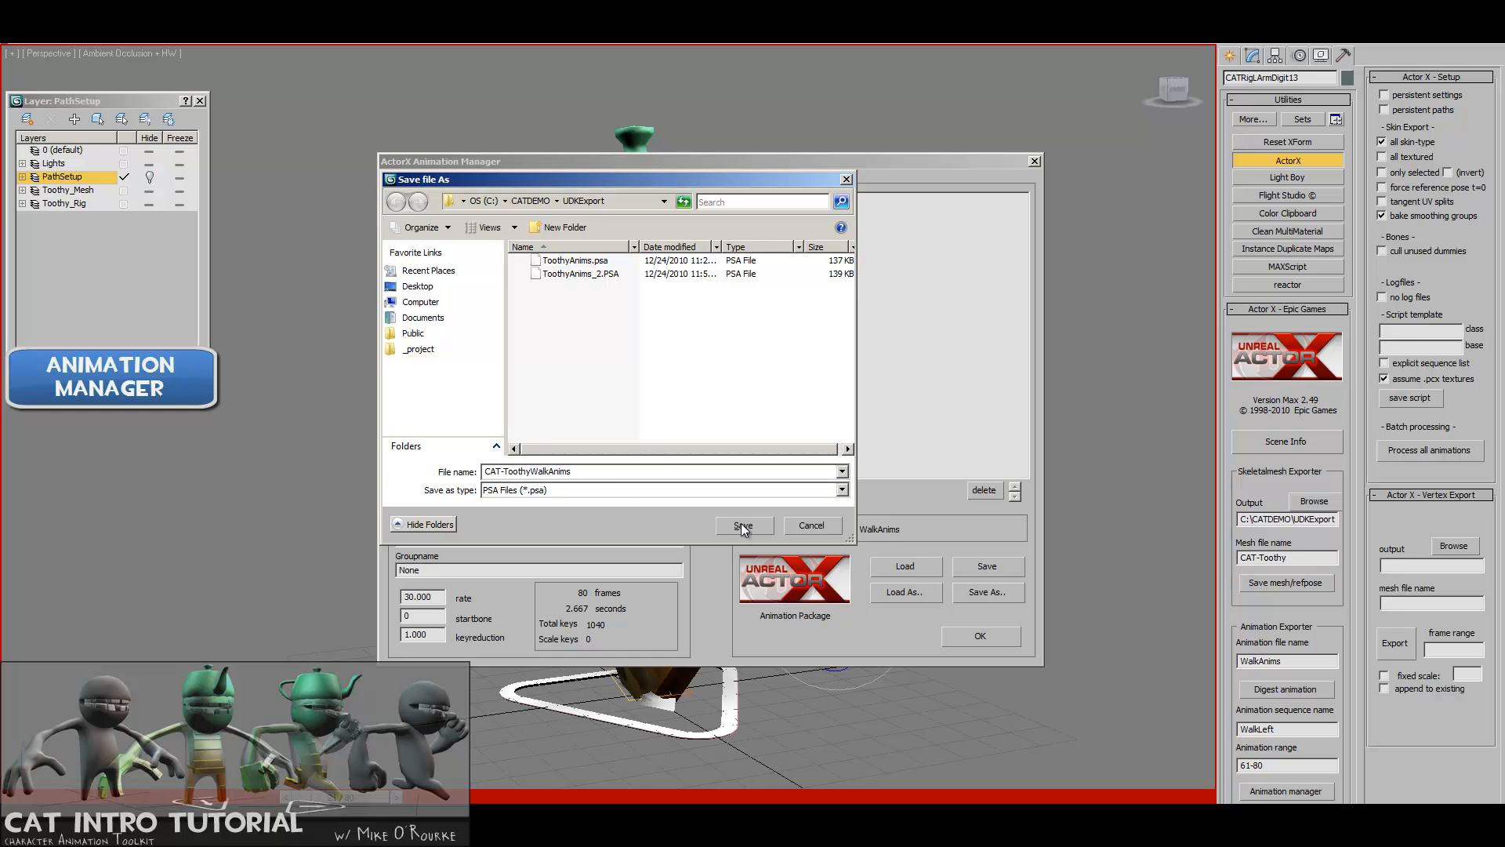
click(743, 525)
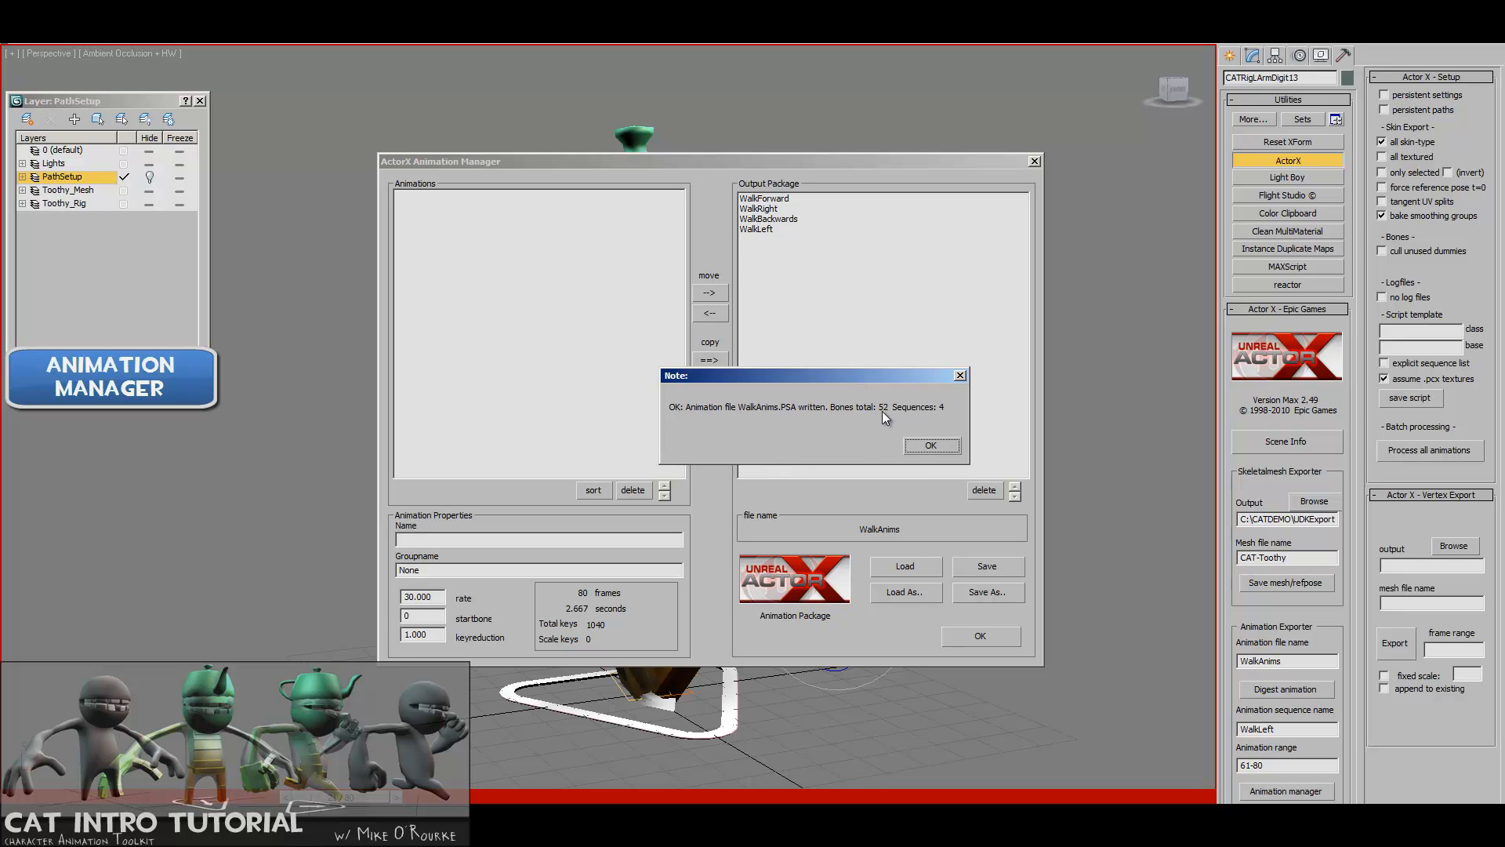
mouse_move(948, 419)
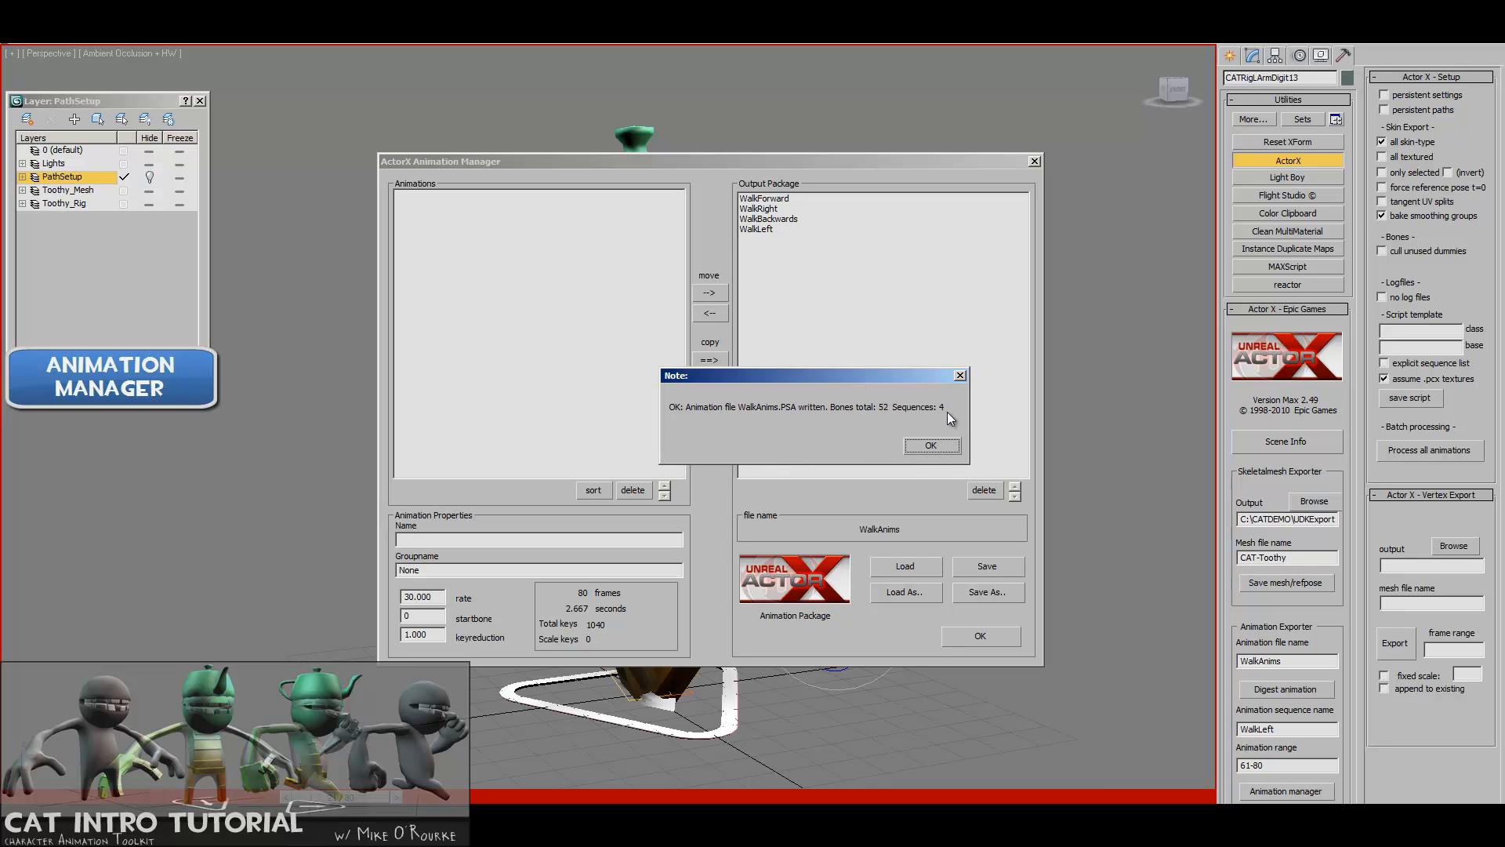
click(931, 445)
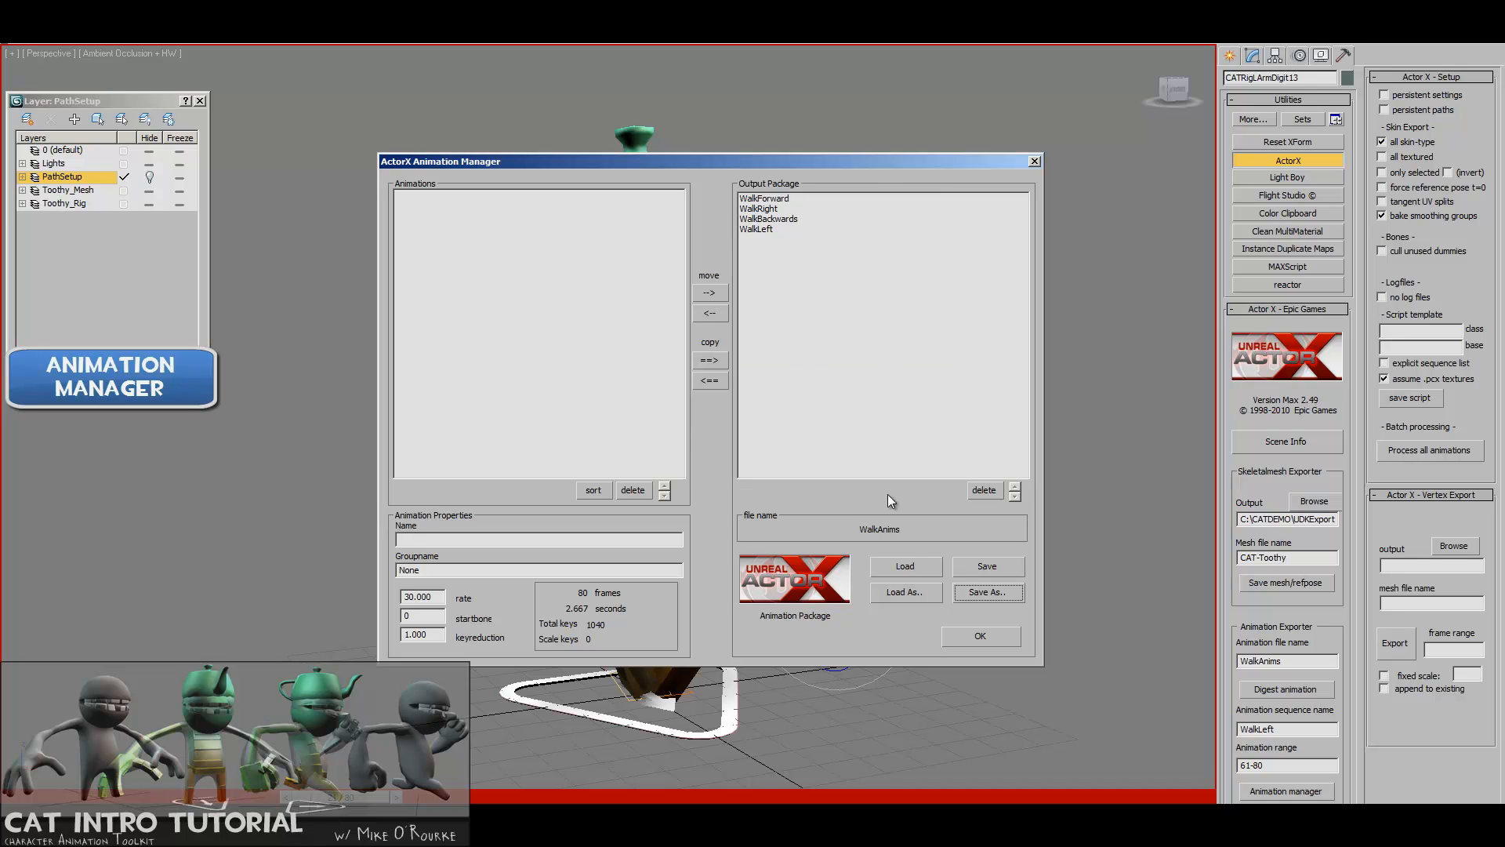
mouse_move(847, 654)
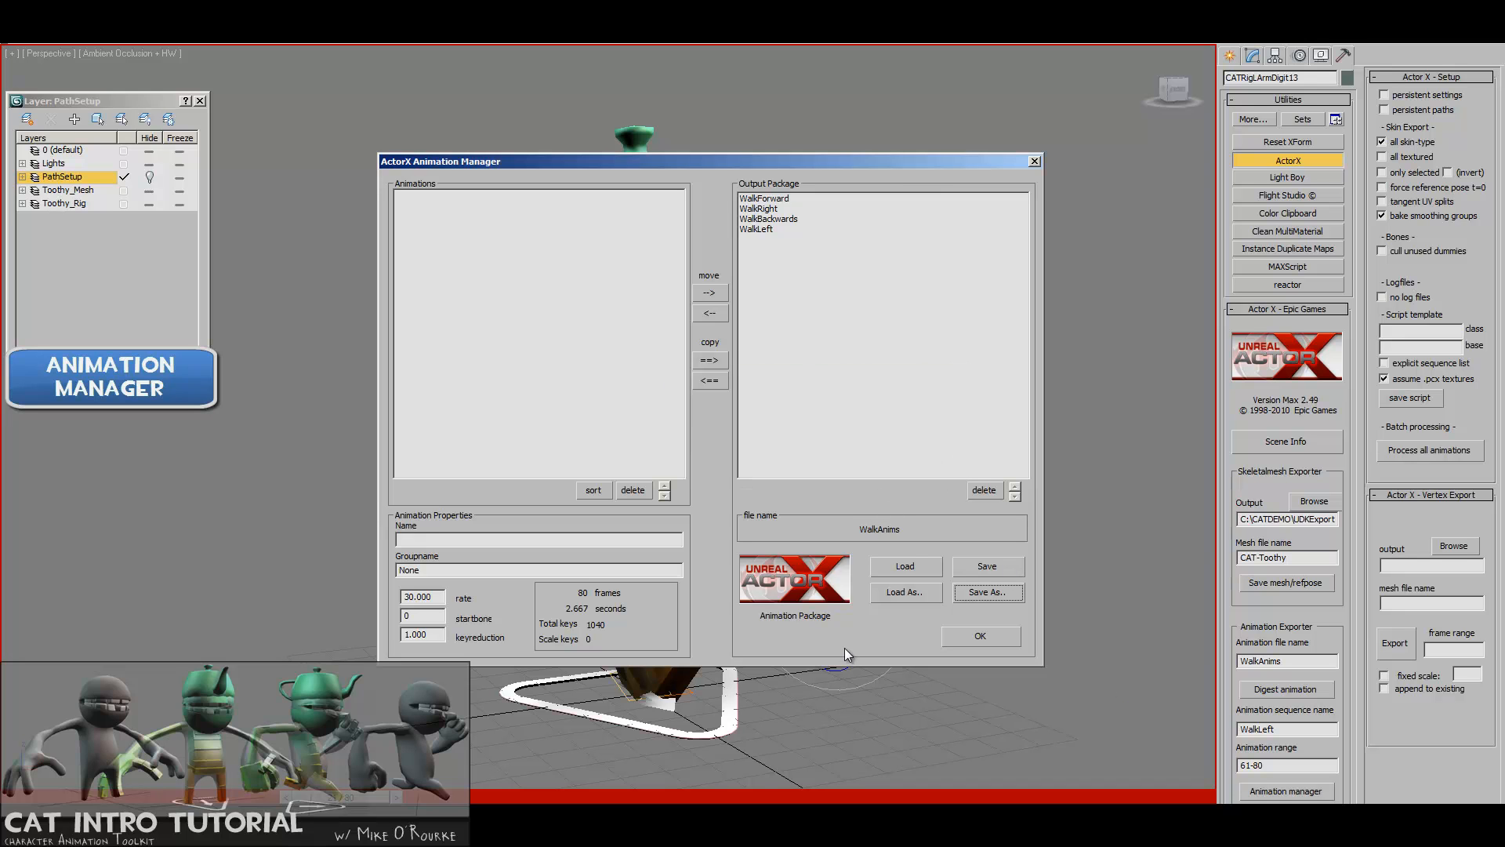
- Close the ActorX Animation Manager with OK, returning to the character scene
click(980, 637)
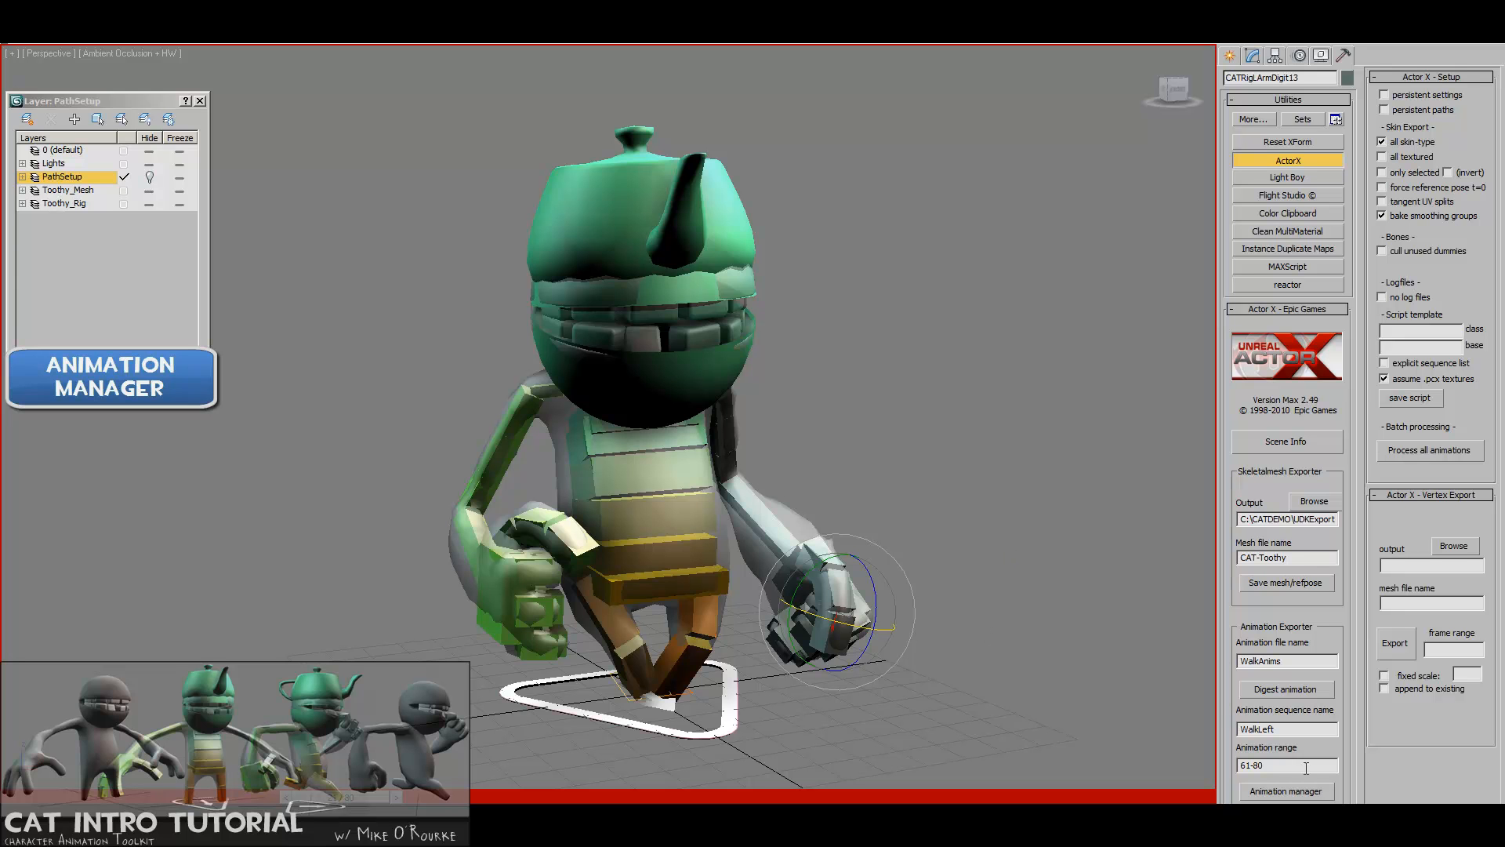
mouse_move(1320, 765)
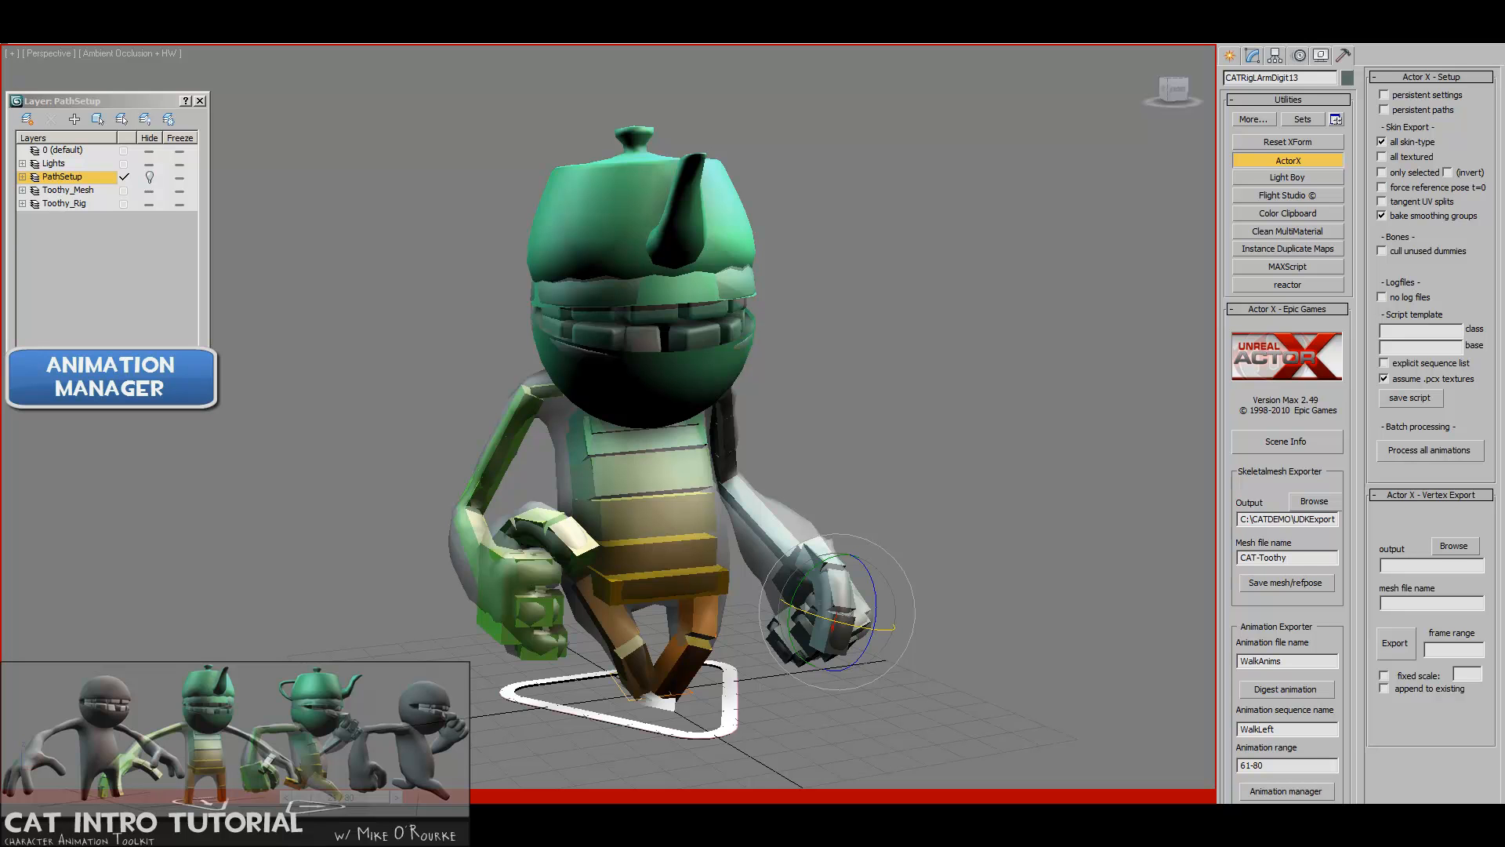
mouse_move(1480, 764)
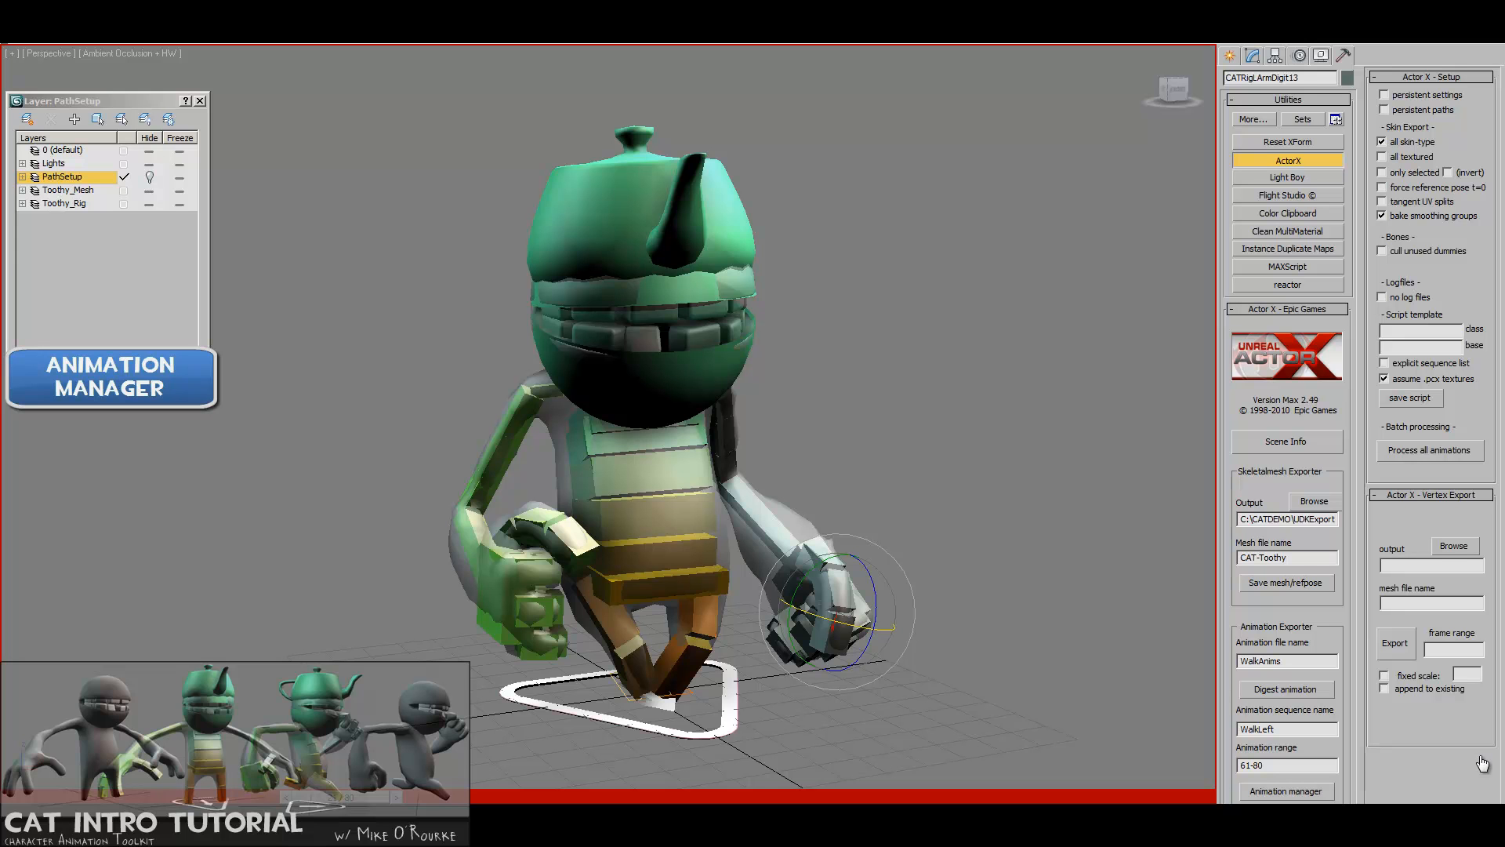